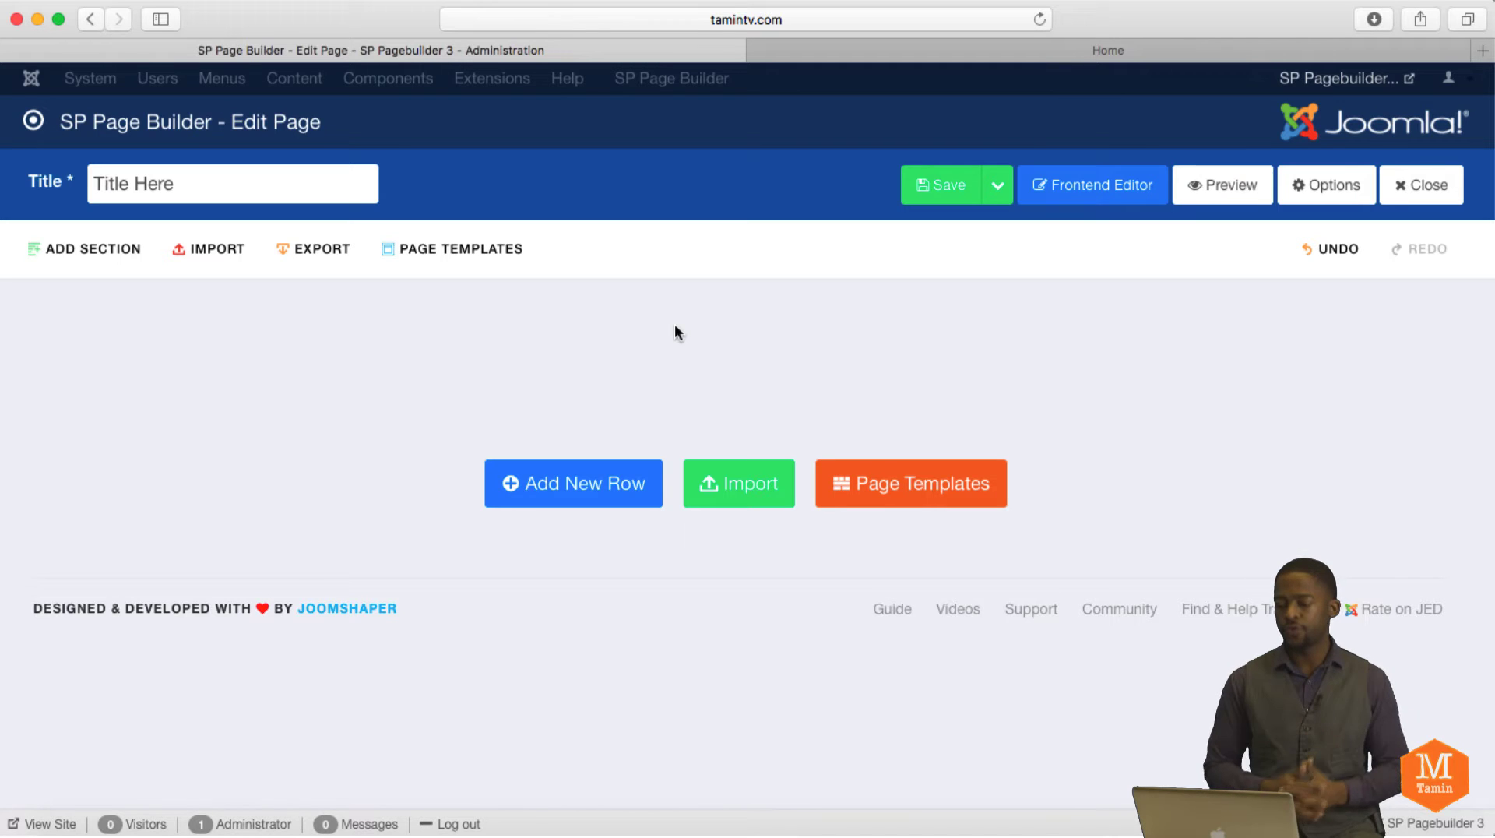
mouse_move(901, 348)
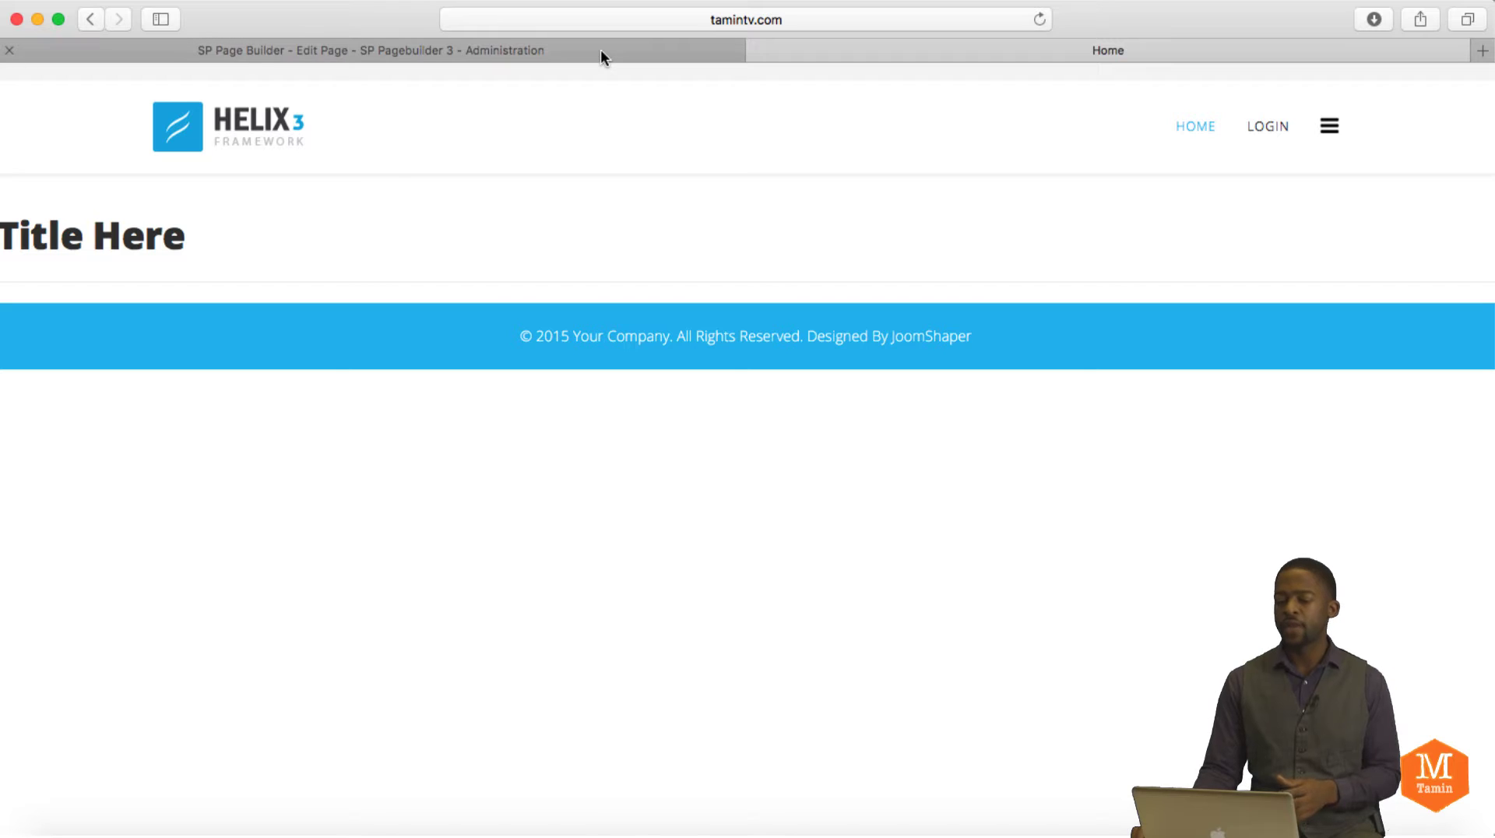
mouse_move(370, 50)
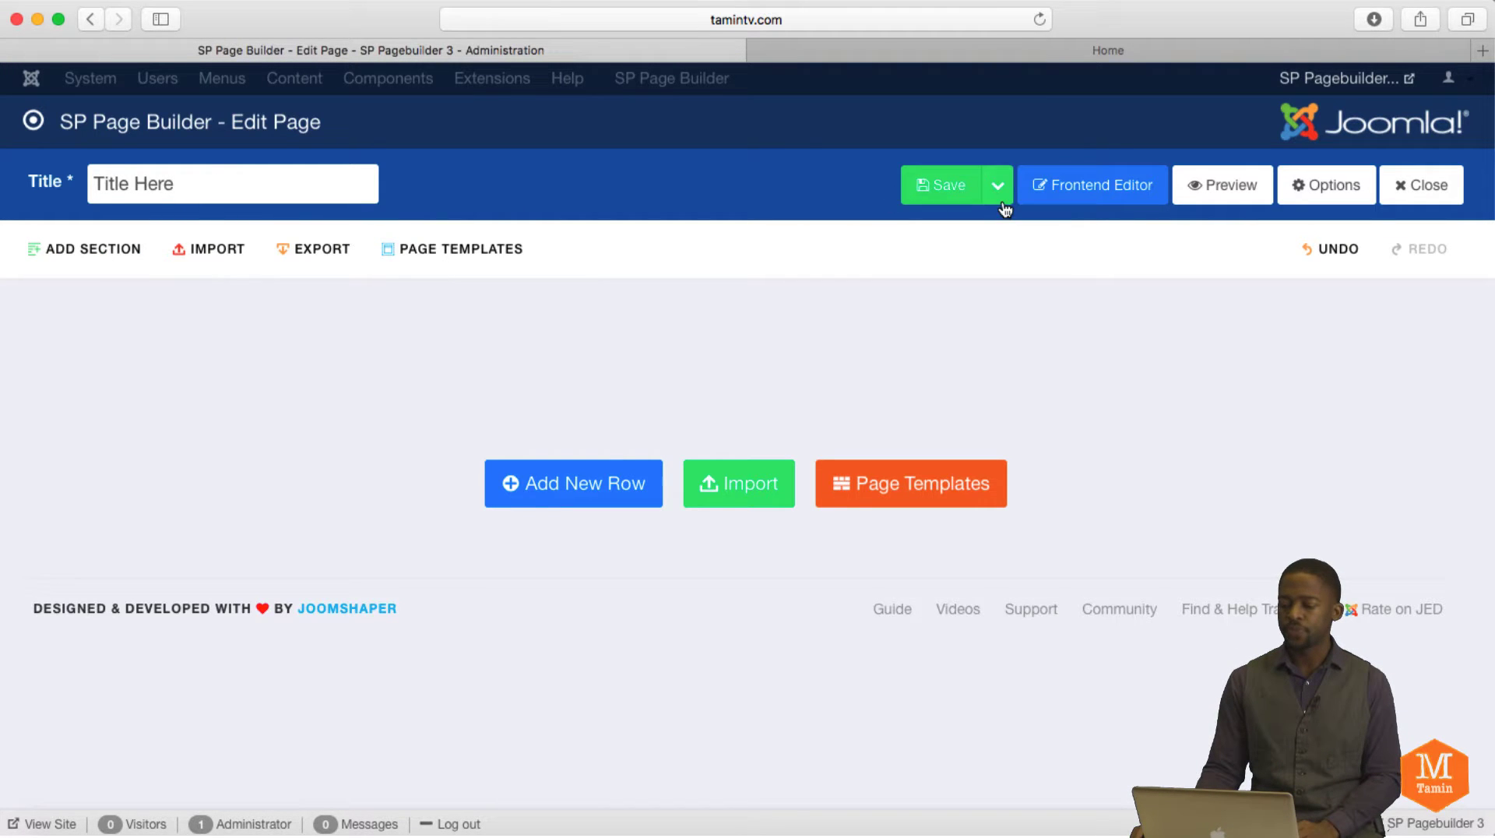
mouse_move(991, 247)
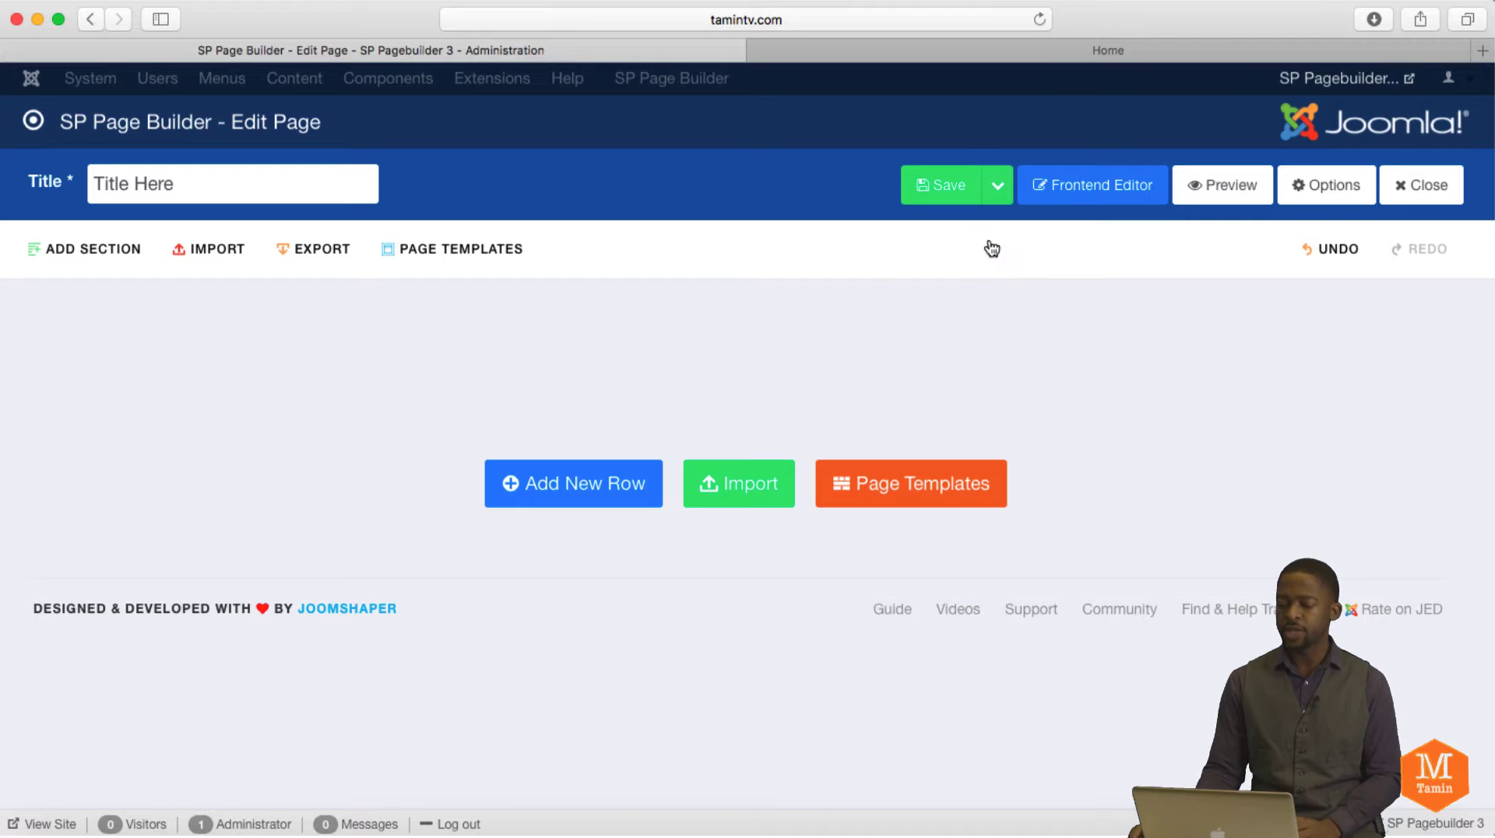
Step: Close the empty page editor and bring up the Main Menu's item list in the admin
left_click(1420, 184)
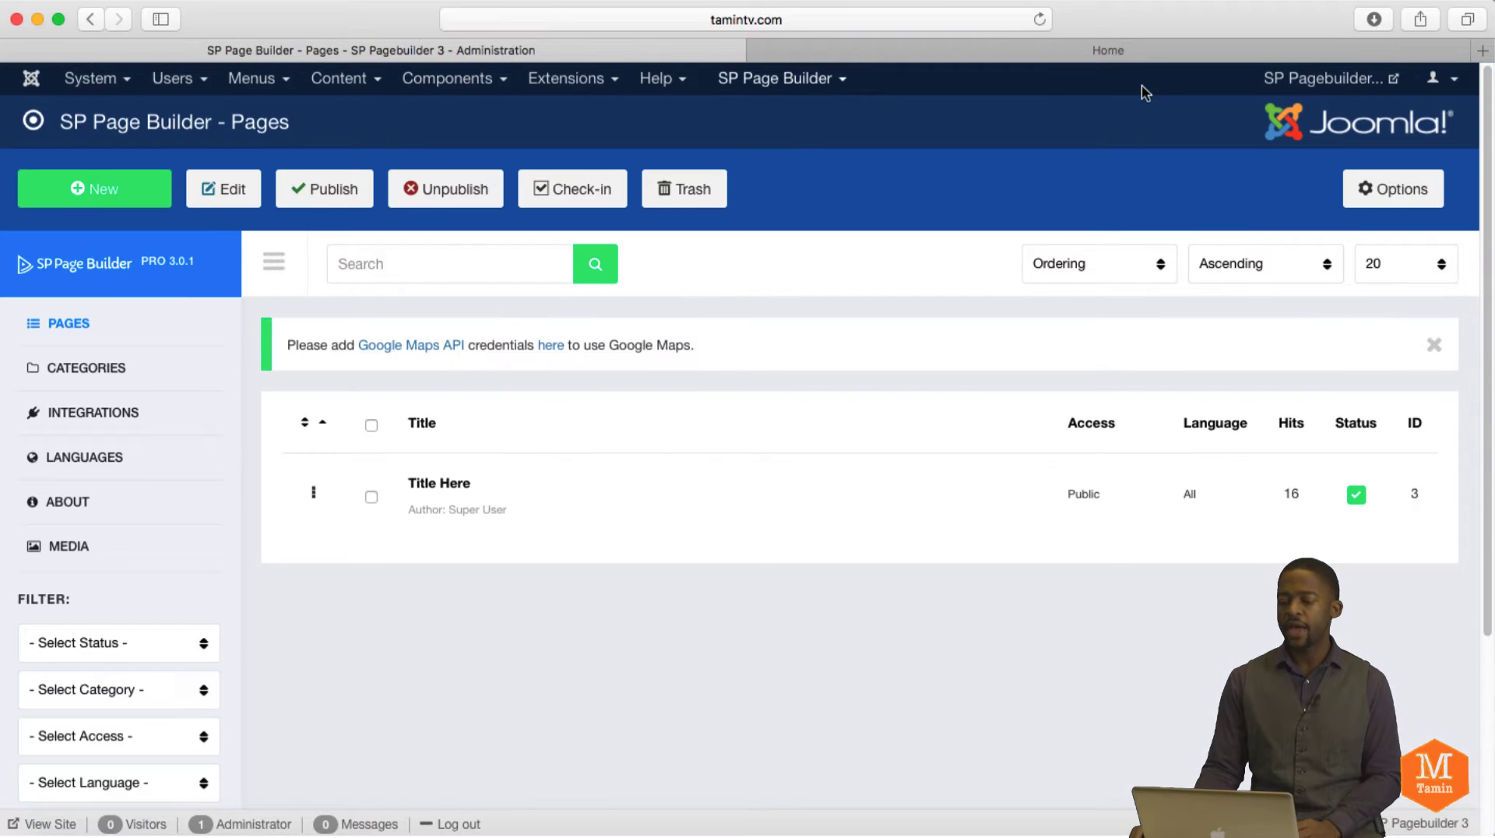
left_click(1108, 51)
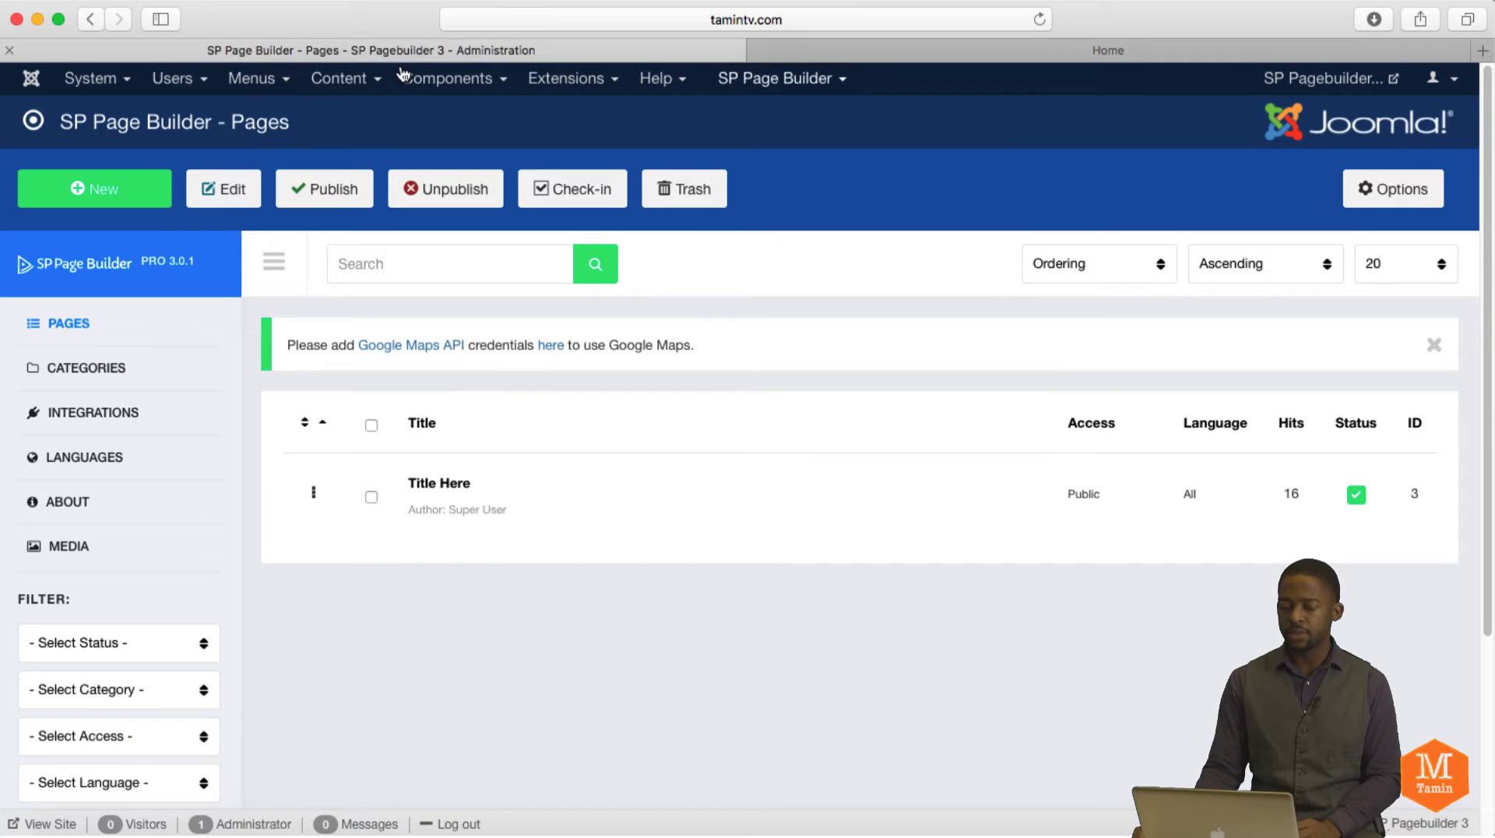
left_click(252, 78)
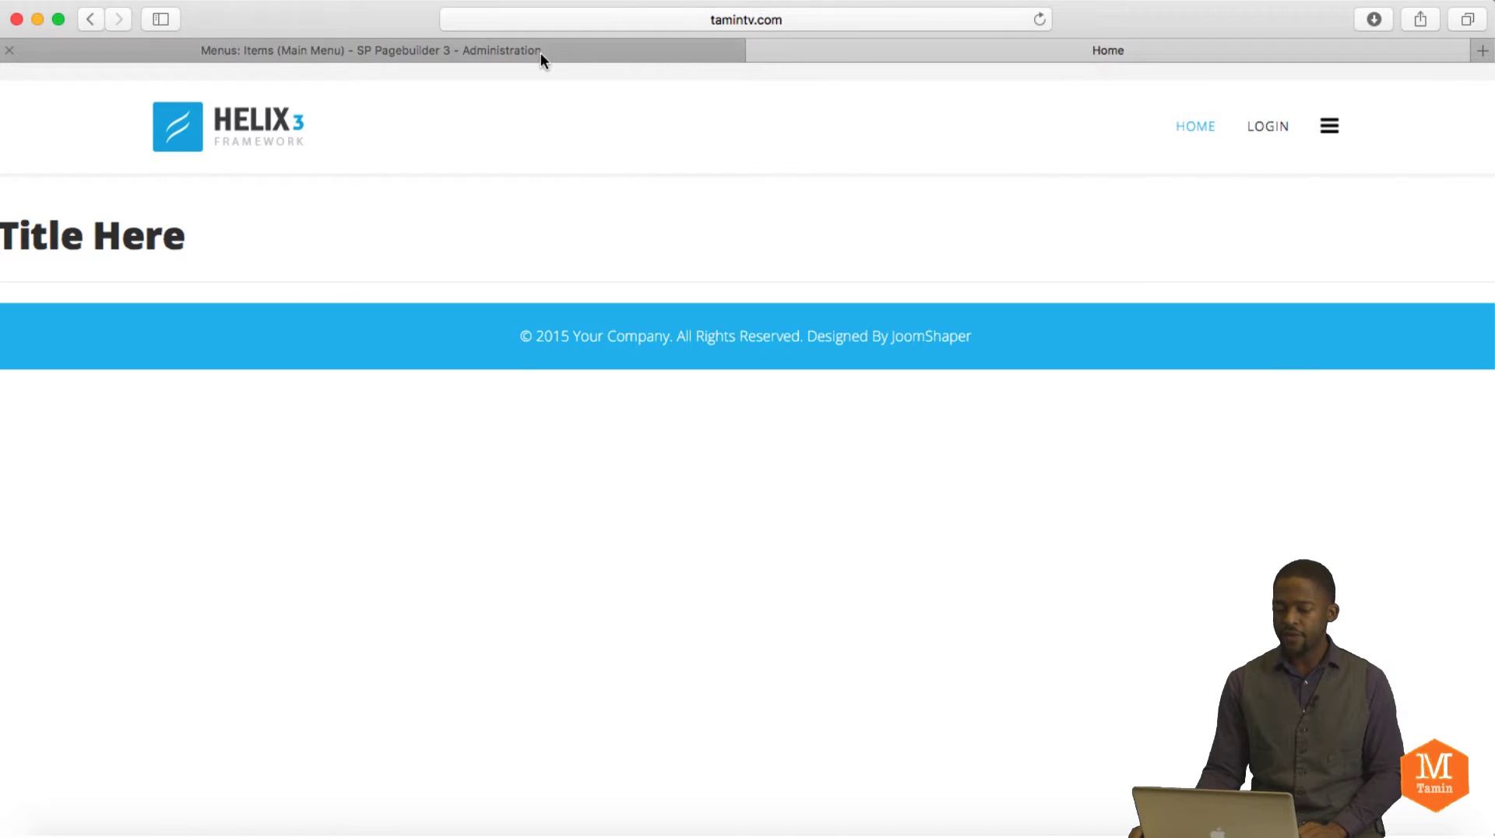
Step: Link the Home menu item to the 'Title Here' page, then return to the live site
left_click(372, 51)
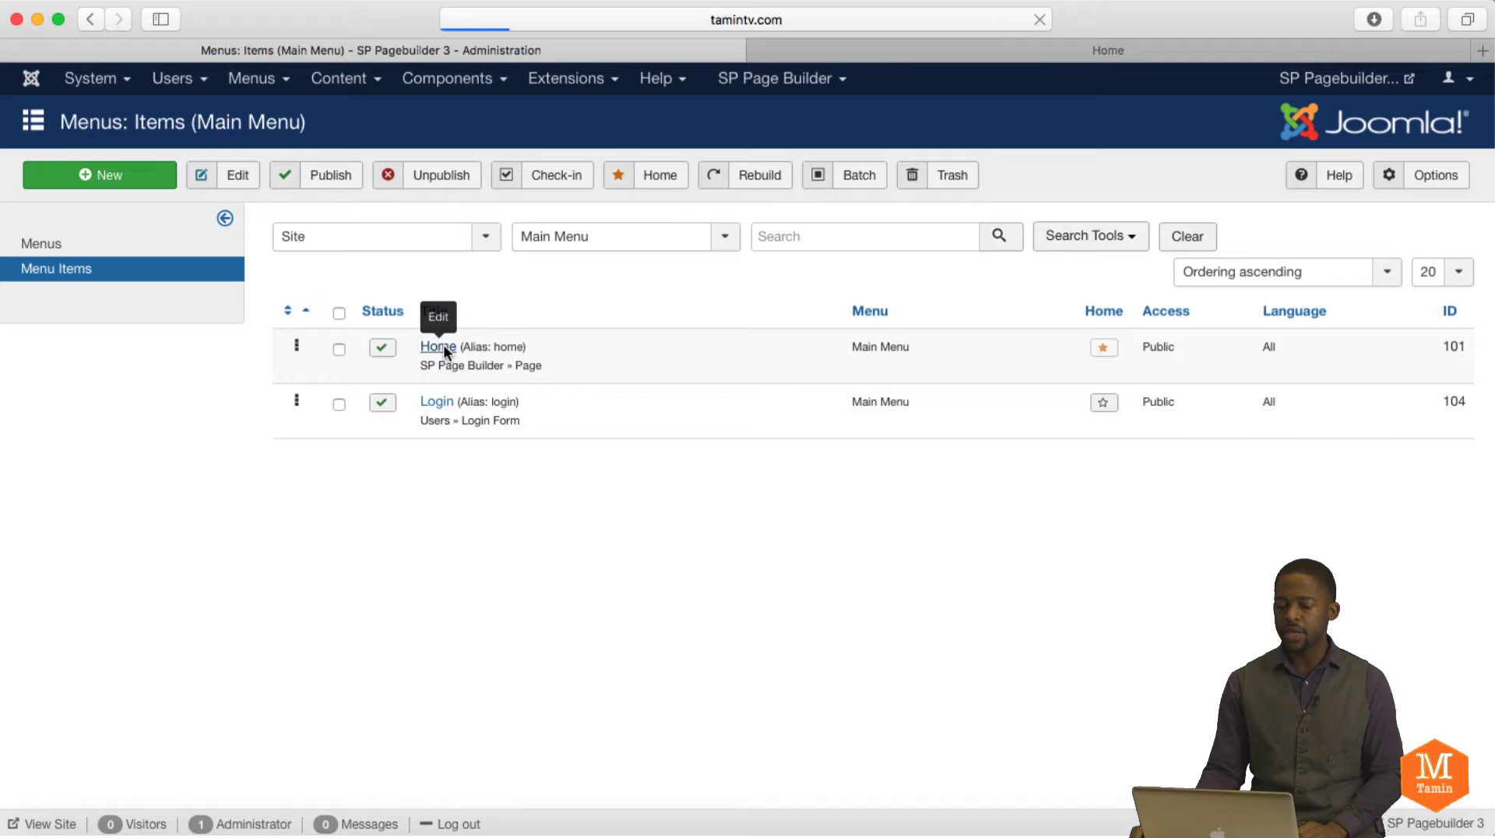
left_click(438, 346)
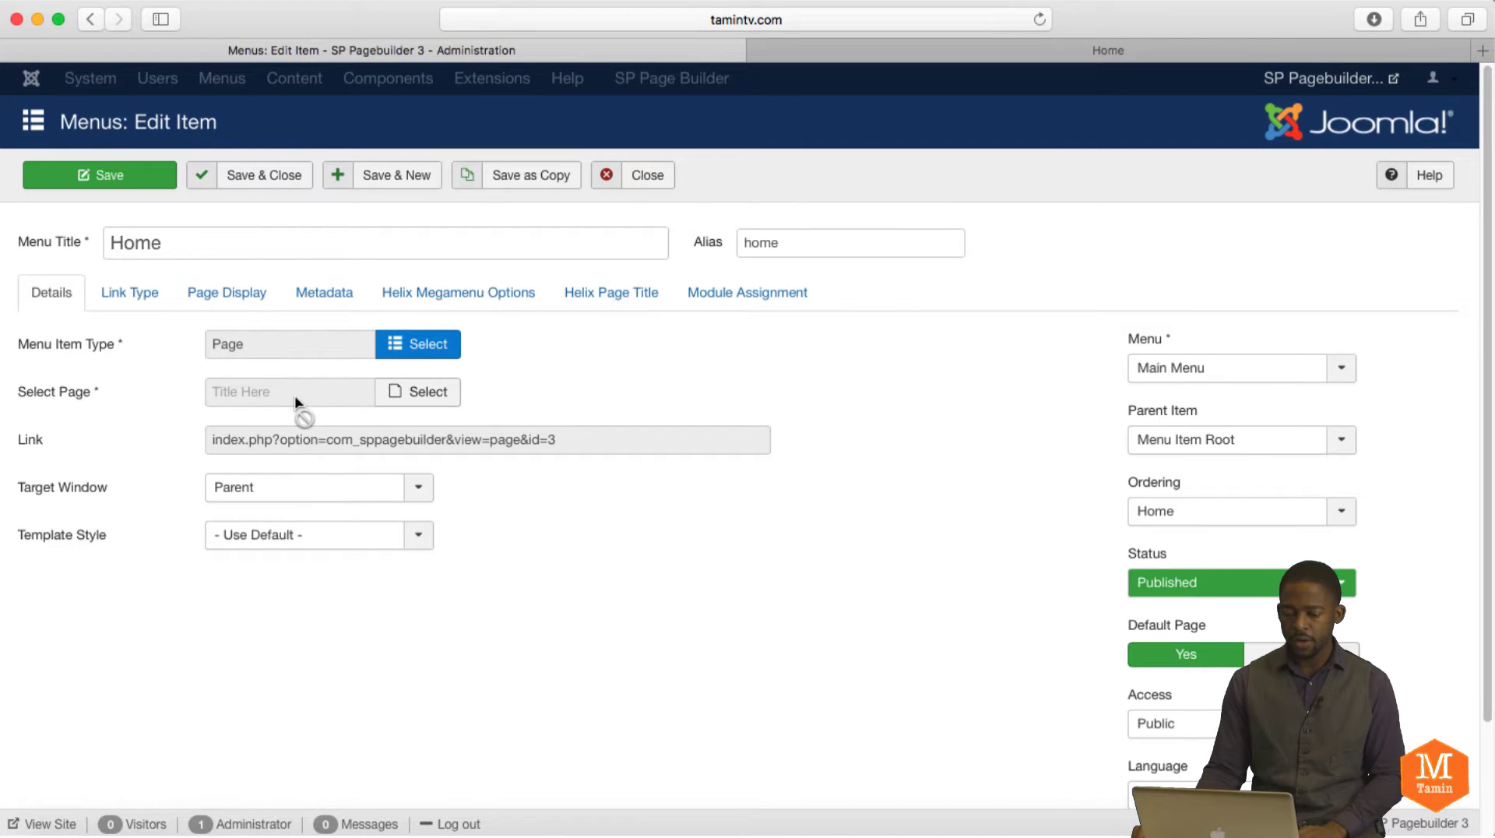
mouse_move(100, 357)
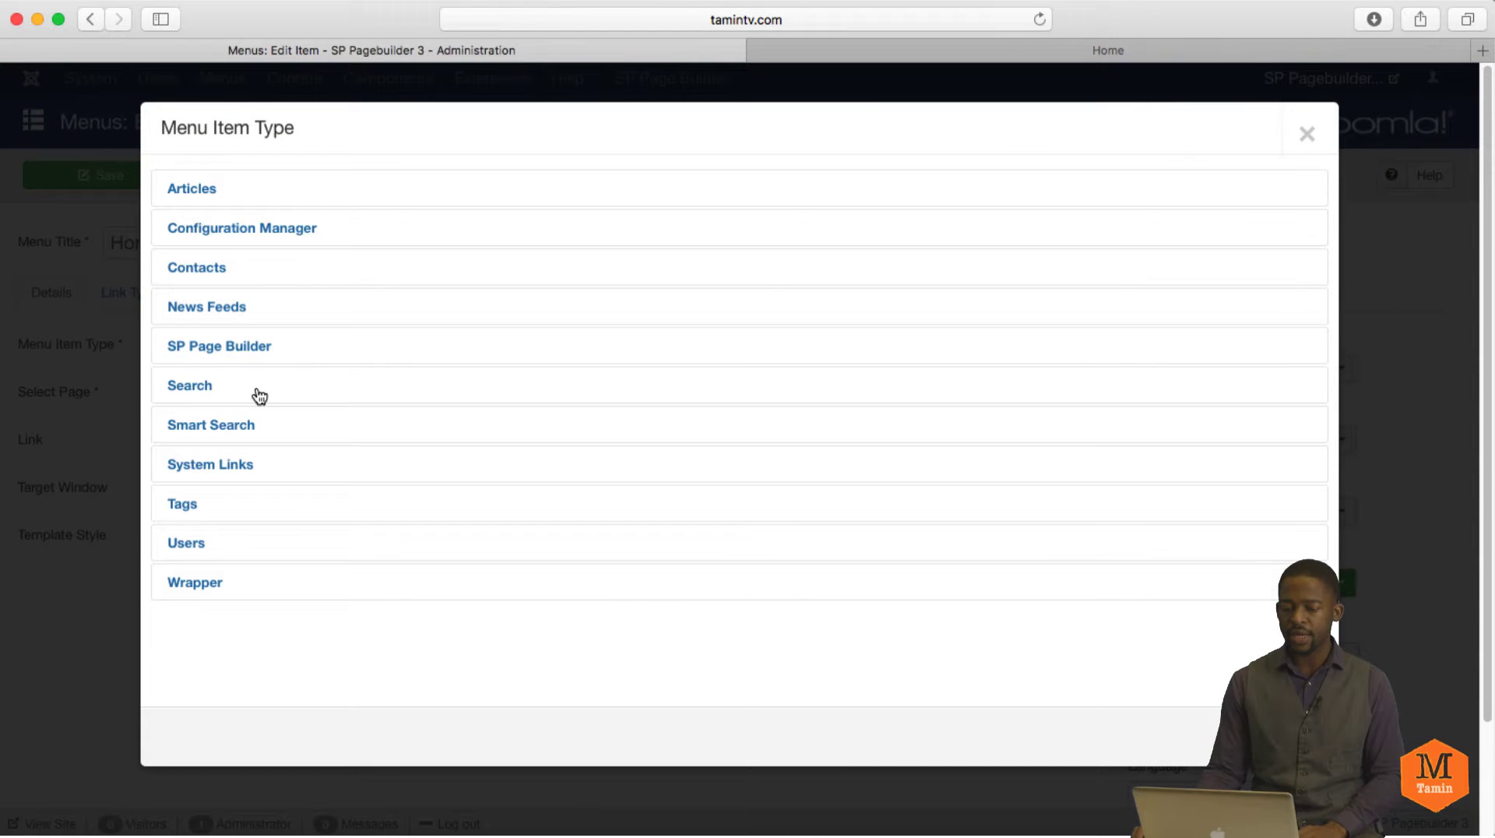
left_click(1307, 132)
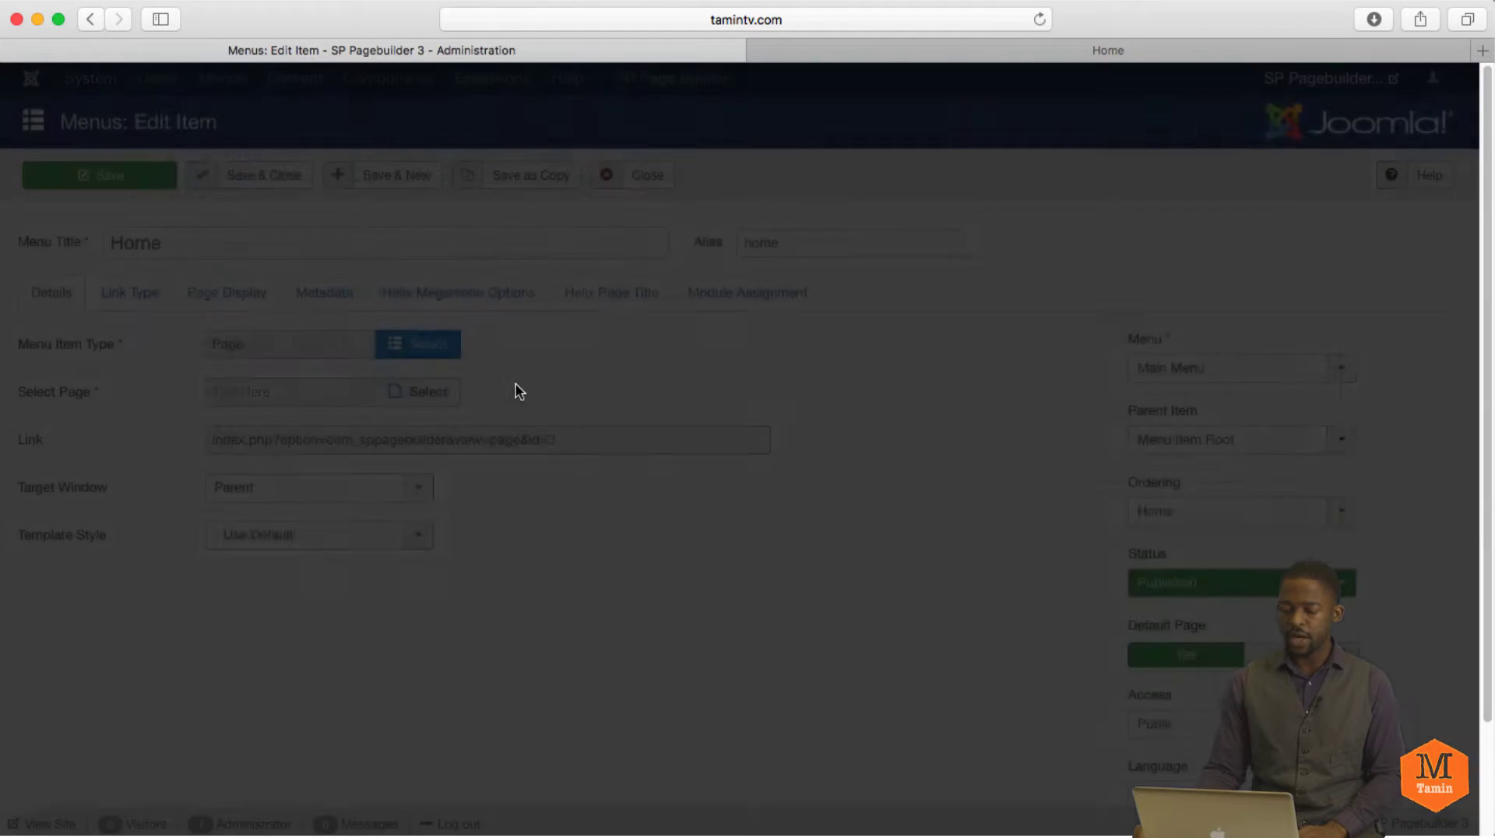
left_click(419, 391)
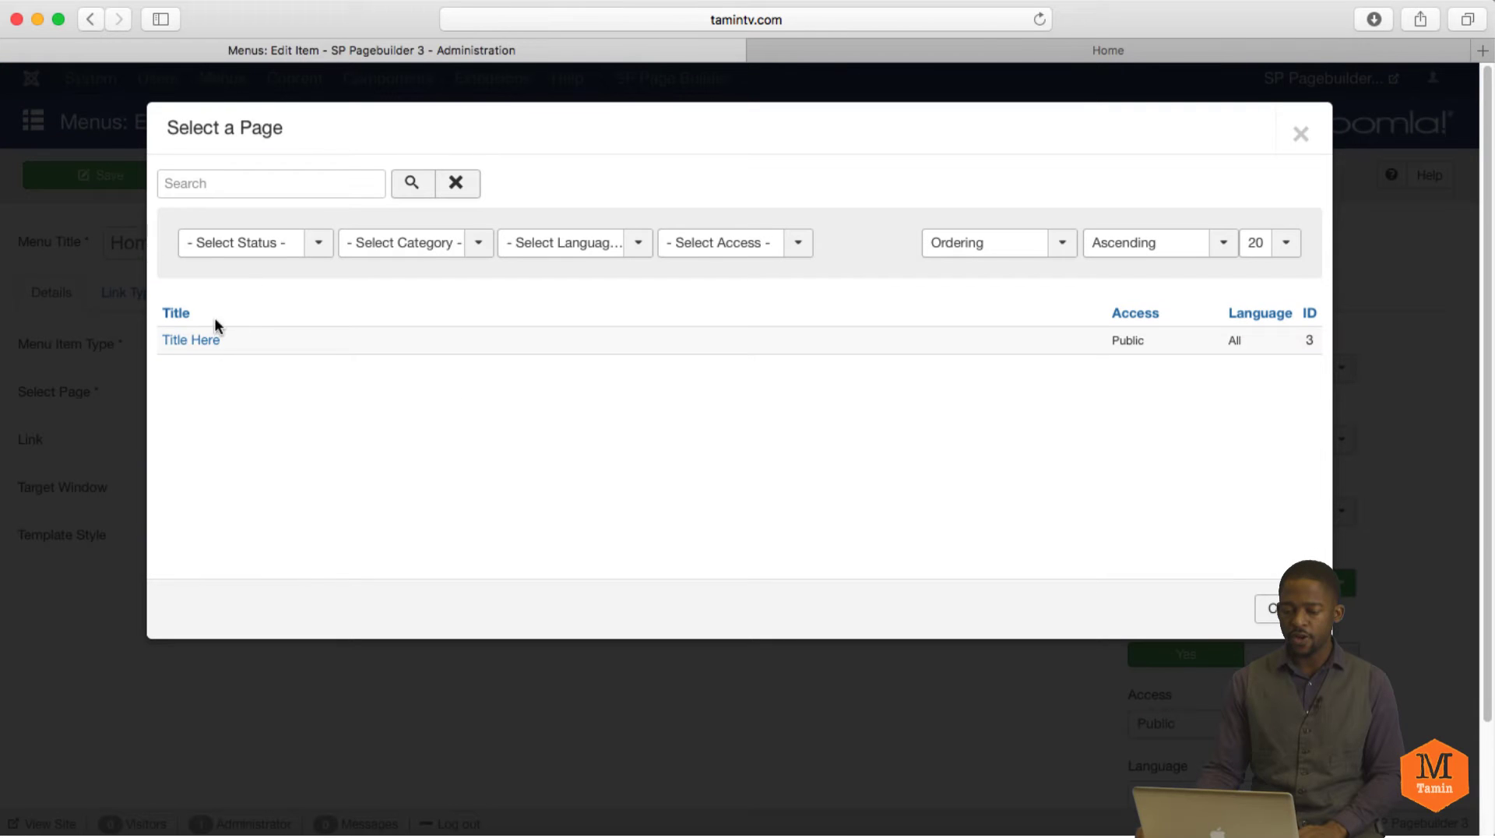
mouse_move(226, 354)
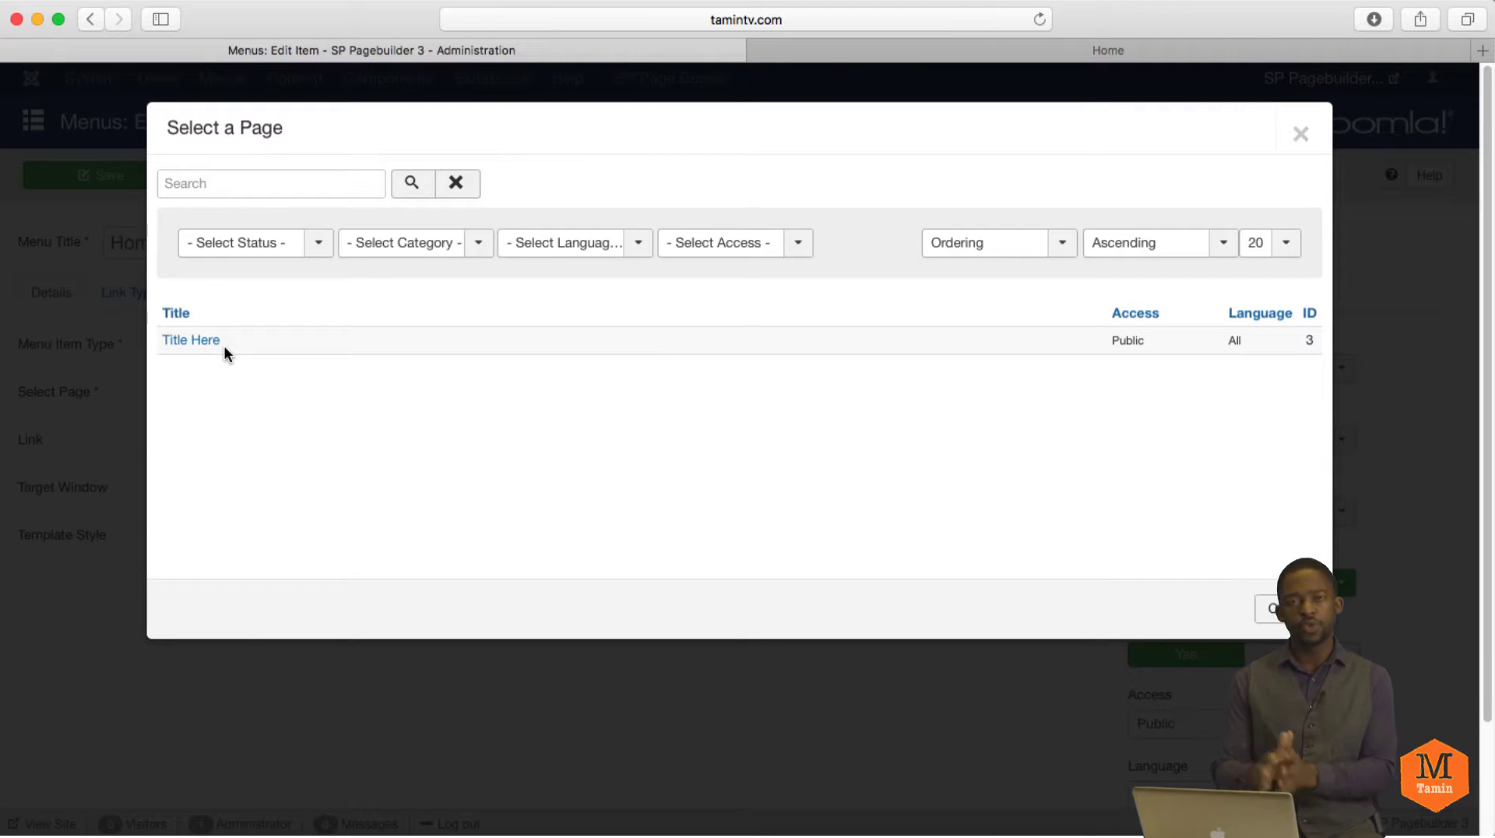
left_click(190, 340)
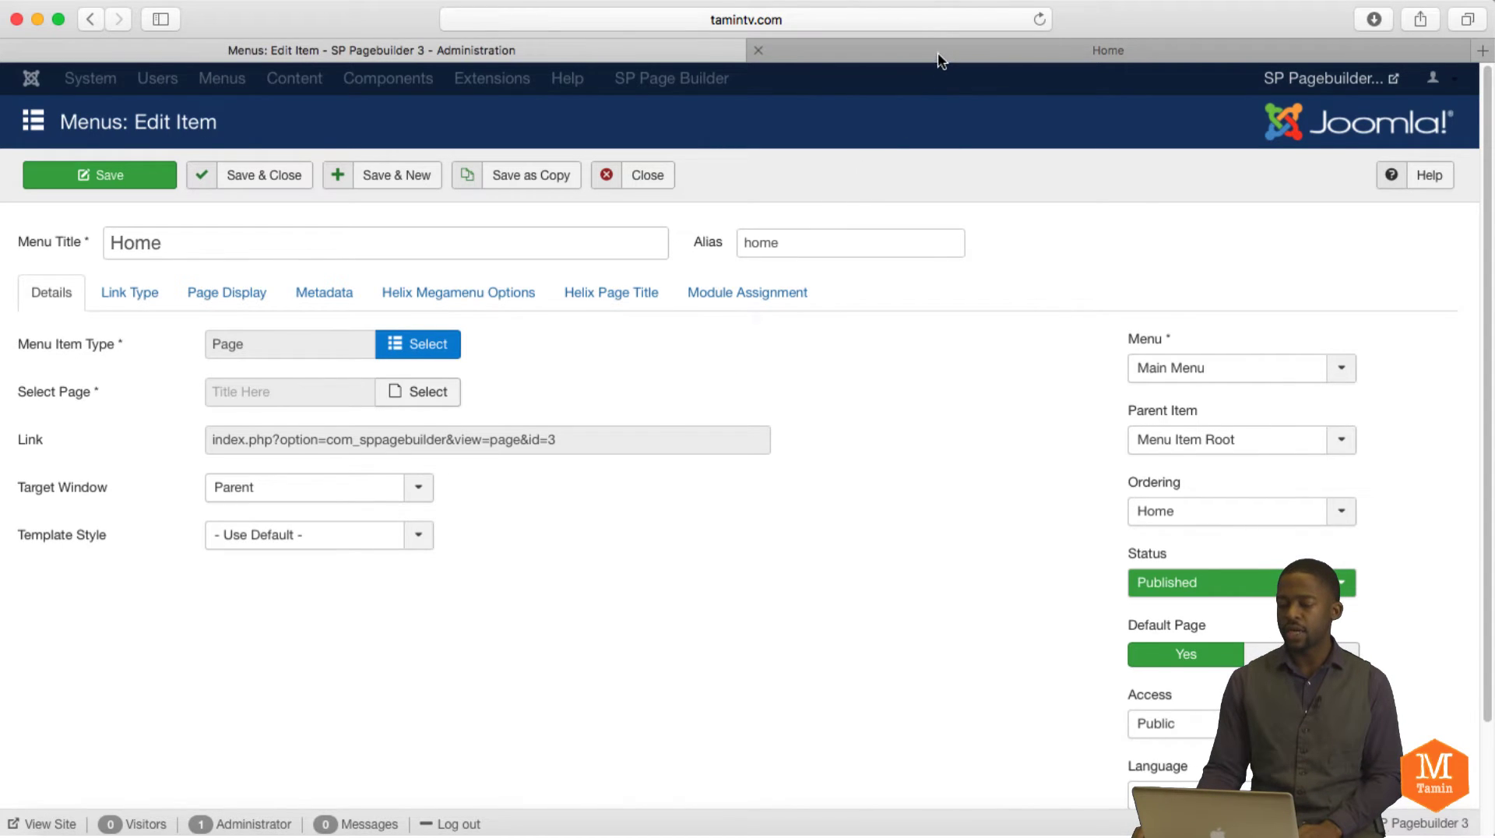
left_click(1108, 50)
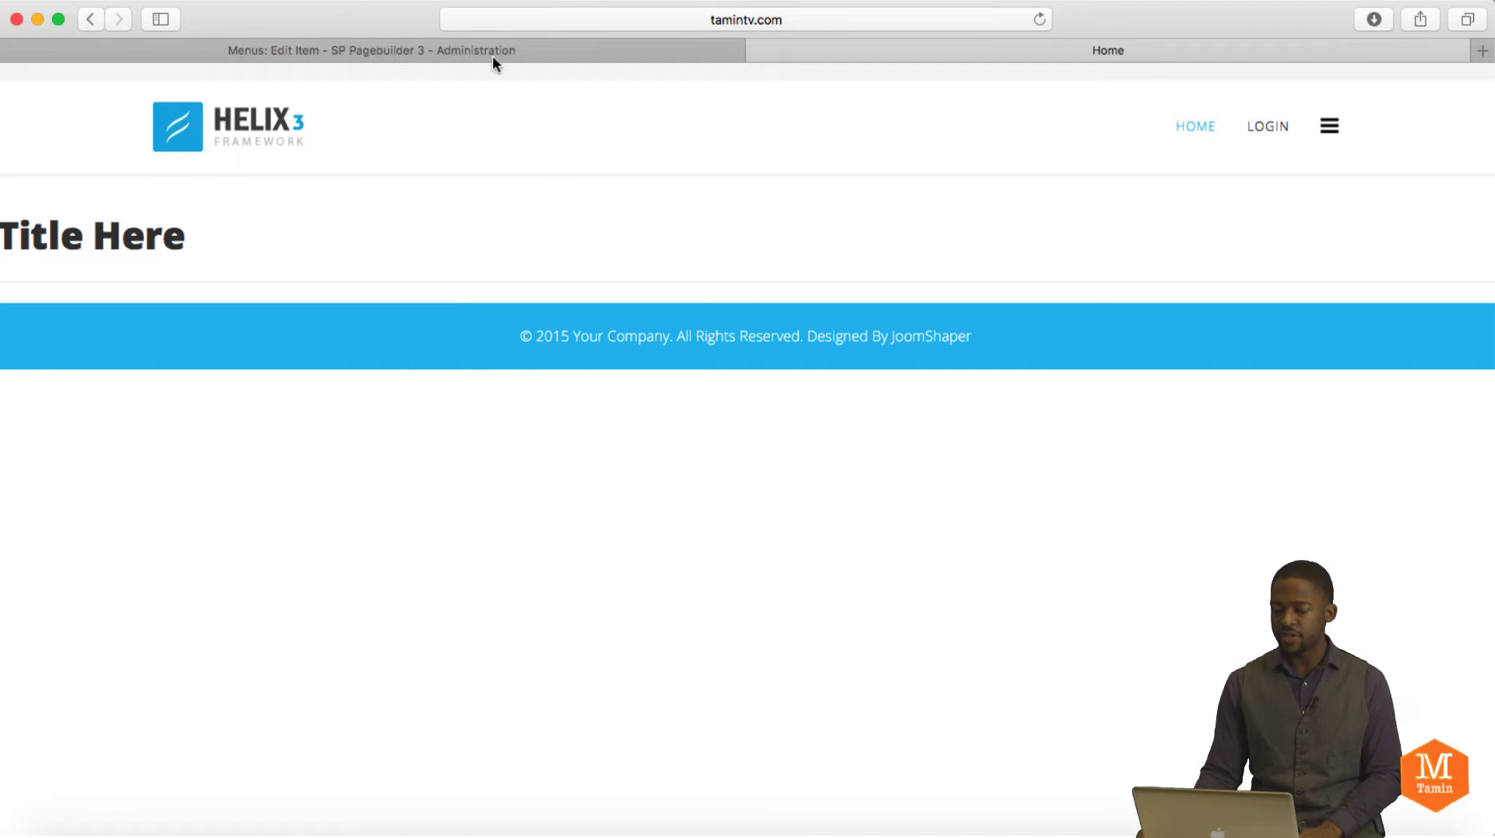
mouse_move(1360, 233)
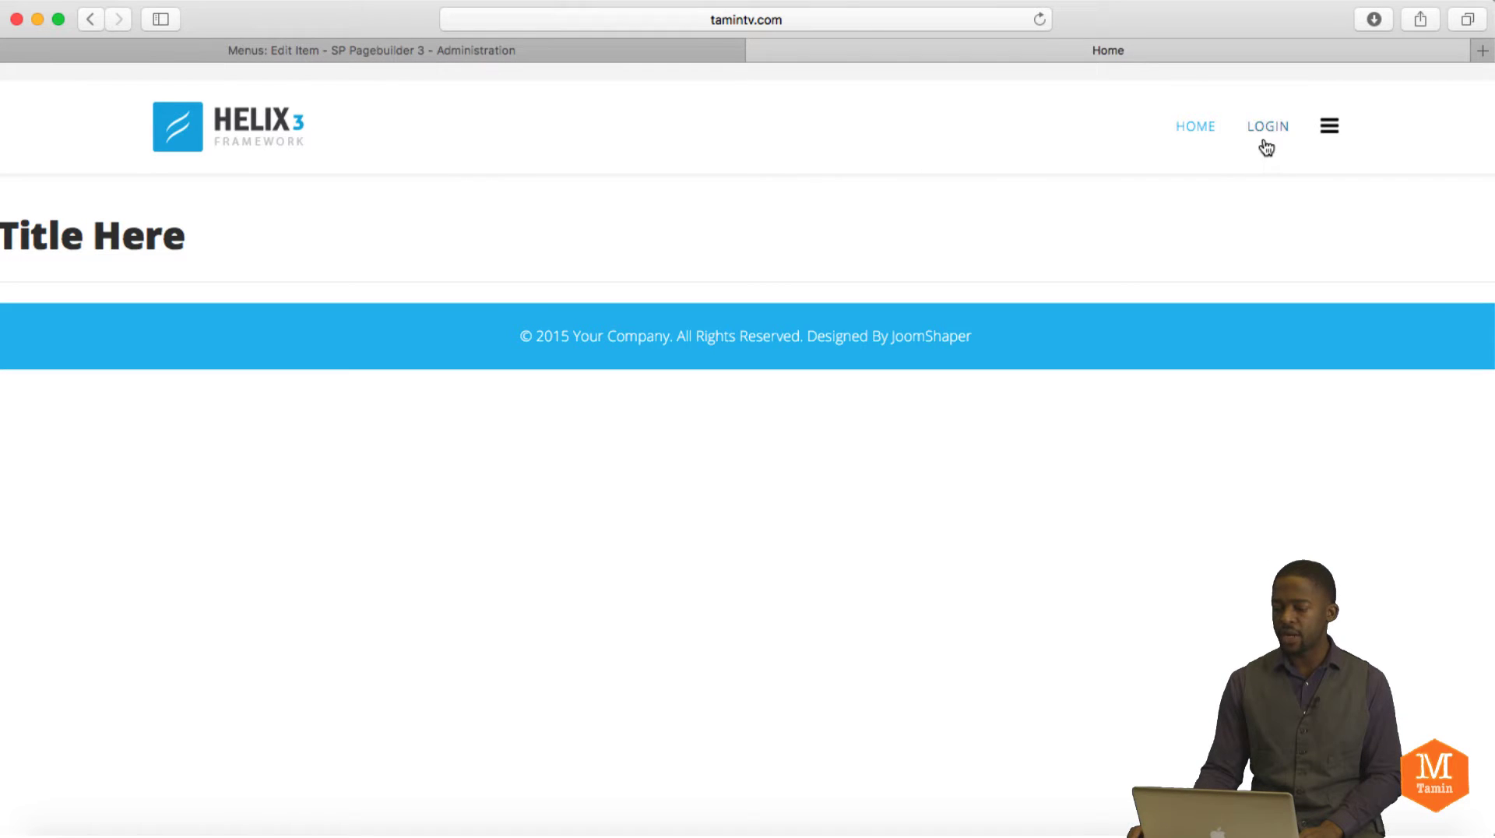
Step: Sign in on the live site, dismiss the save-password prompt, and choose Edit Page
left_click(1267, 126)
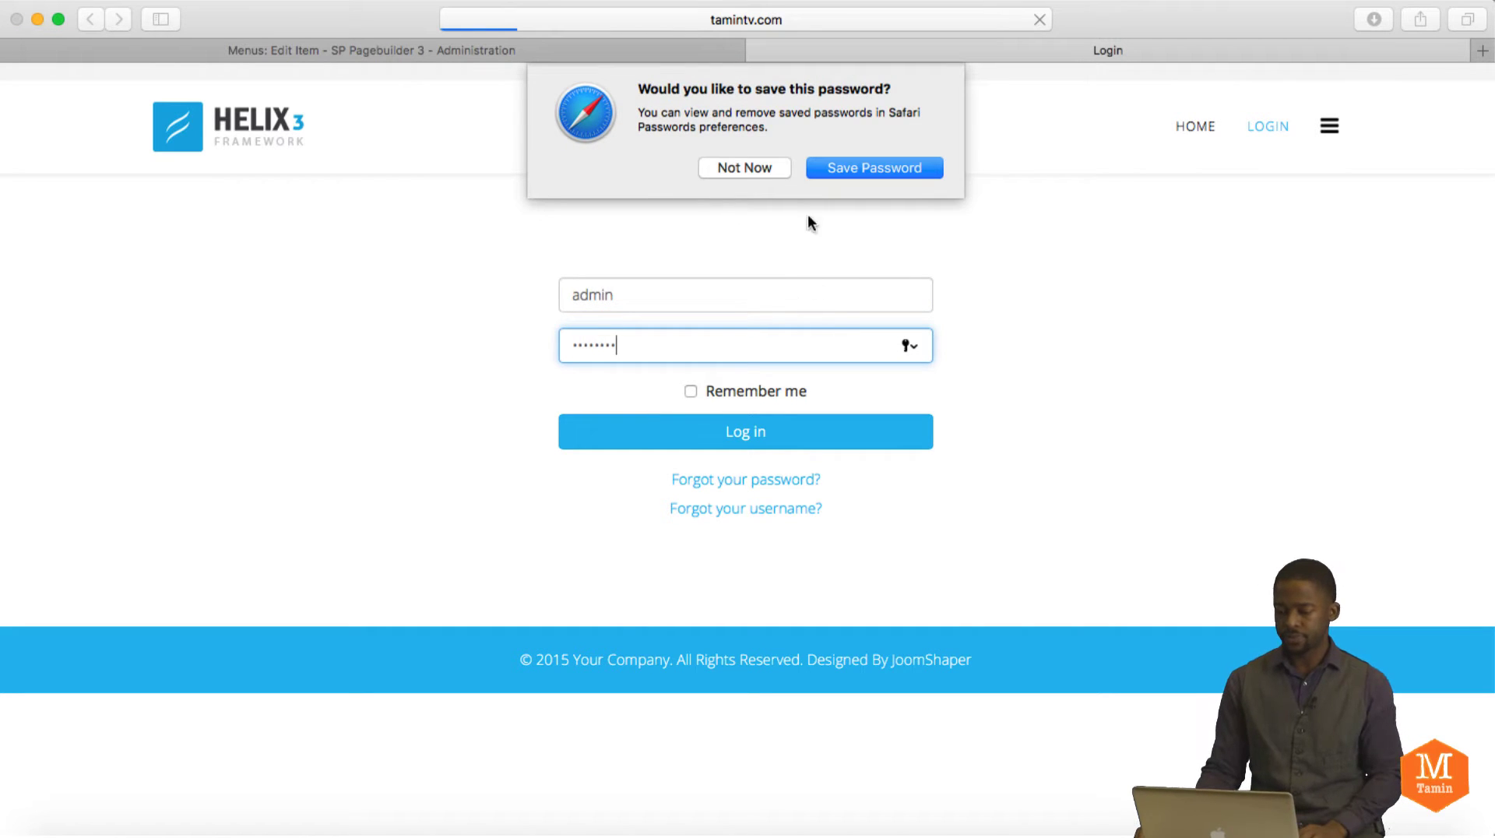
left_click(744, 431)
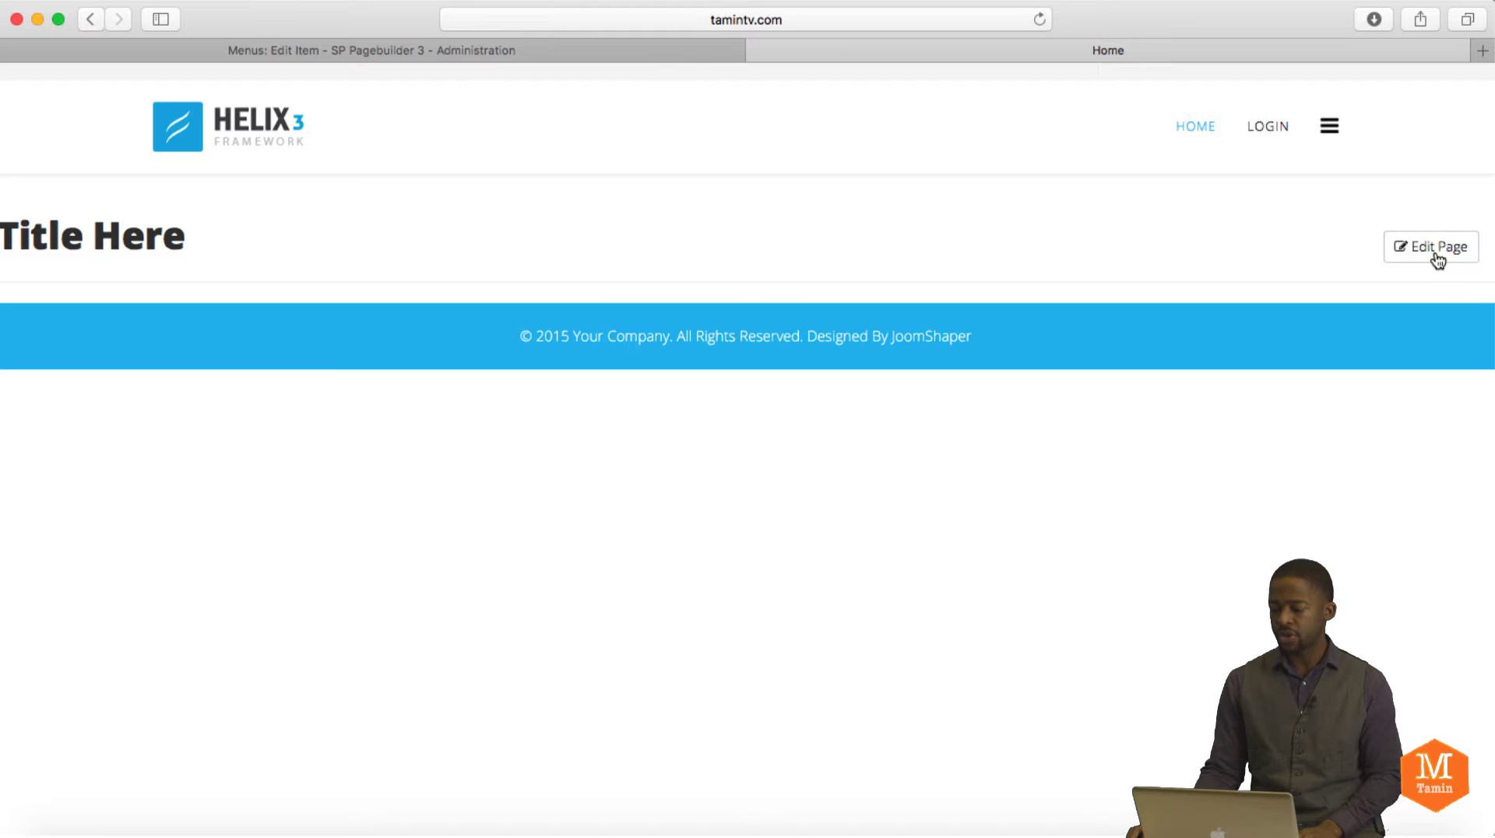
left_click(1431, 246)
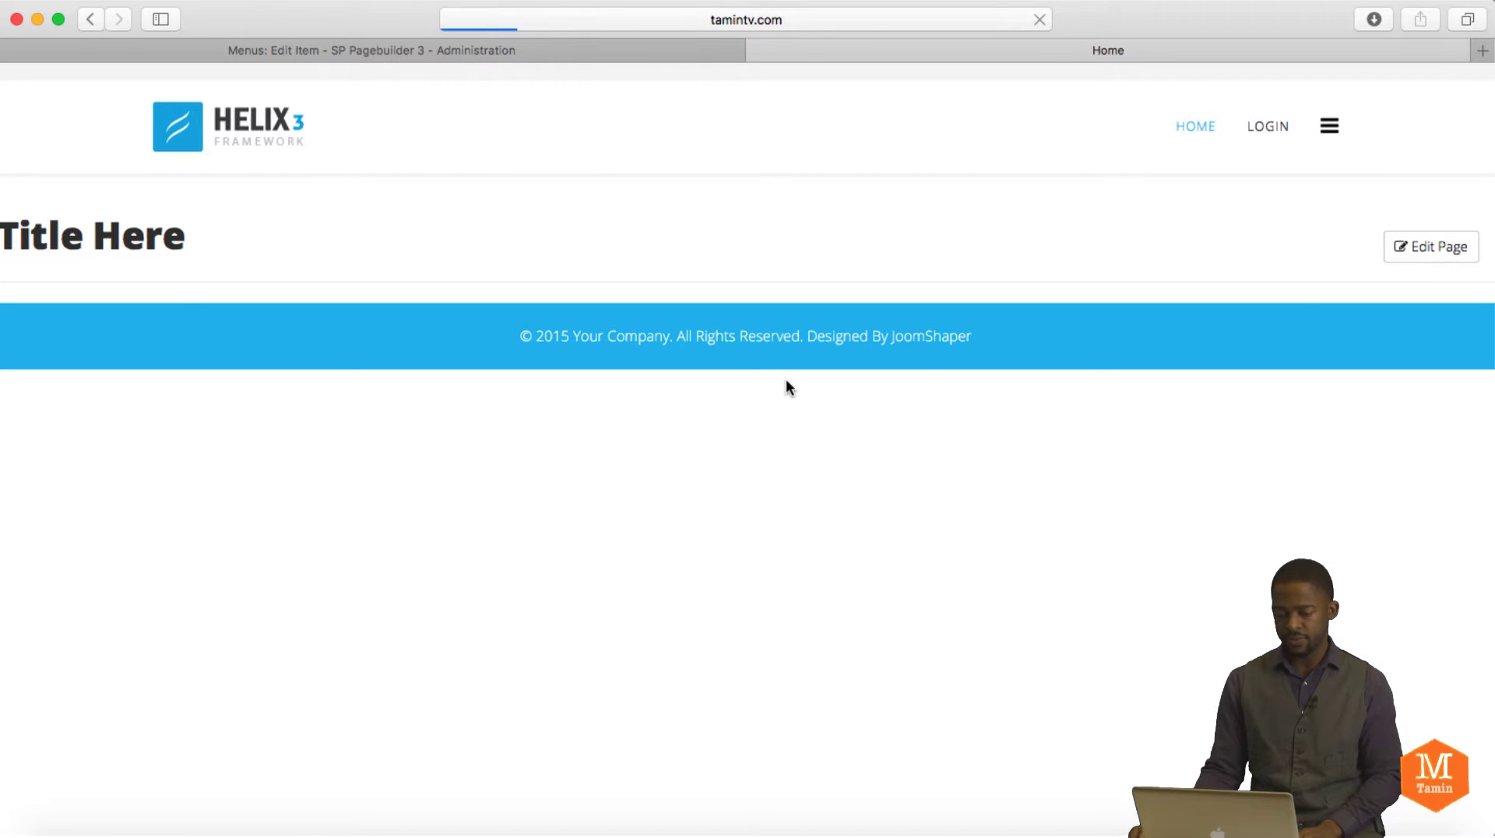
Step: Add a new row with the three equal columns (4+4+4) layout to the home page
left_click(1431, 246)
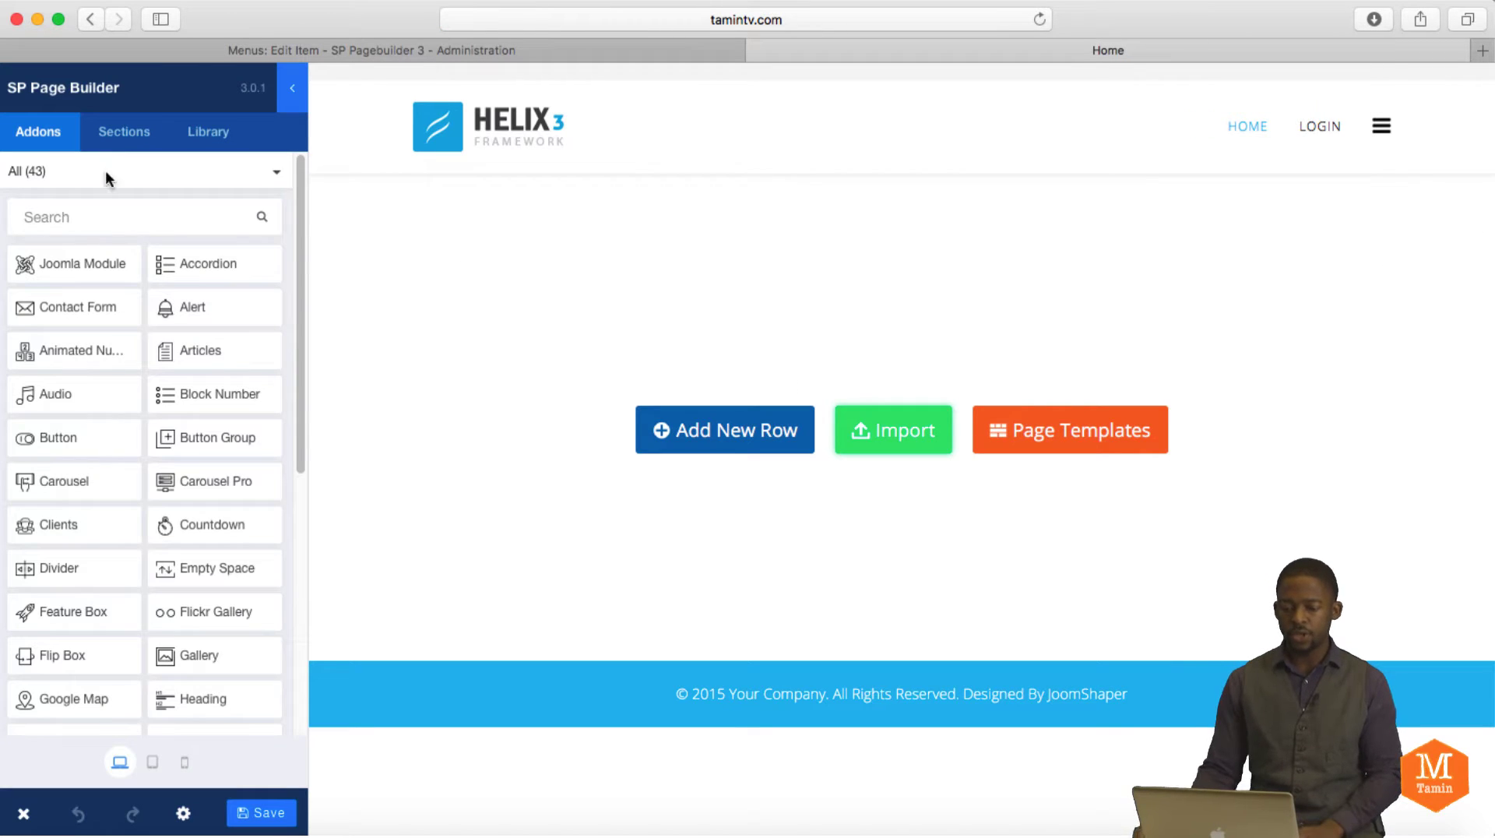
mouse_move(134, 370)
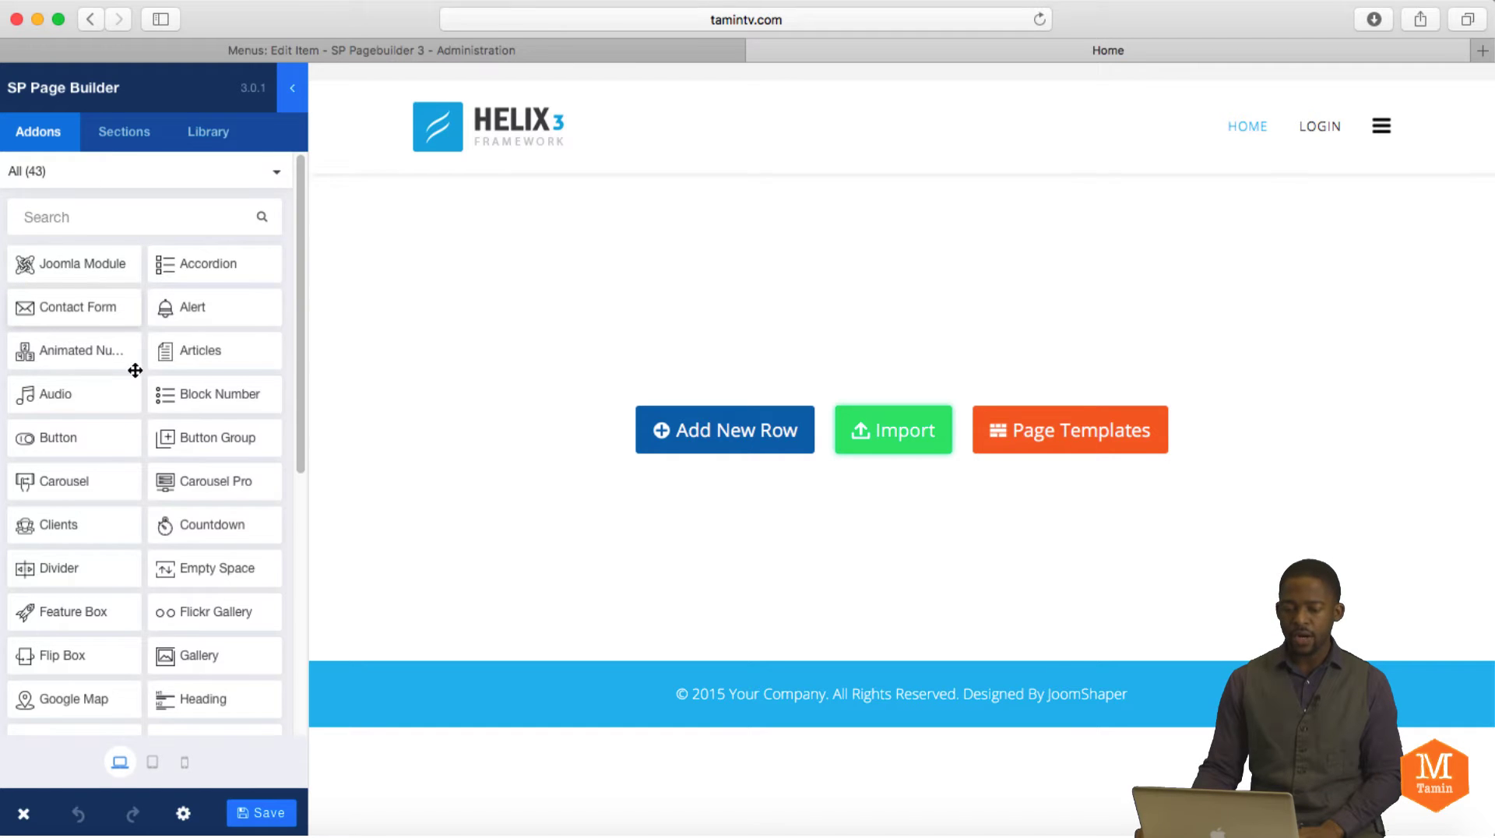
scroll("down", 3)
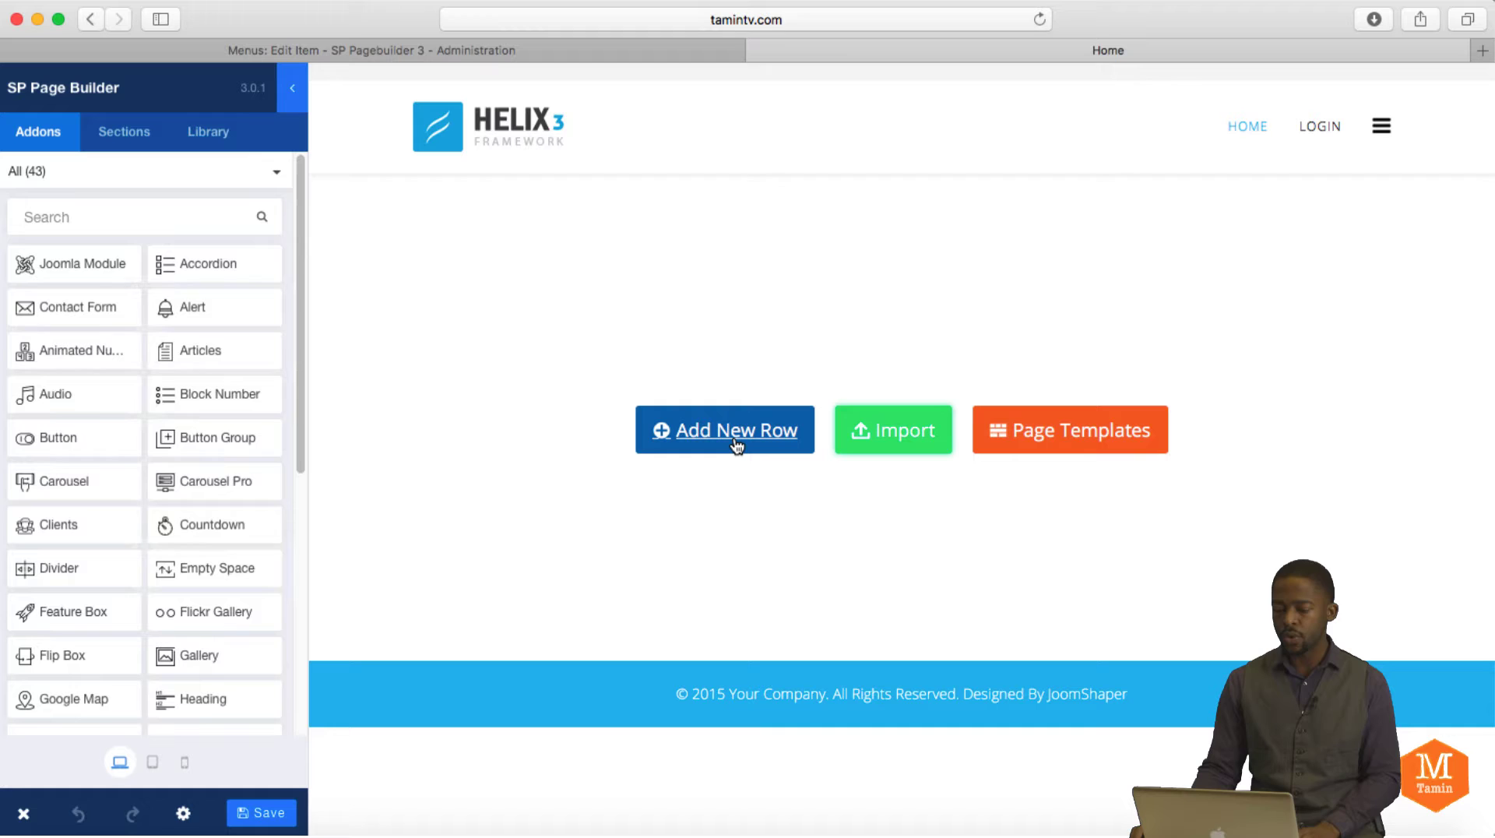
left_click(723, 429)
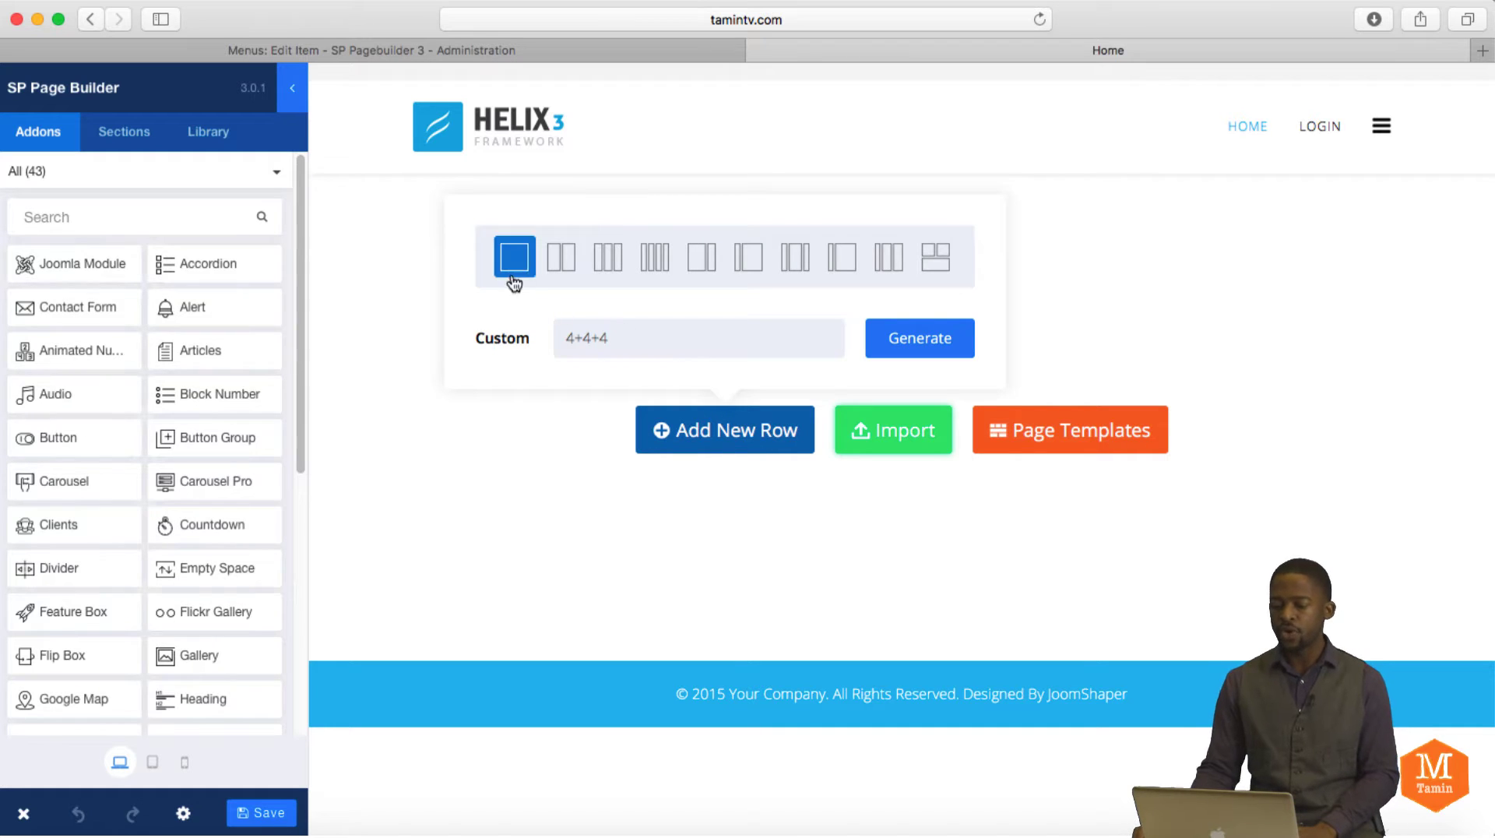
left_click(702, 258)
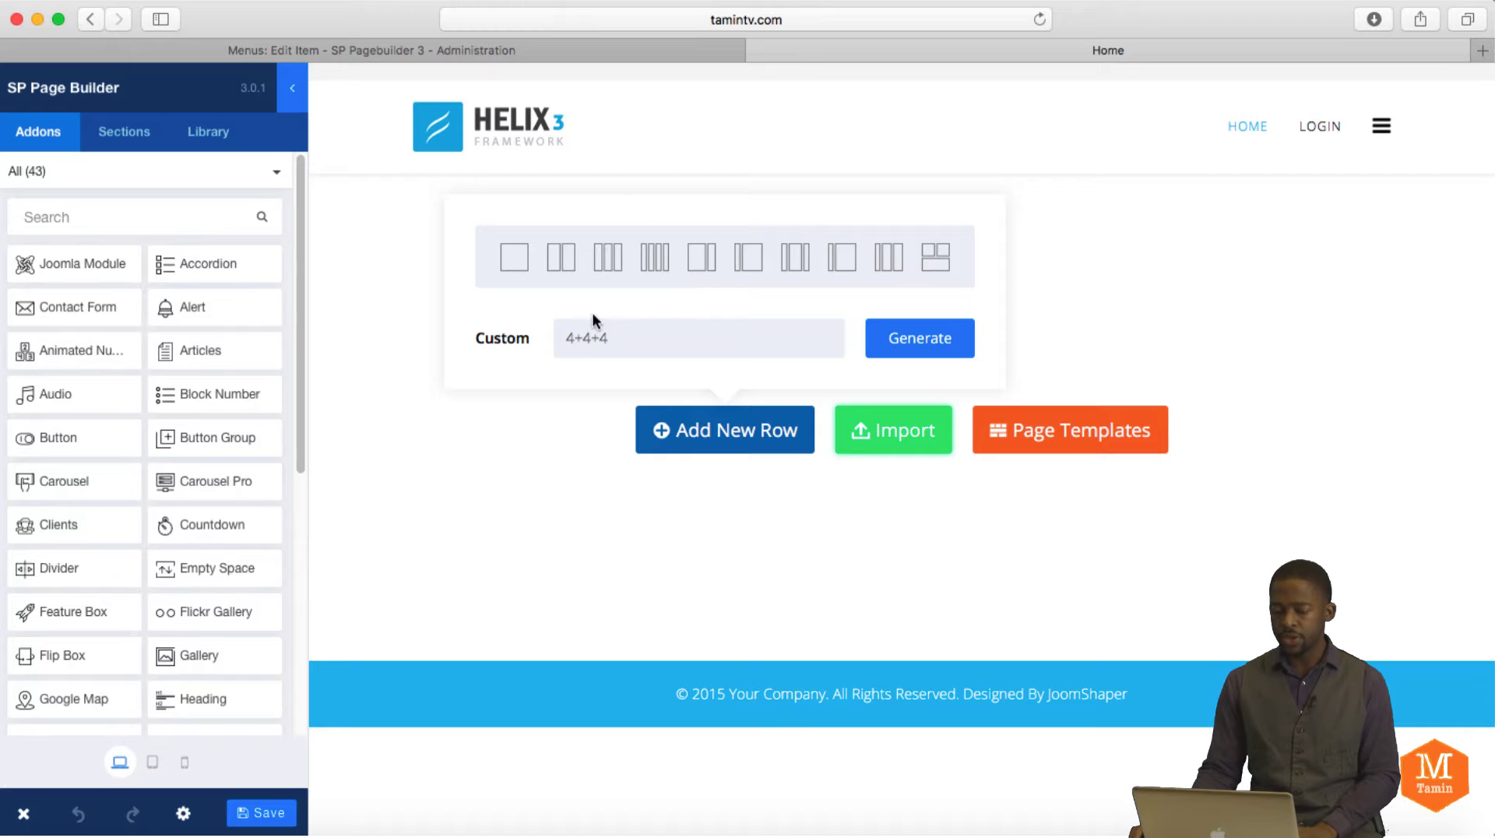
left_click(918, 337)
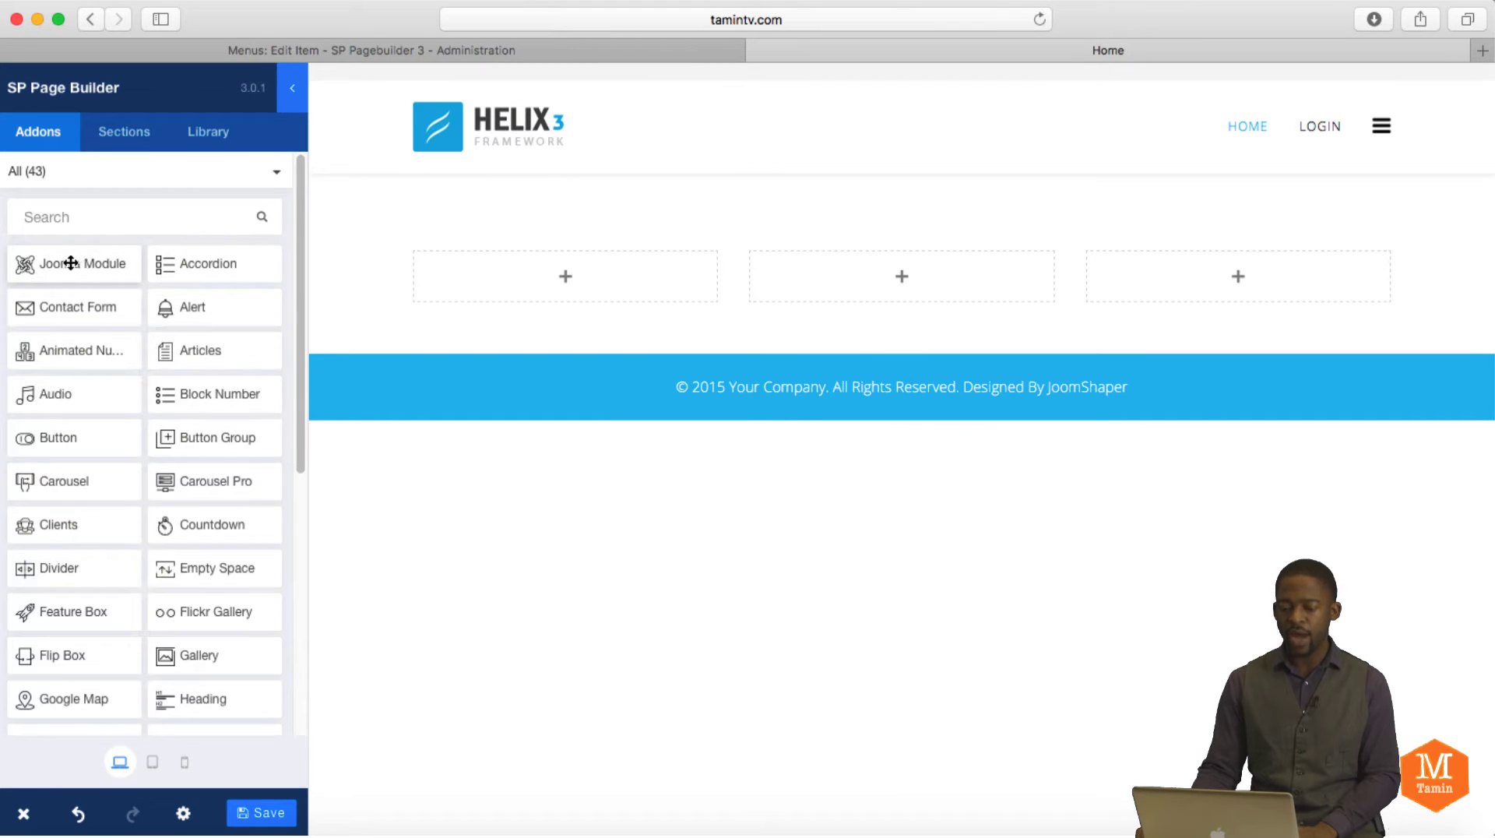
left_click(72, 264)
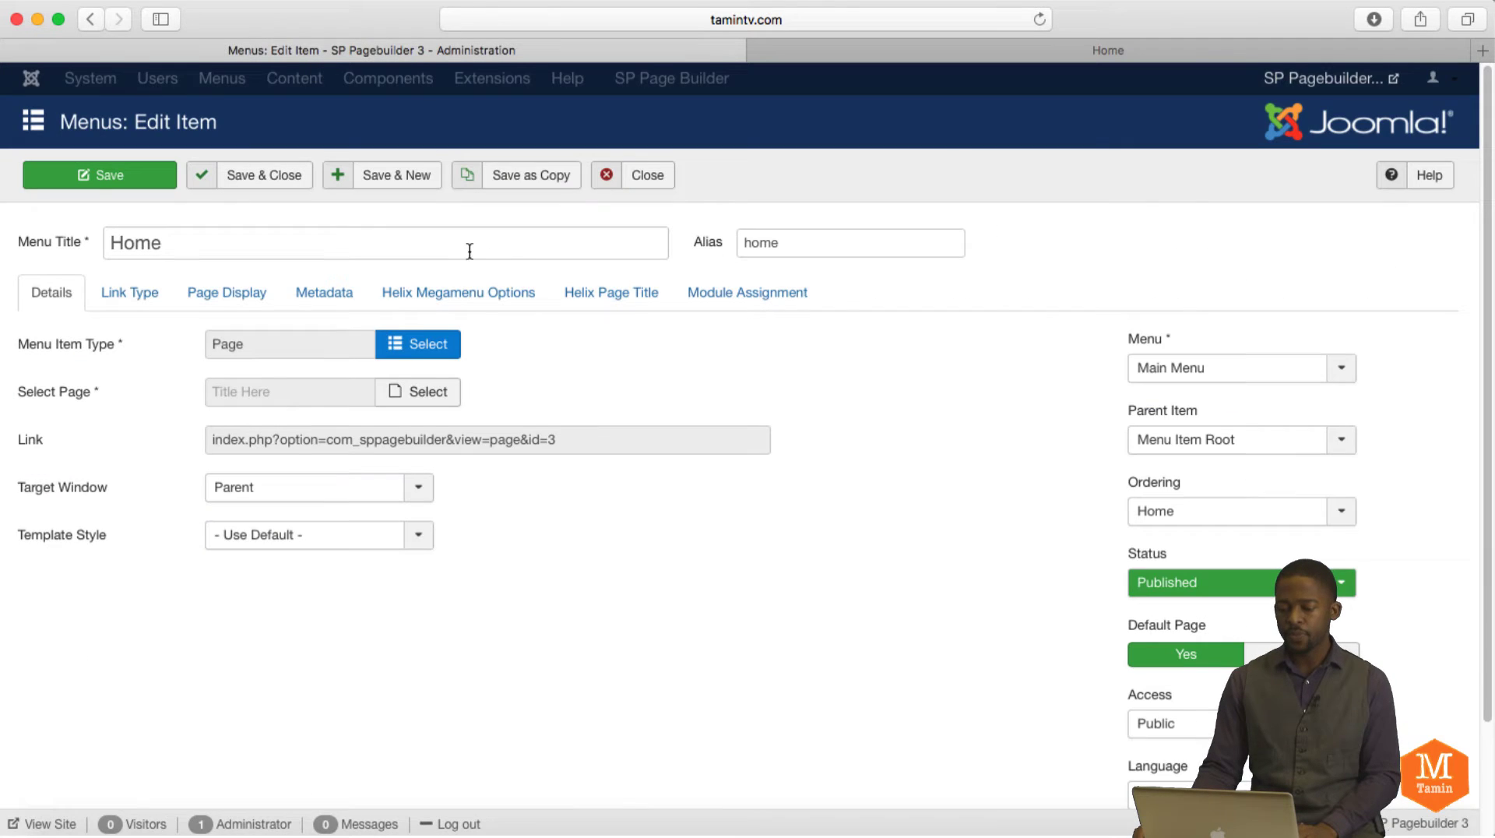
Step: Close the Home menu item editor and go to Extensions > Modules to see position-7 modules
left_click(647, 175)
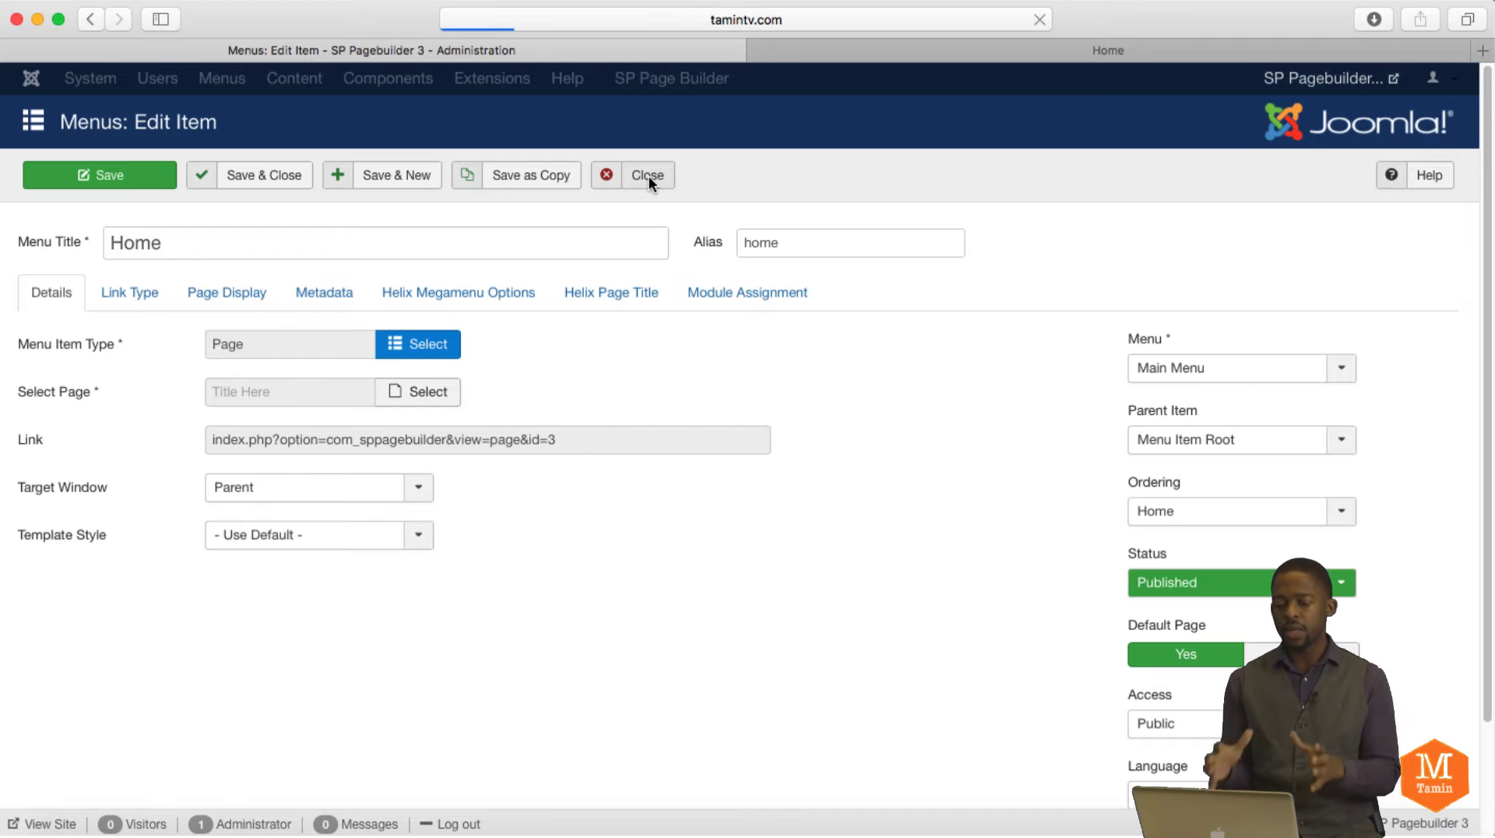
left_click(646, 174)
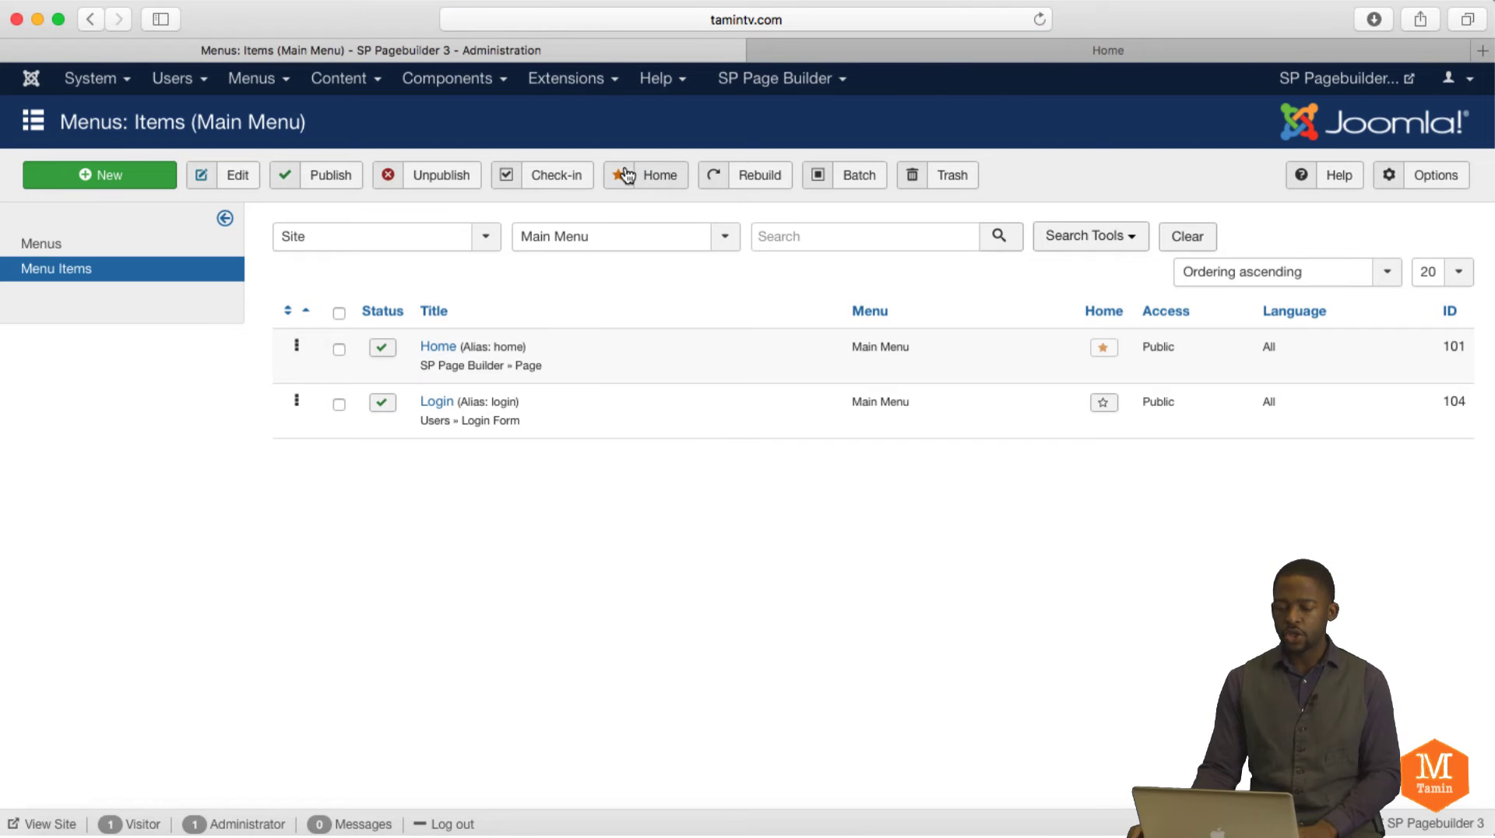
left_click(573, 78)
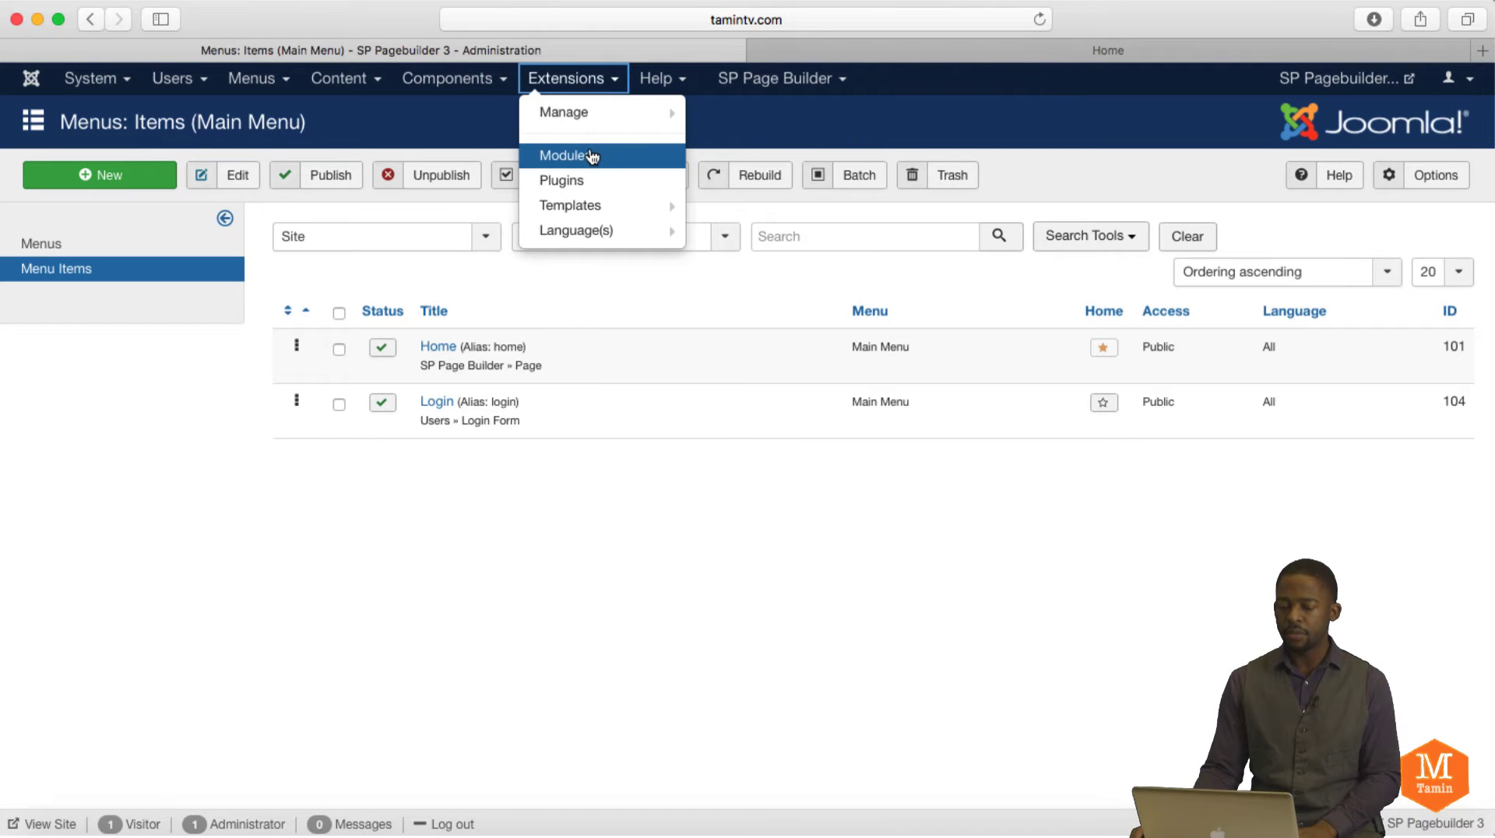
left_click(564, 156)
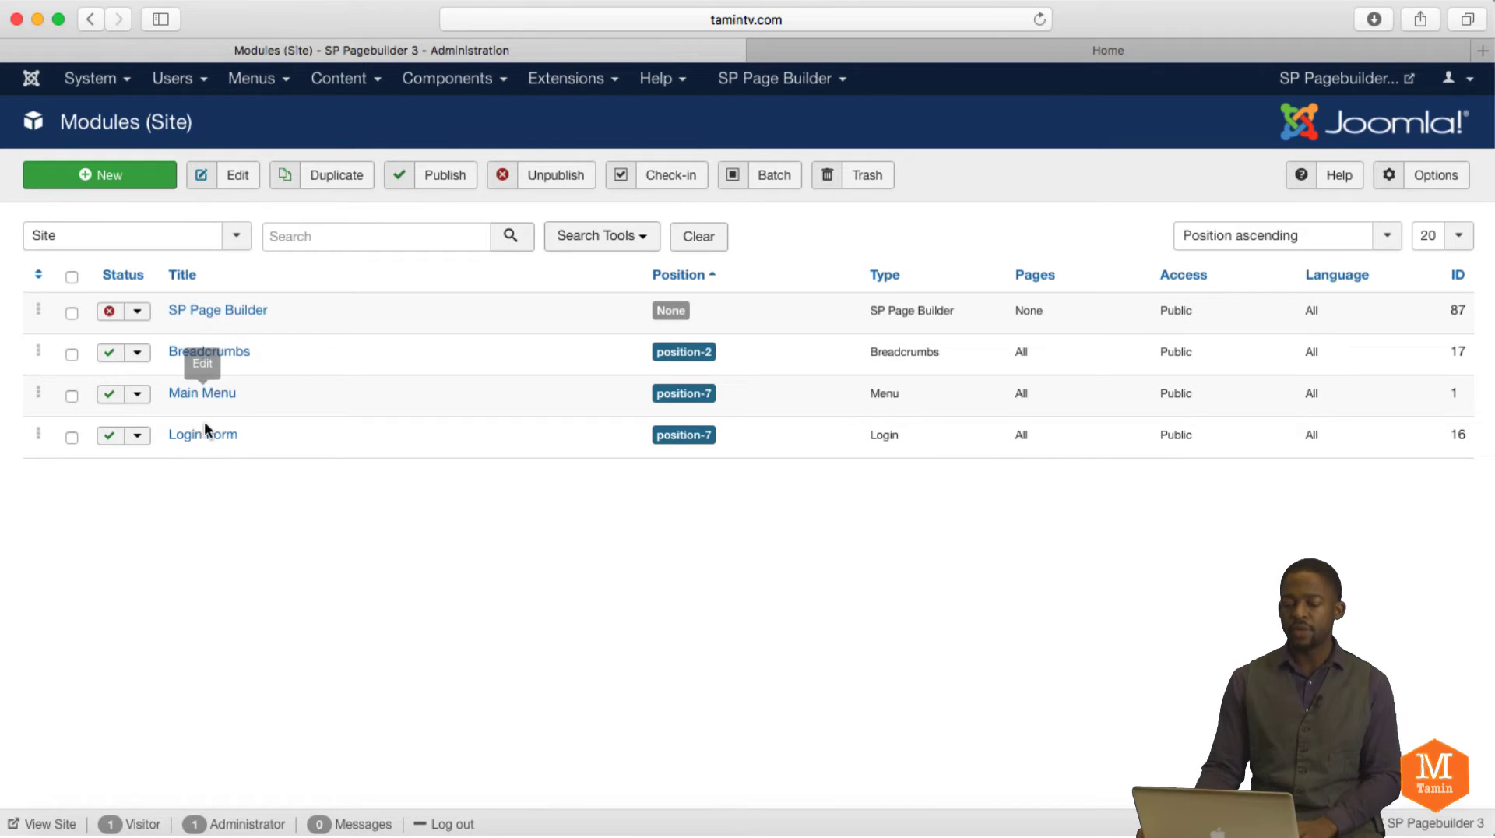
mouse_move(323, 442)
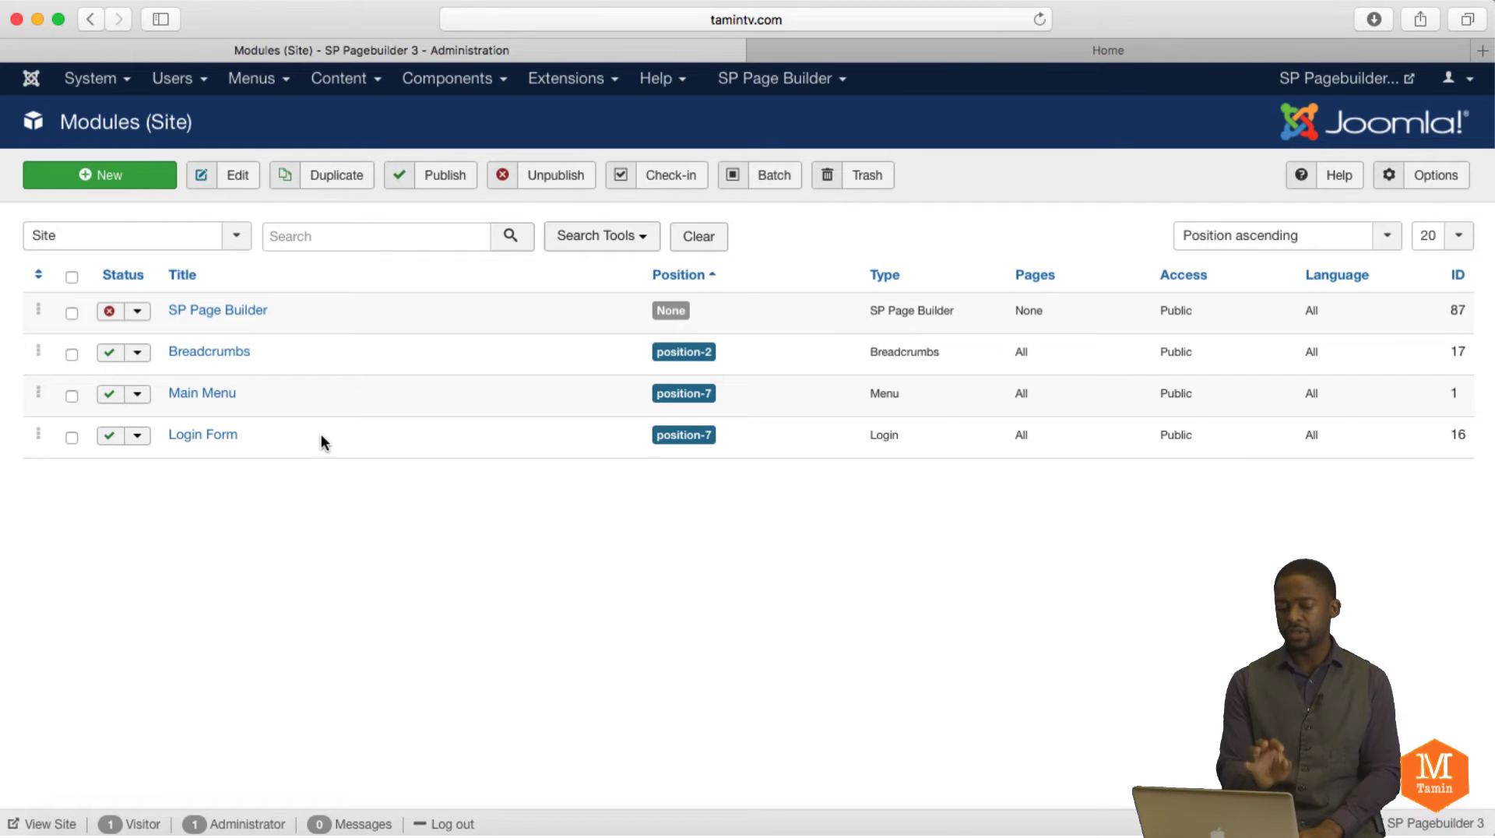
mouse_move(307, 437)
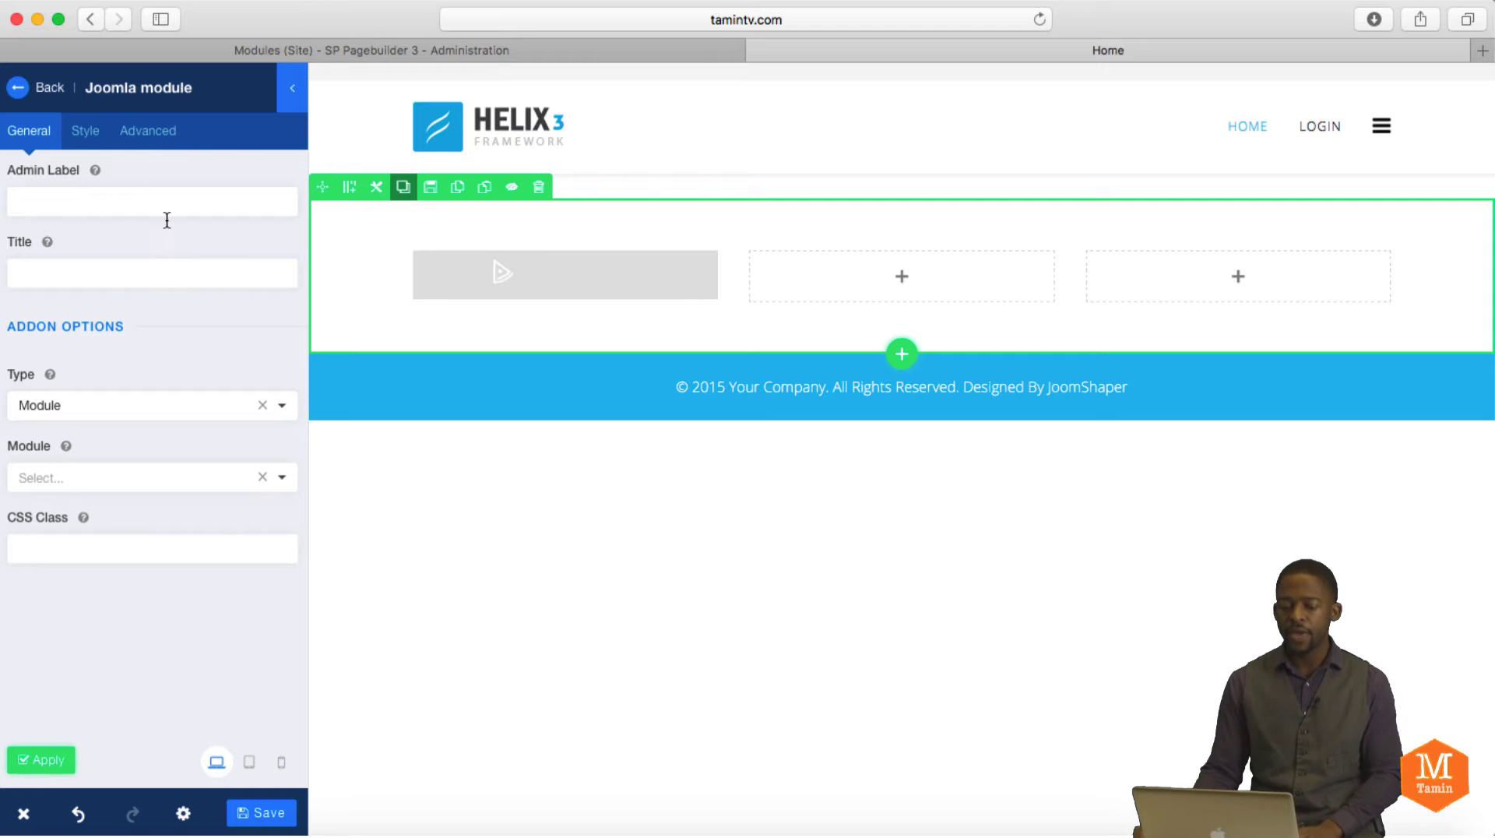
Step: Enter 'Login Form' as the addon's admin label and title, then open the Type dropdown
left_click(152, 201)
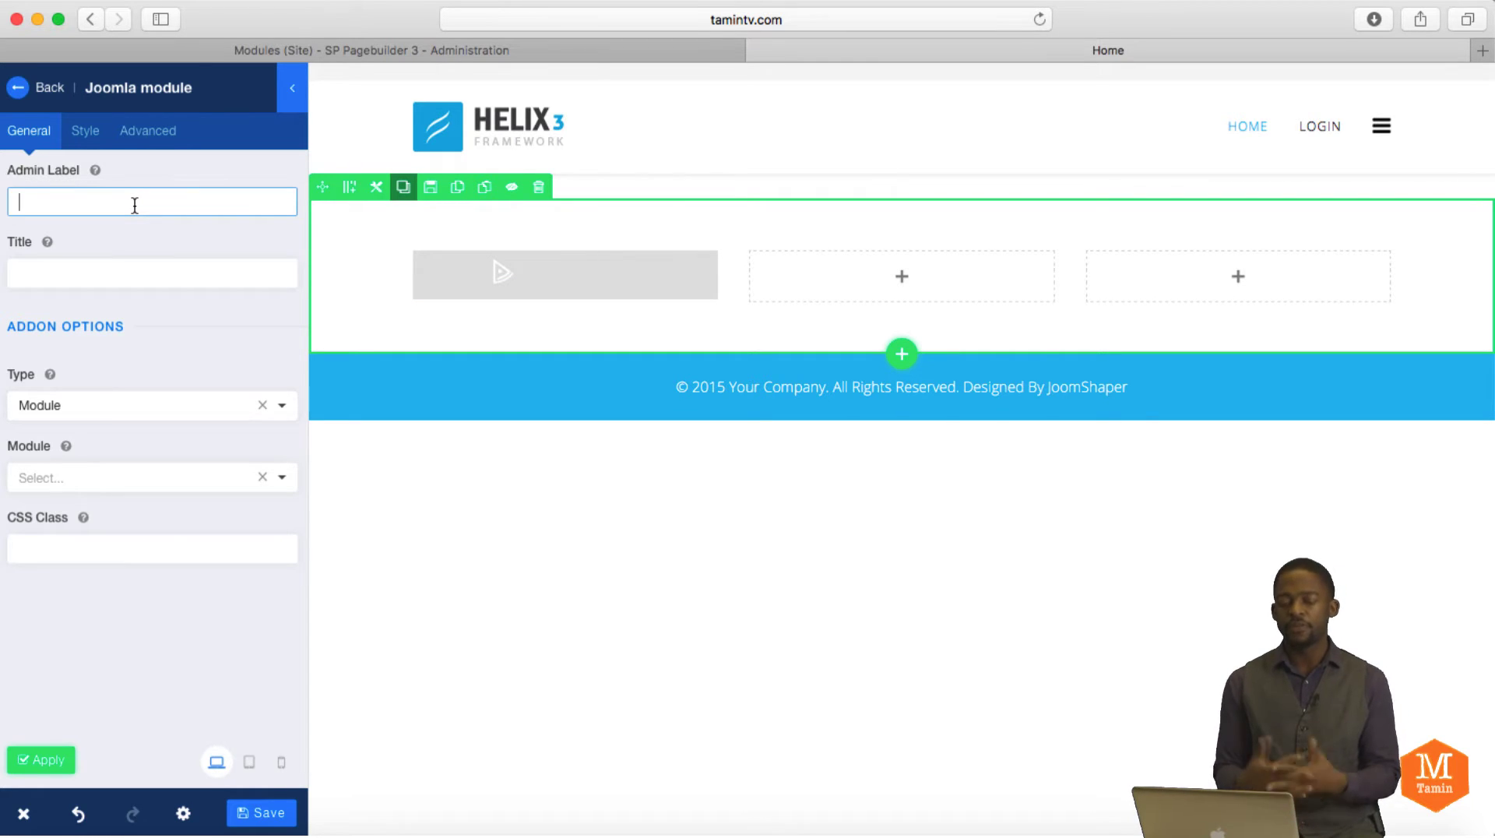
type("L")
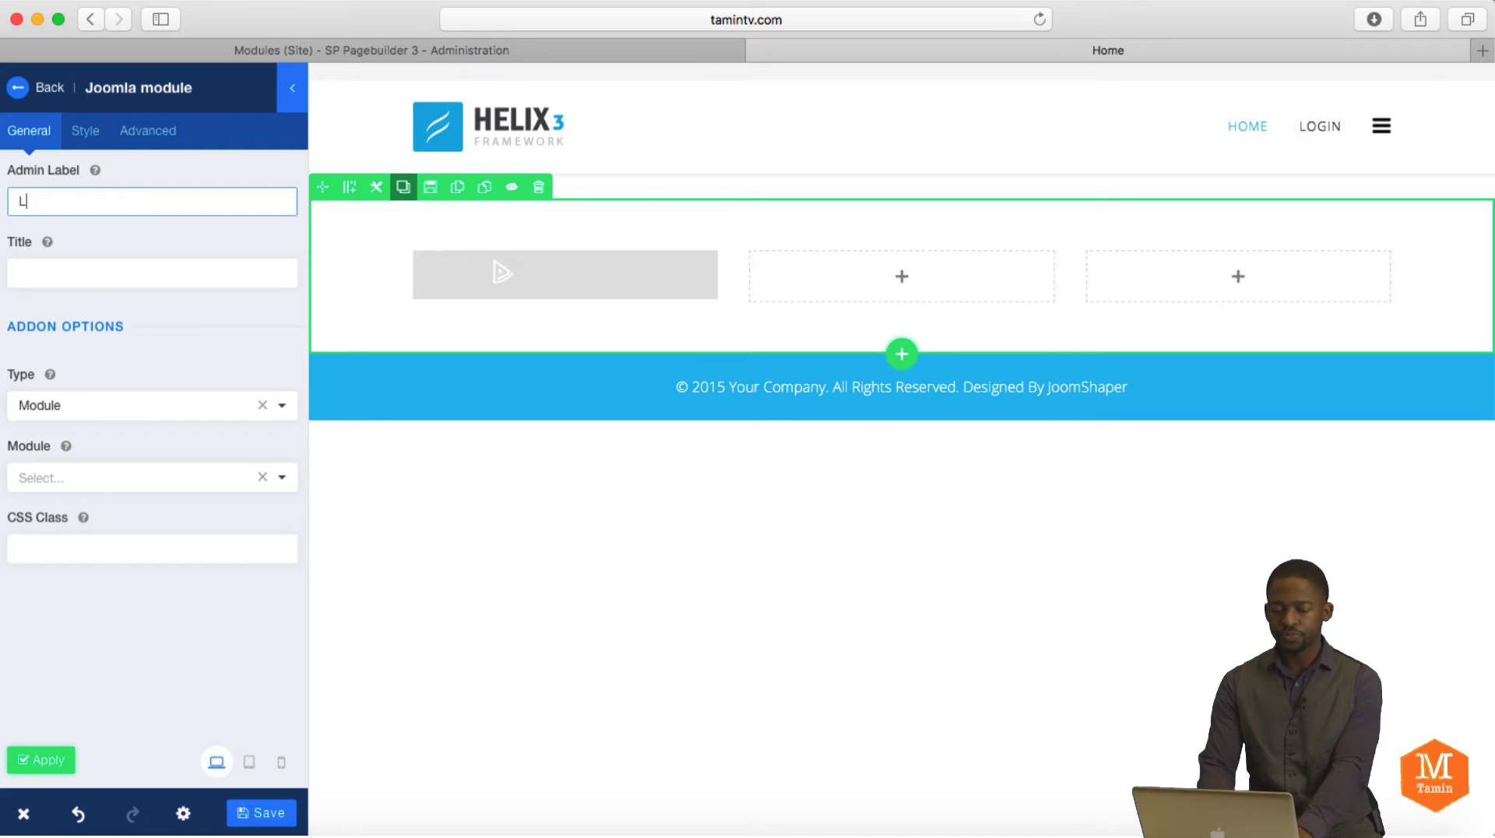
type("ogin Form")
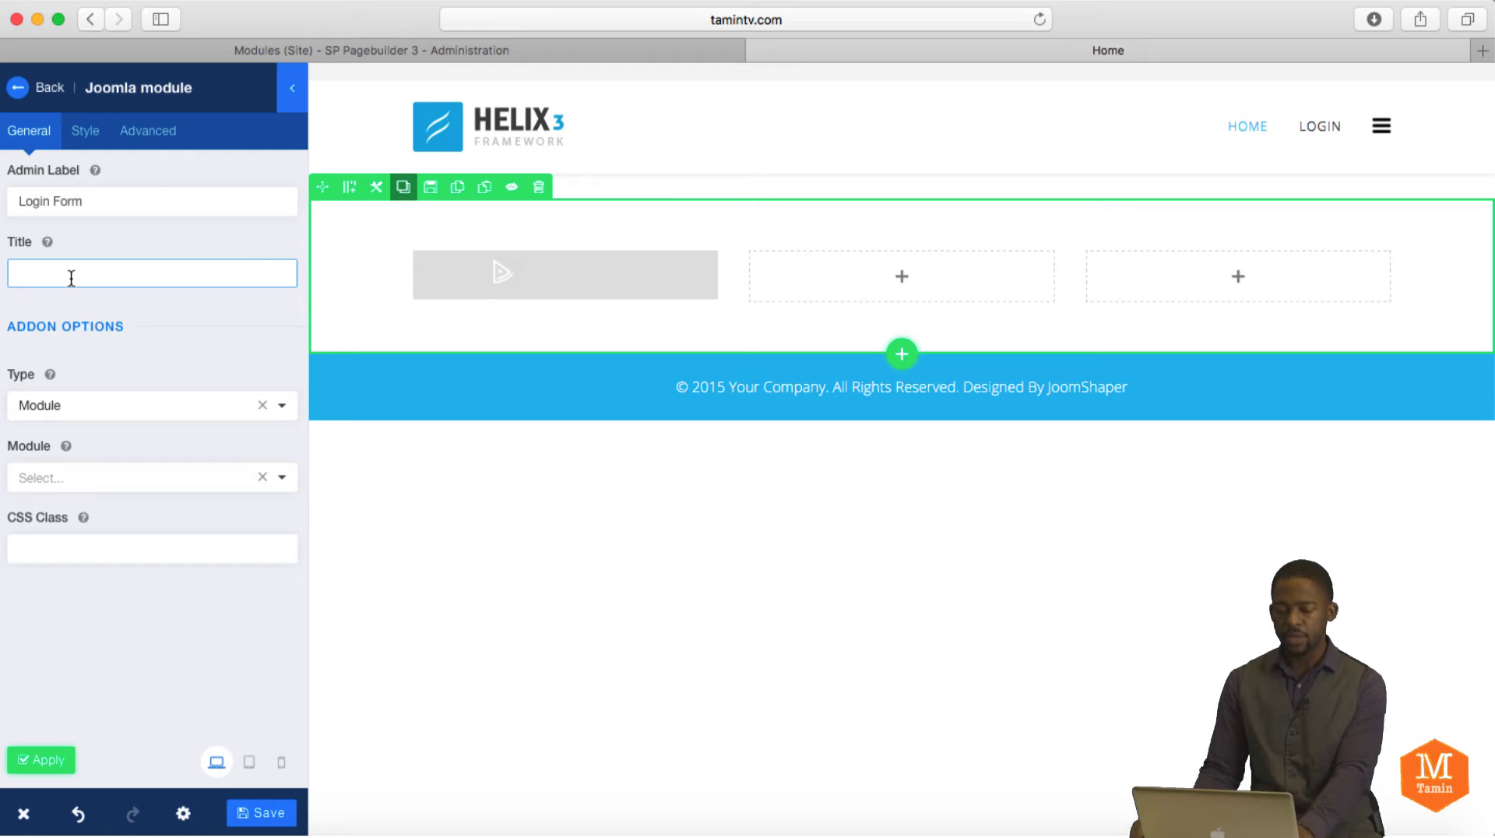
type("Login Form")
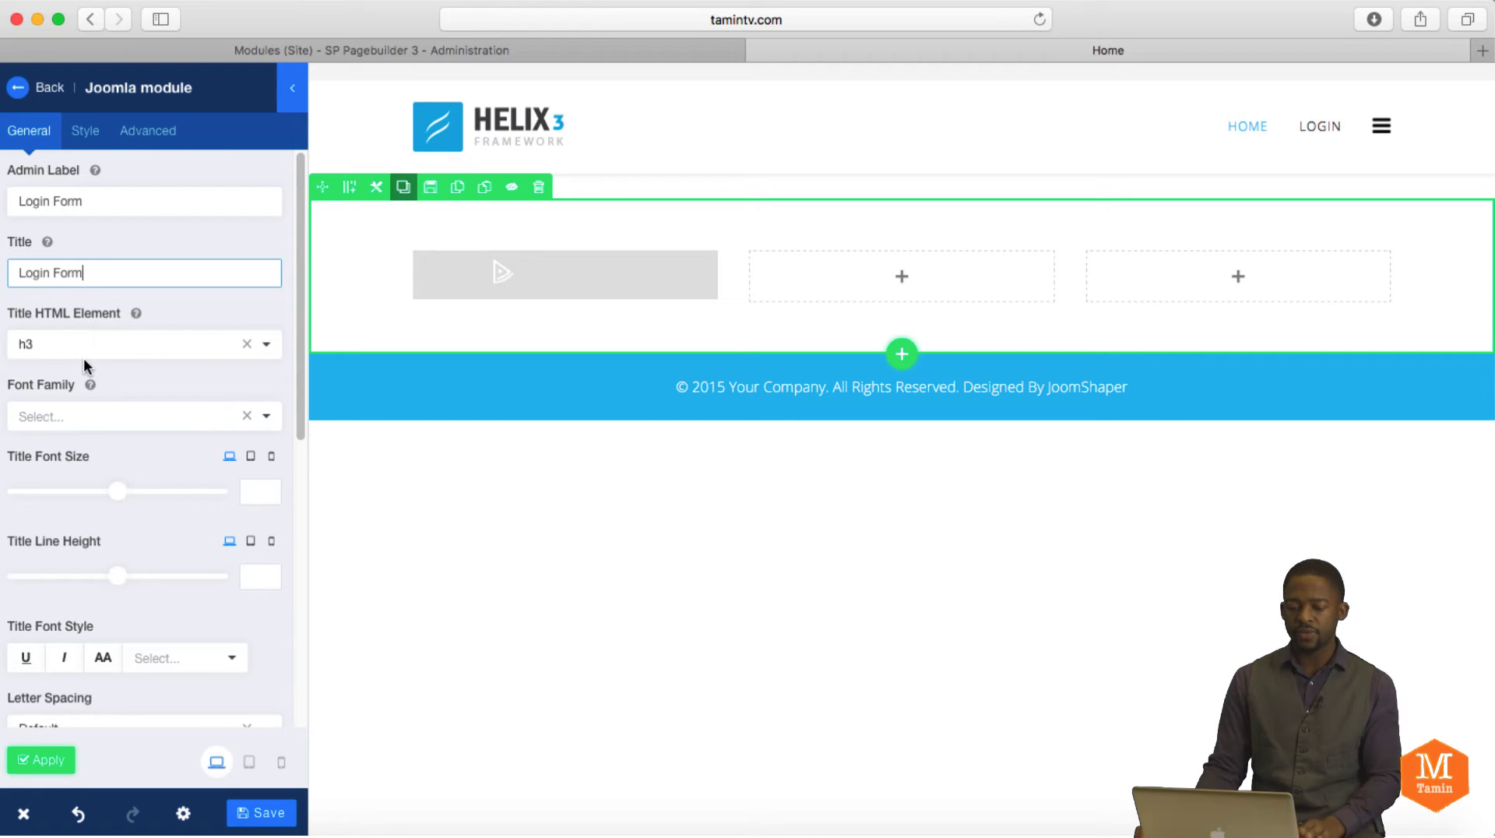
mouse_move(115, 448)
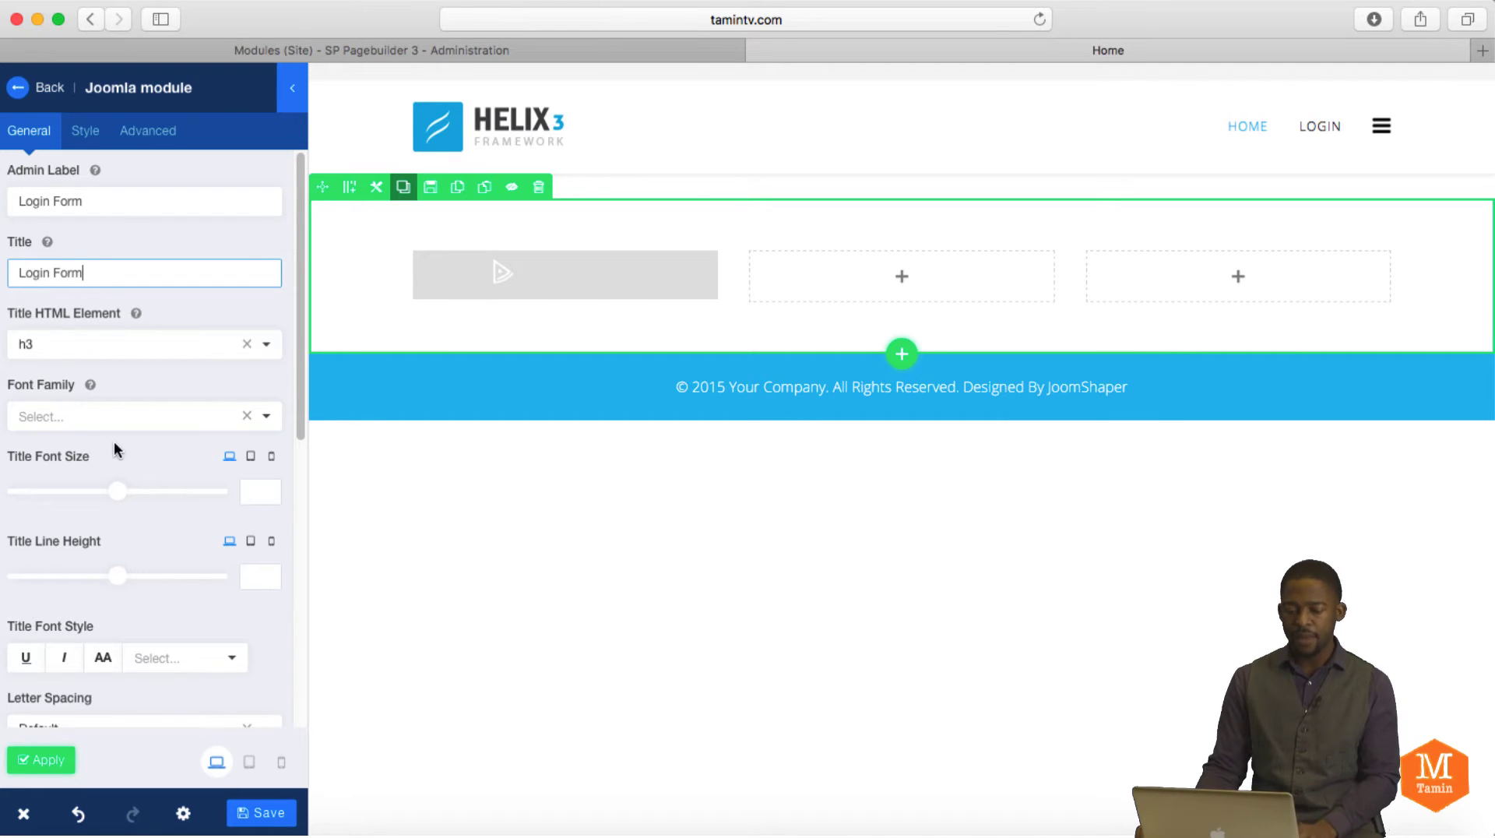
scroll("down", 3)
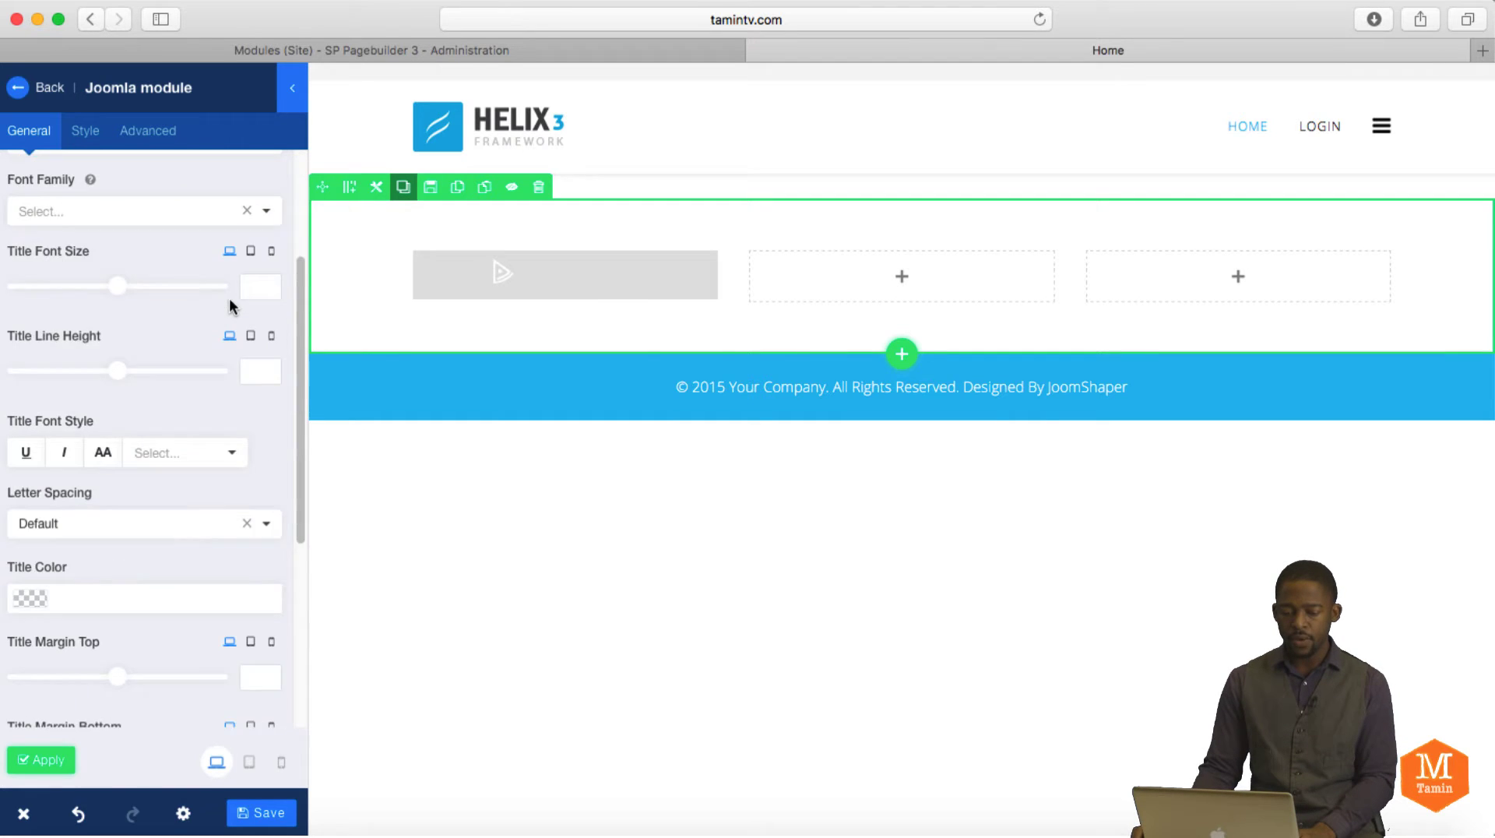
scroll("down", 3)
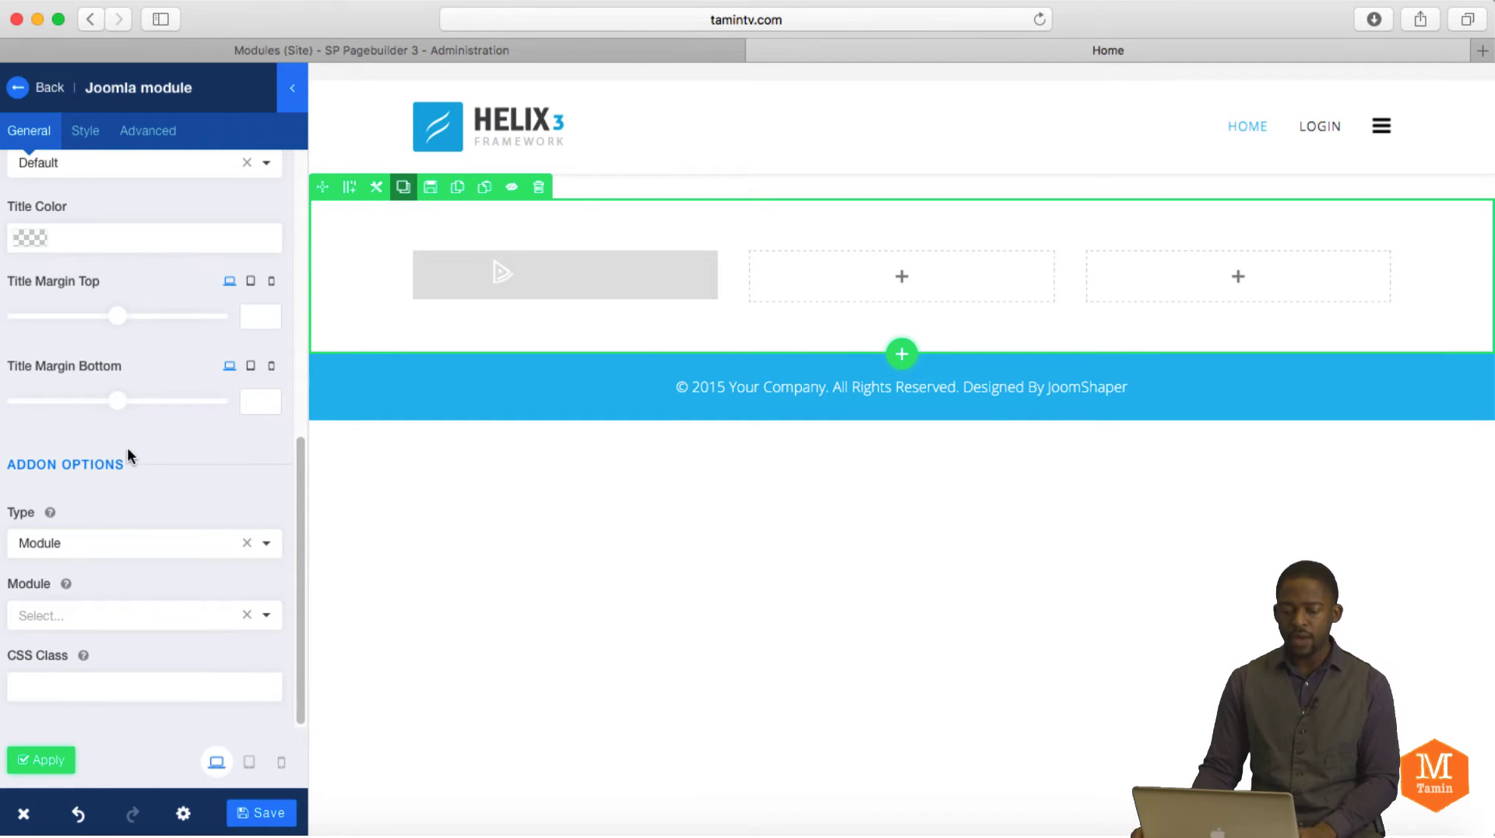
left_click(143, 542)
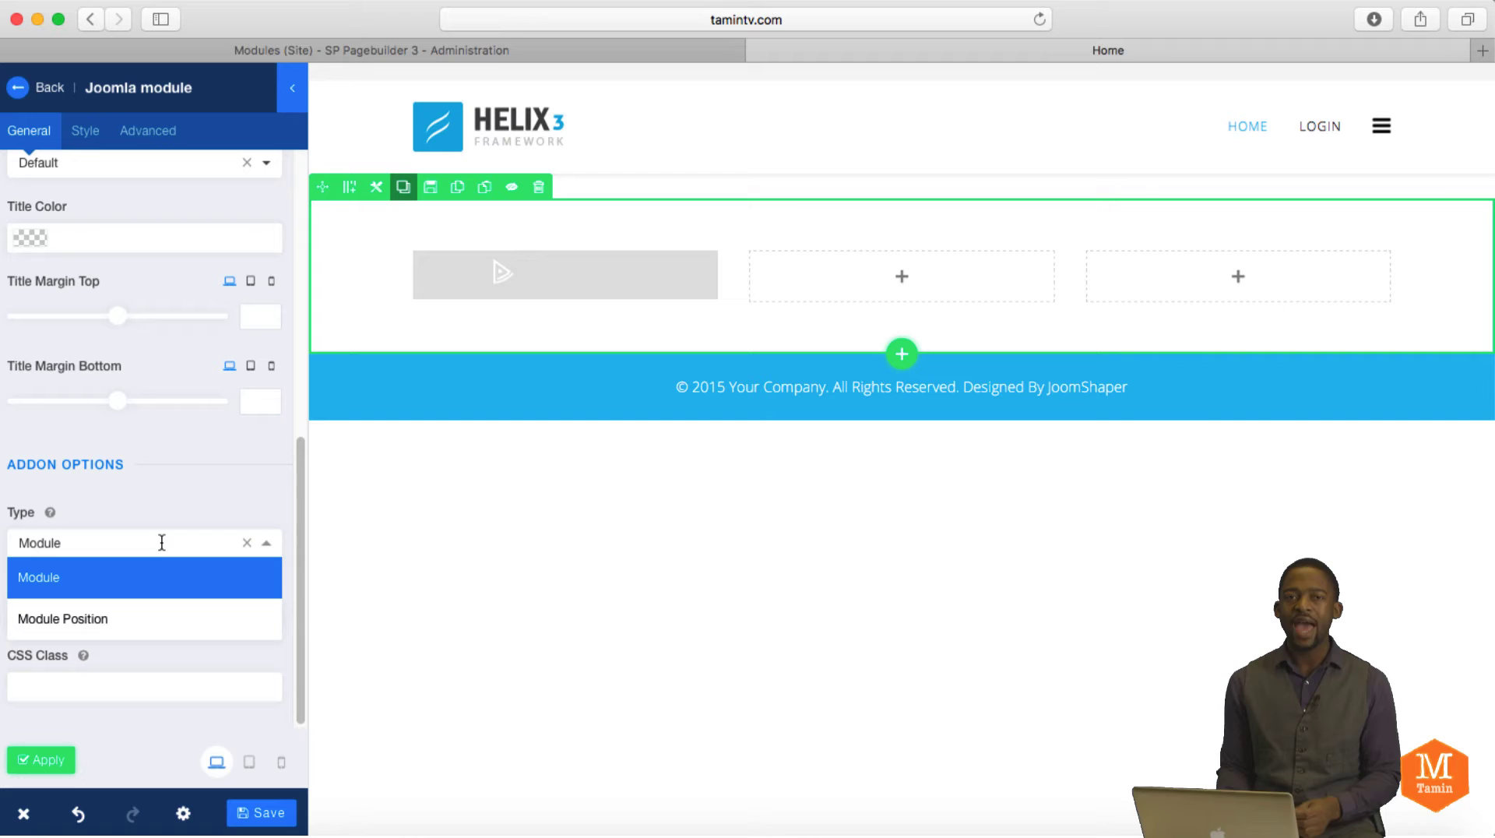
mouse_move(239, 426)
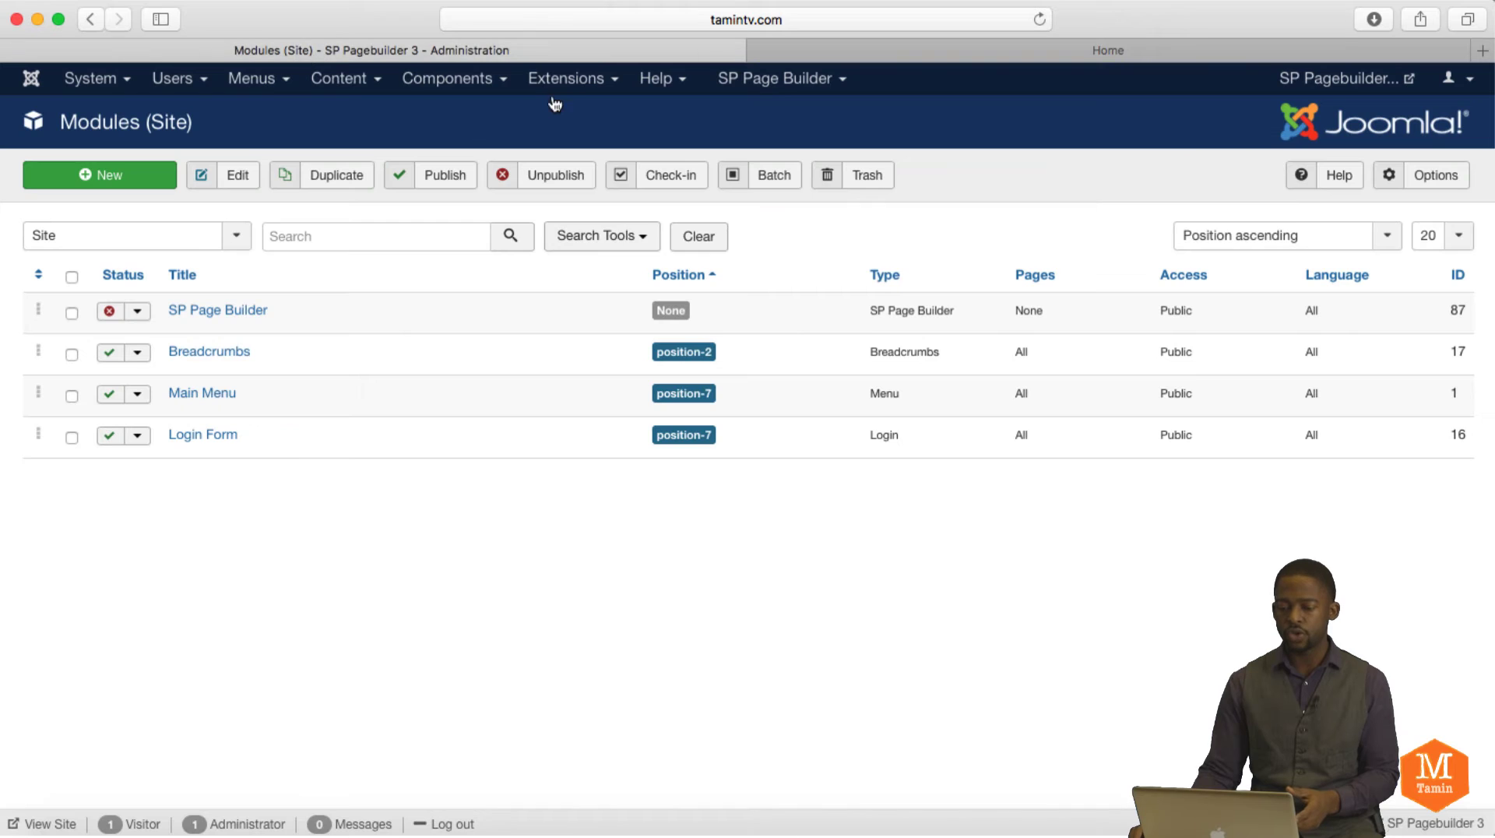
left_click(566, 78)
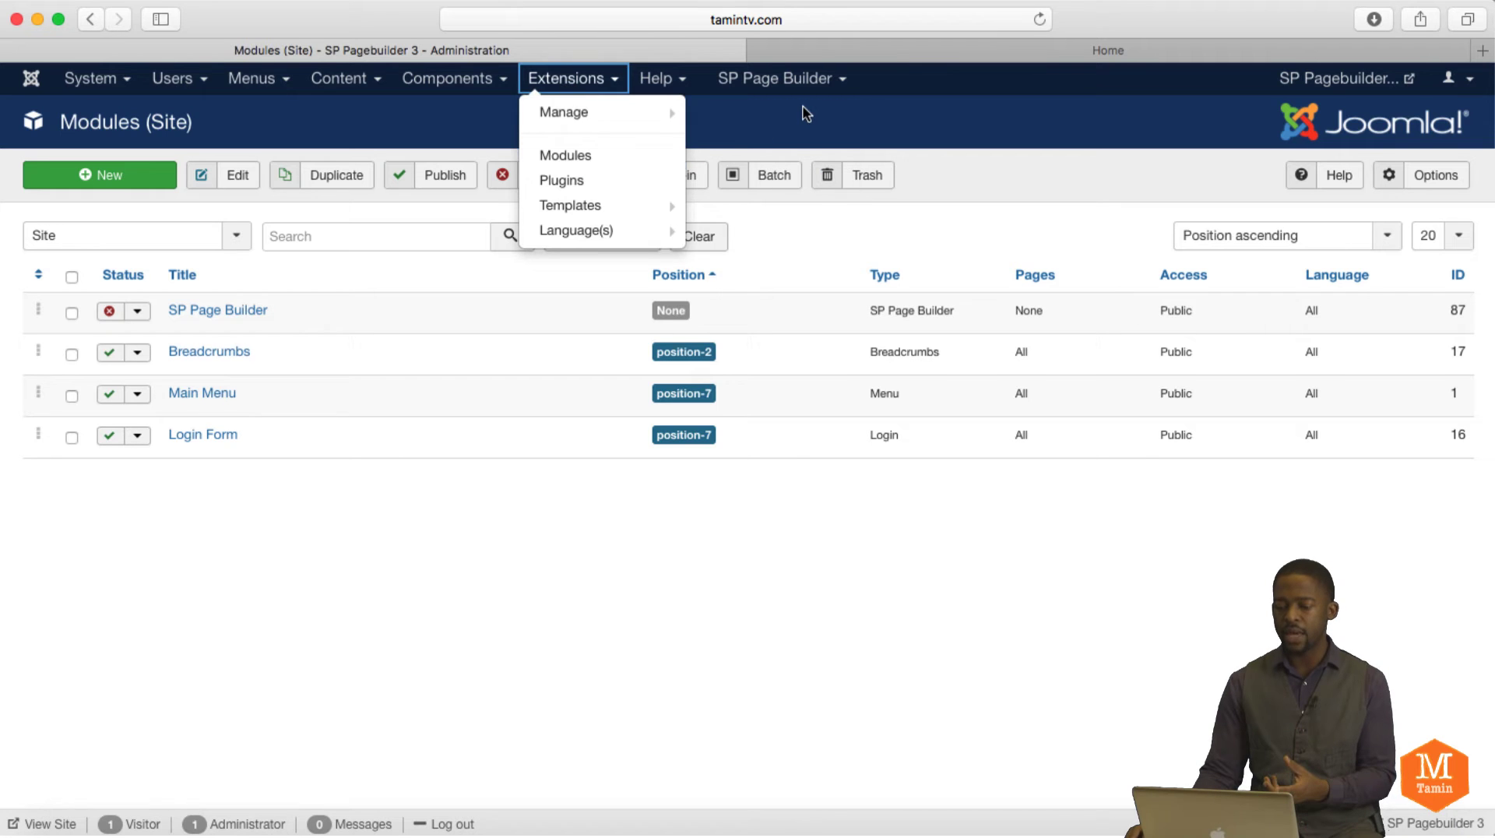
left_click(806, 112)
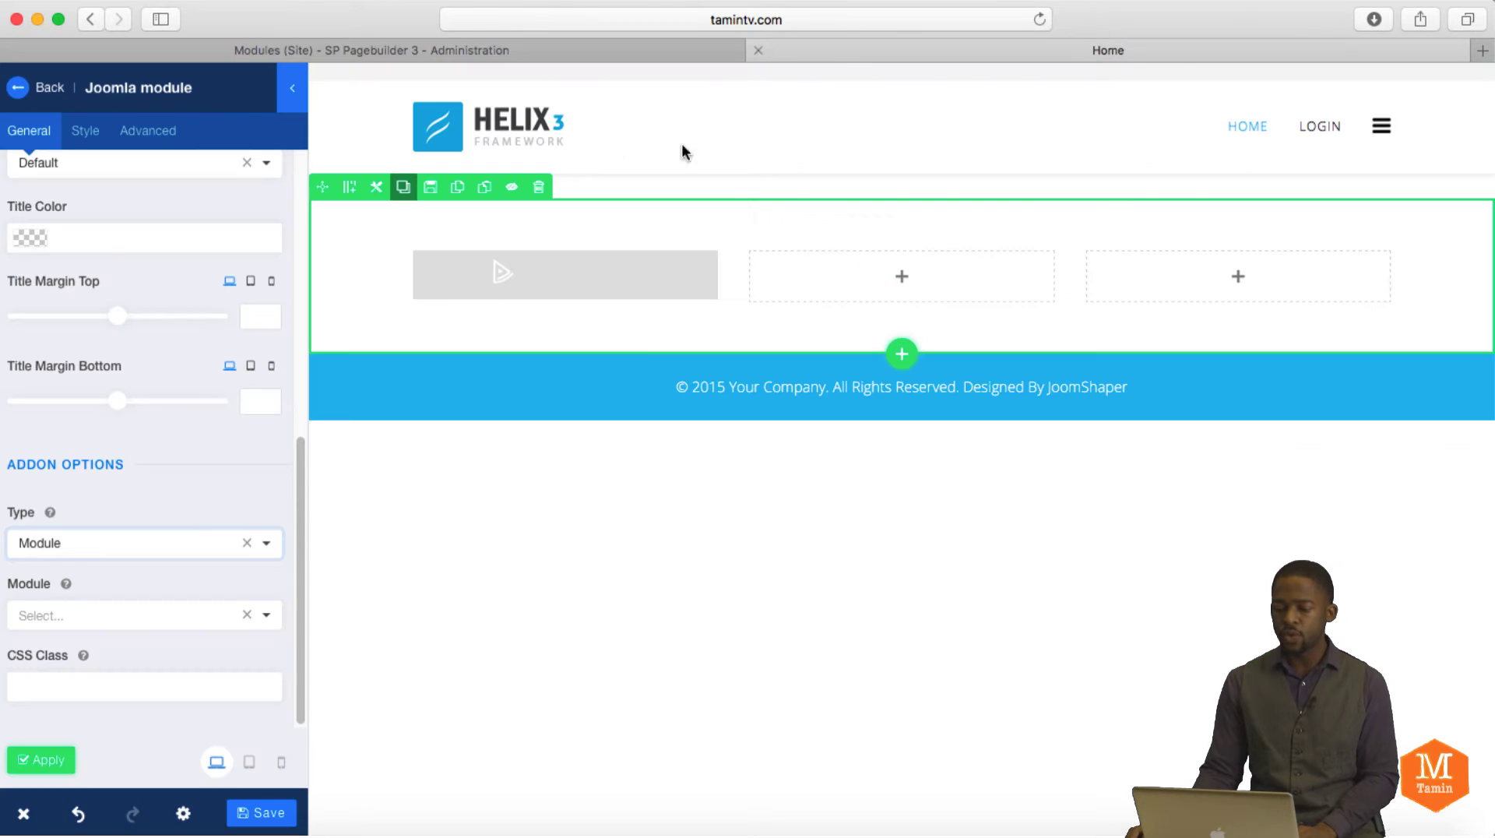
left_click(144, 543)
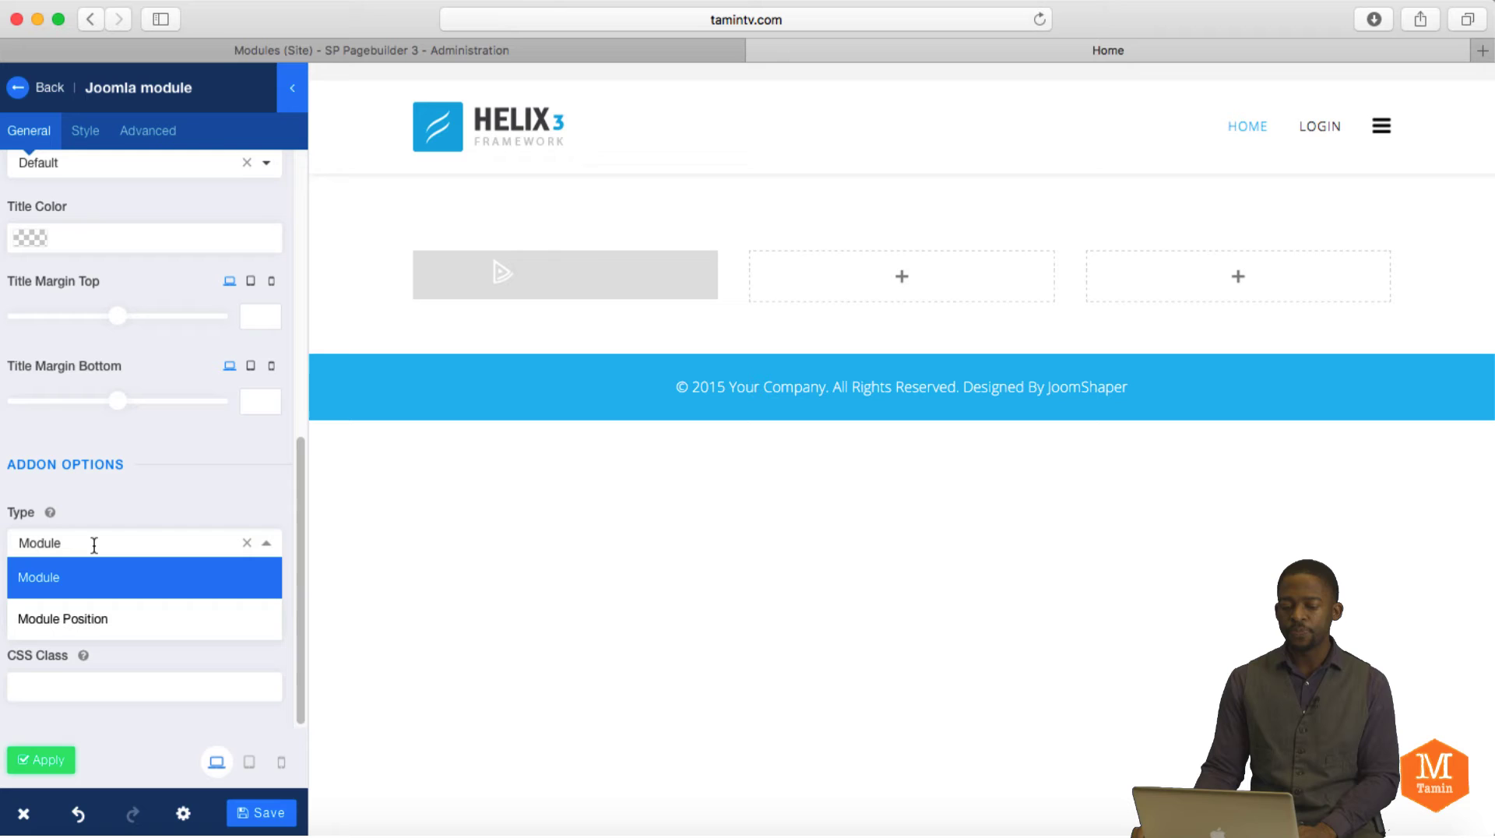
mouse_move(195, 303)
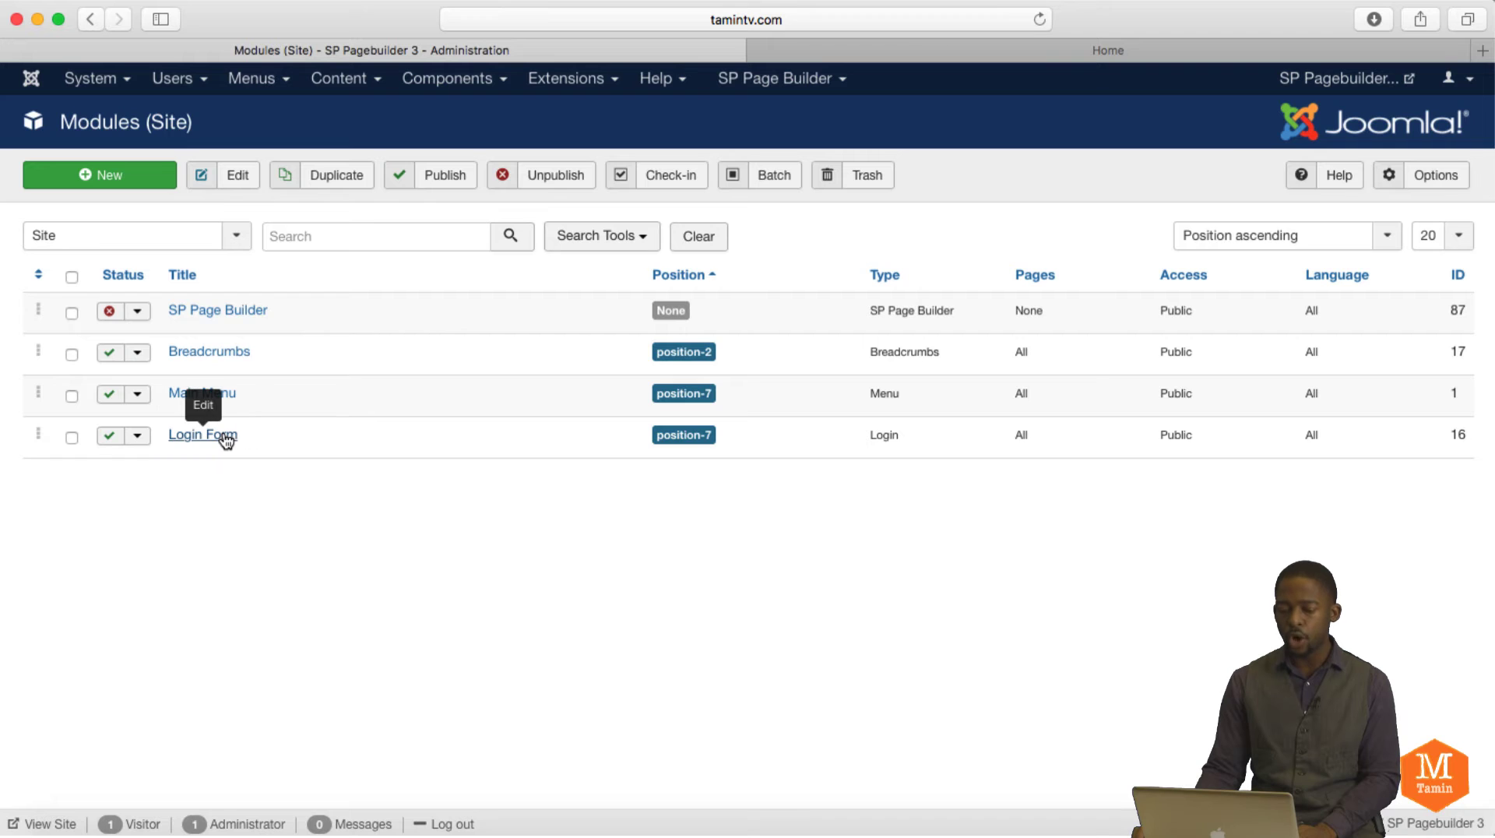
mouse_move(803, 54)
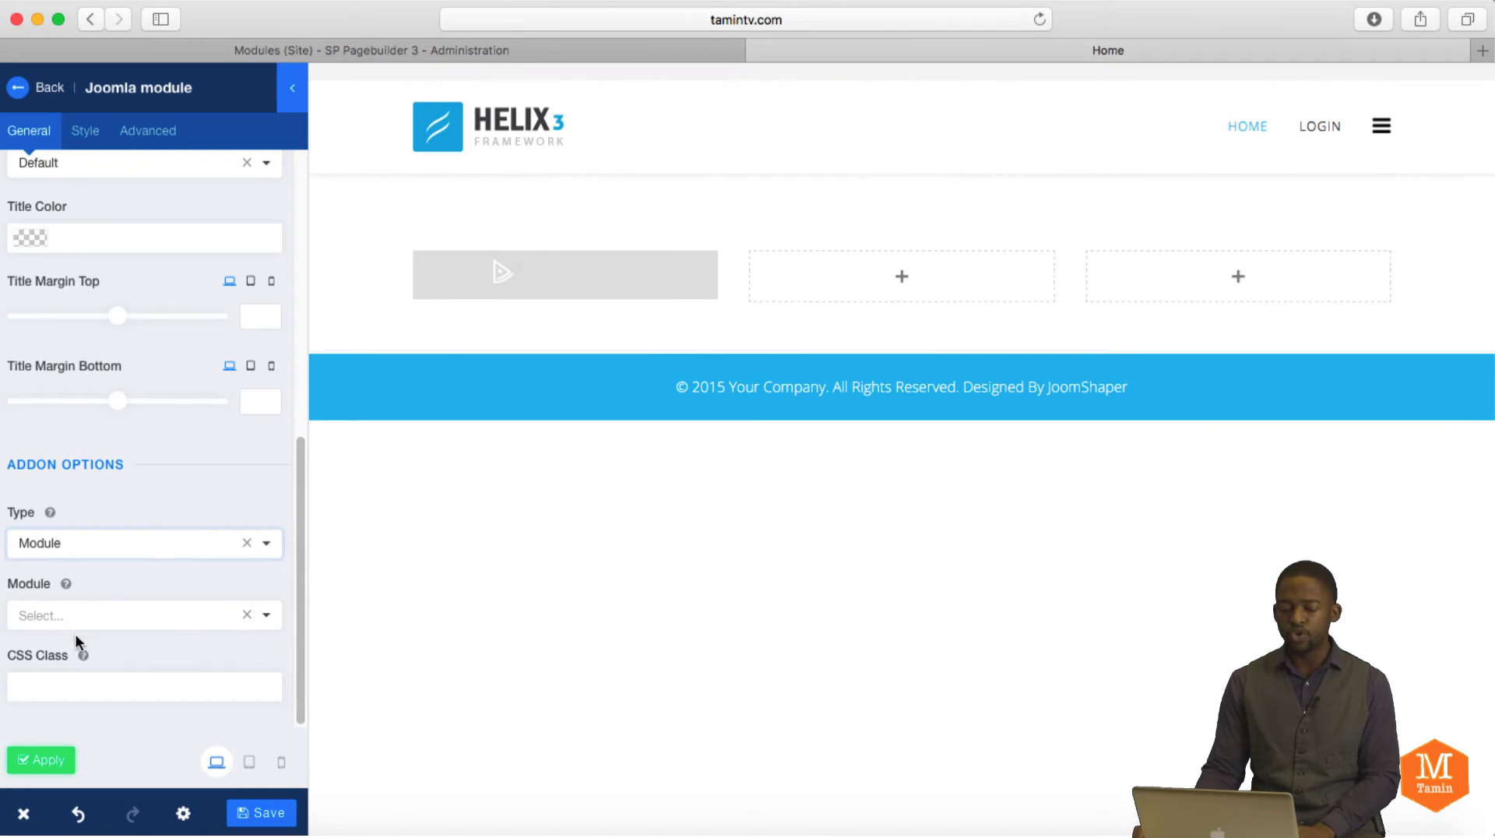
left_click(143, 542)
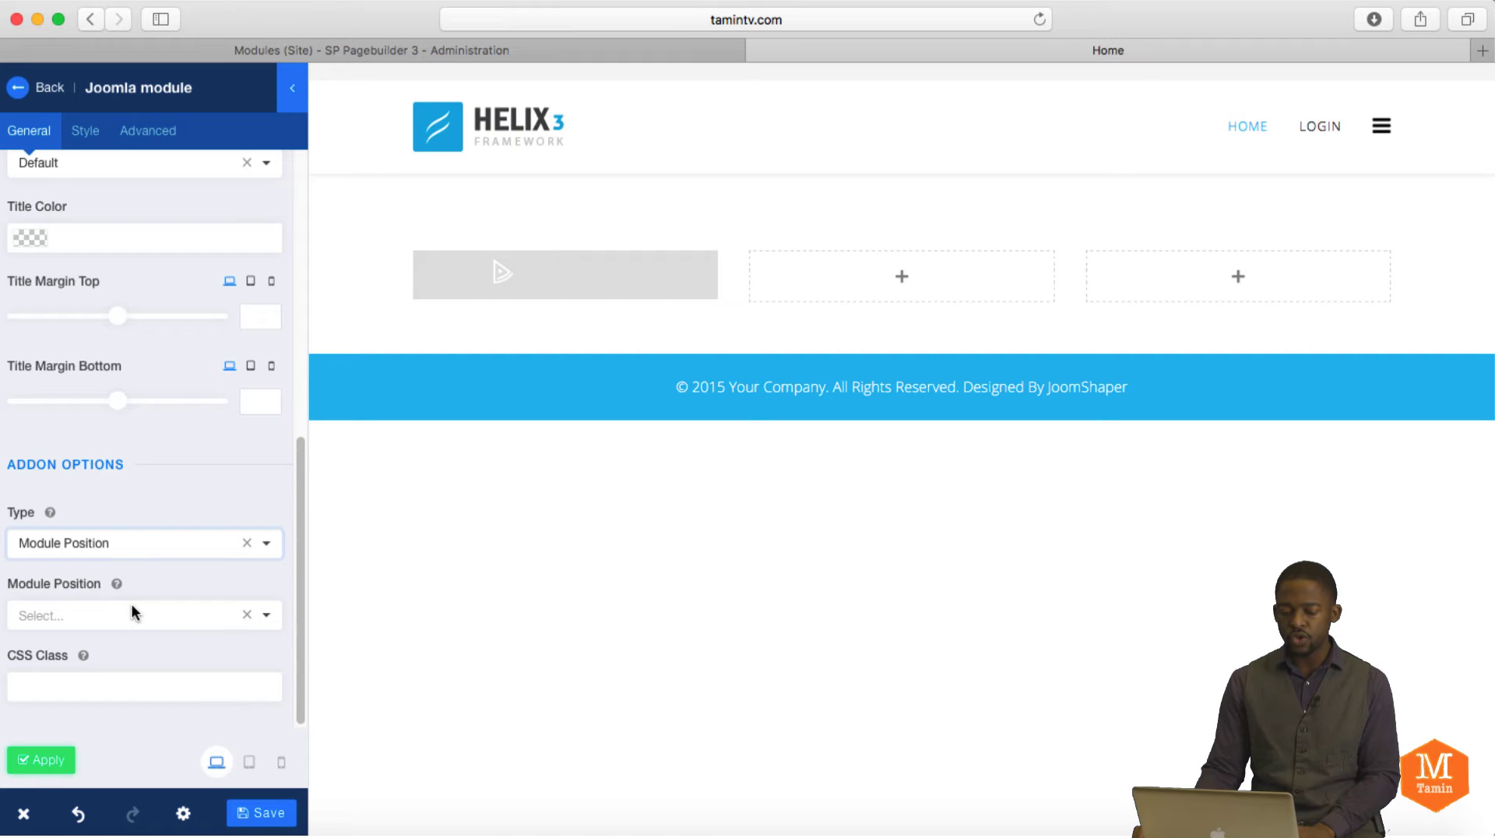
left_click(133, 613)
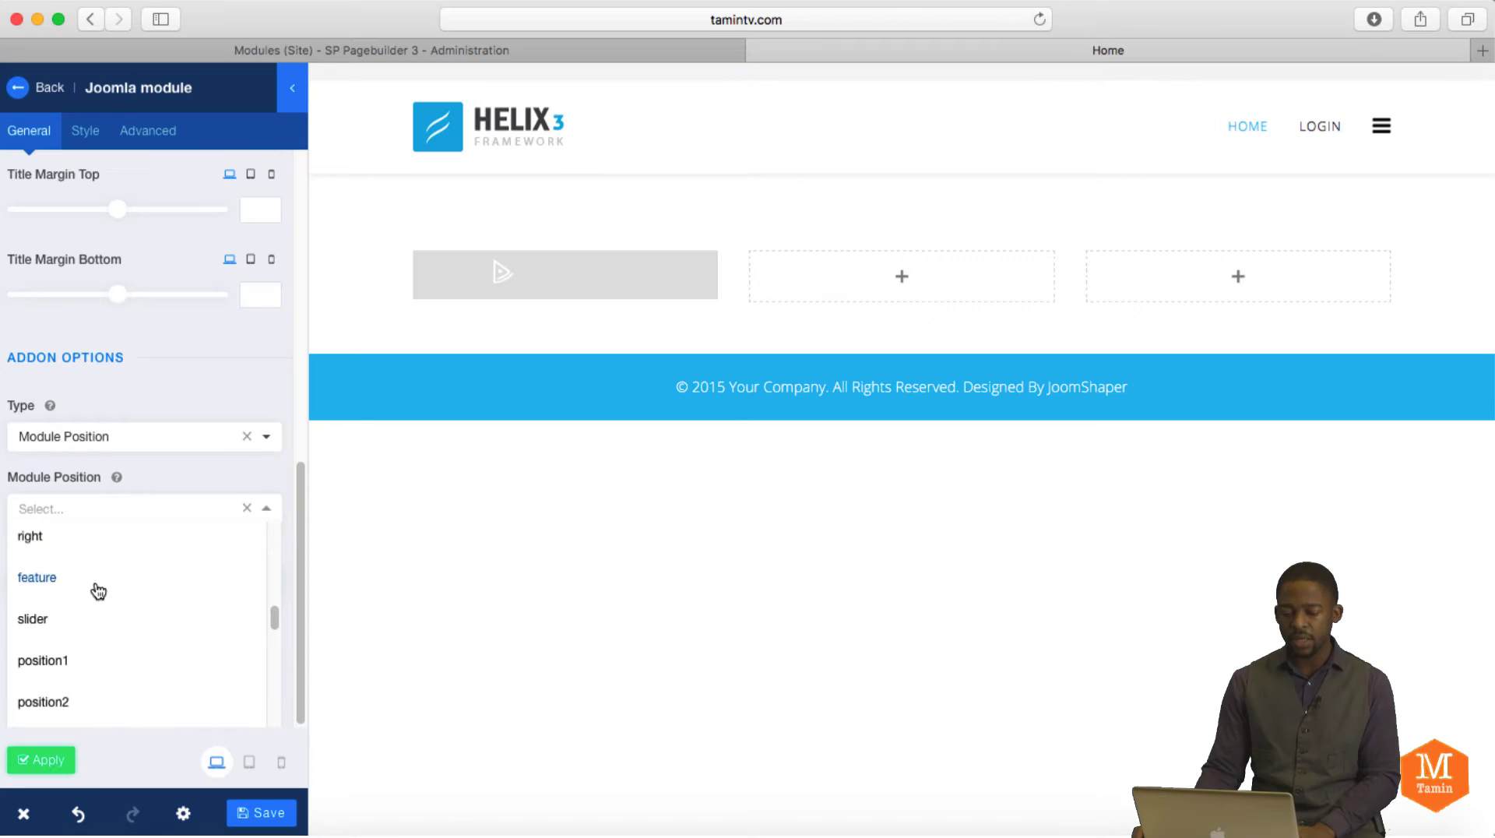
scroll("down", 3)
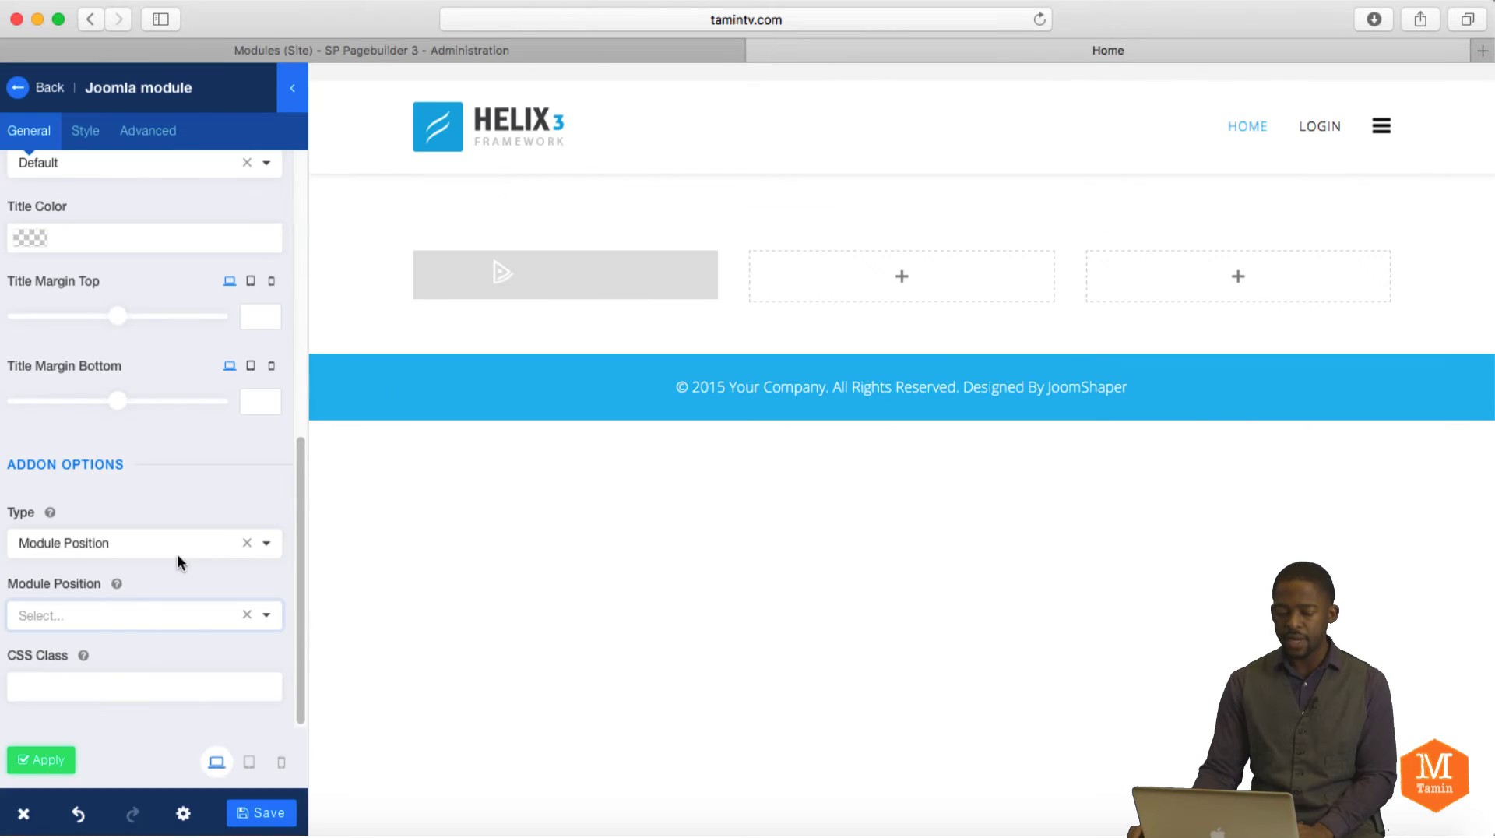
left_click(139, 615)
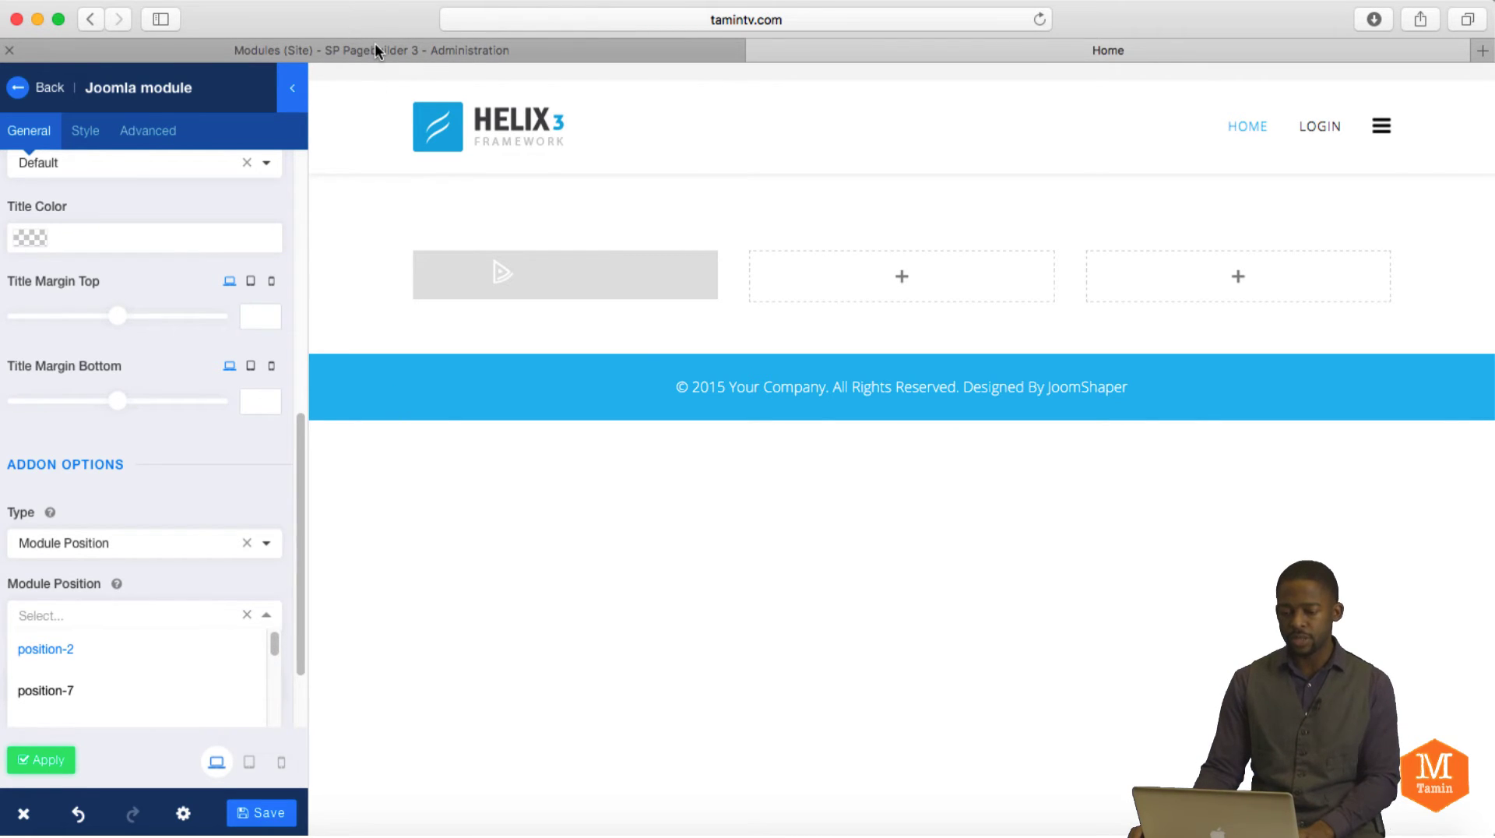
left_click(37, 87)
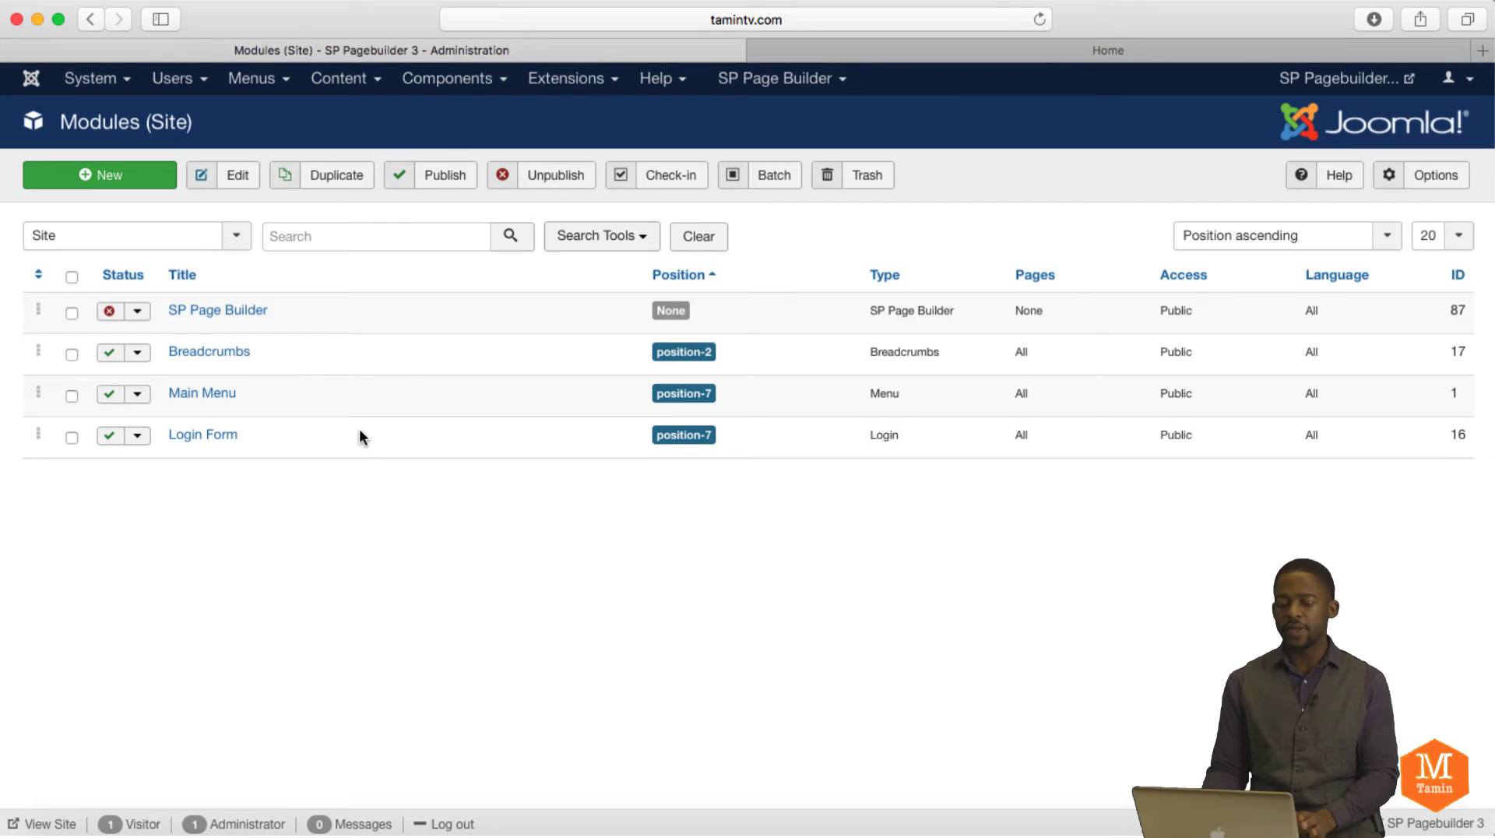
mouse_move(593, 398)
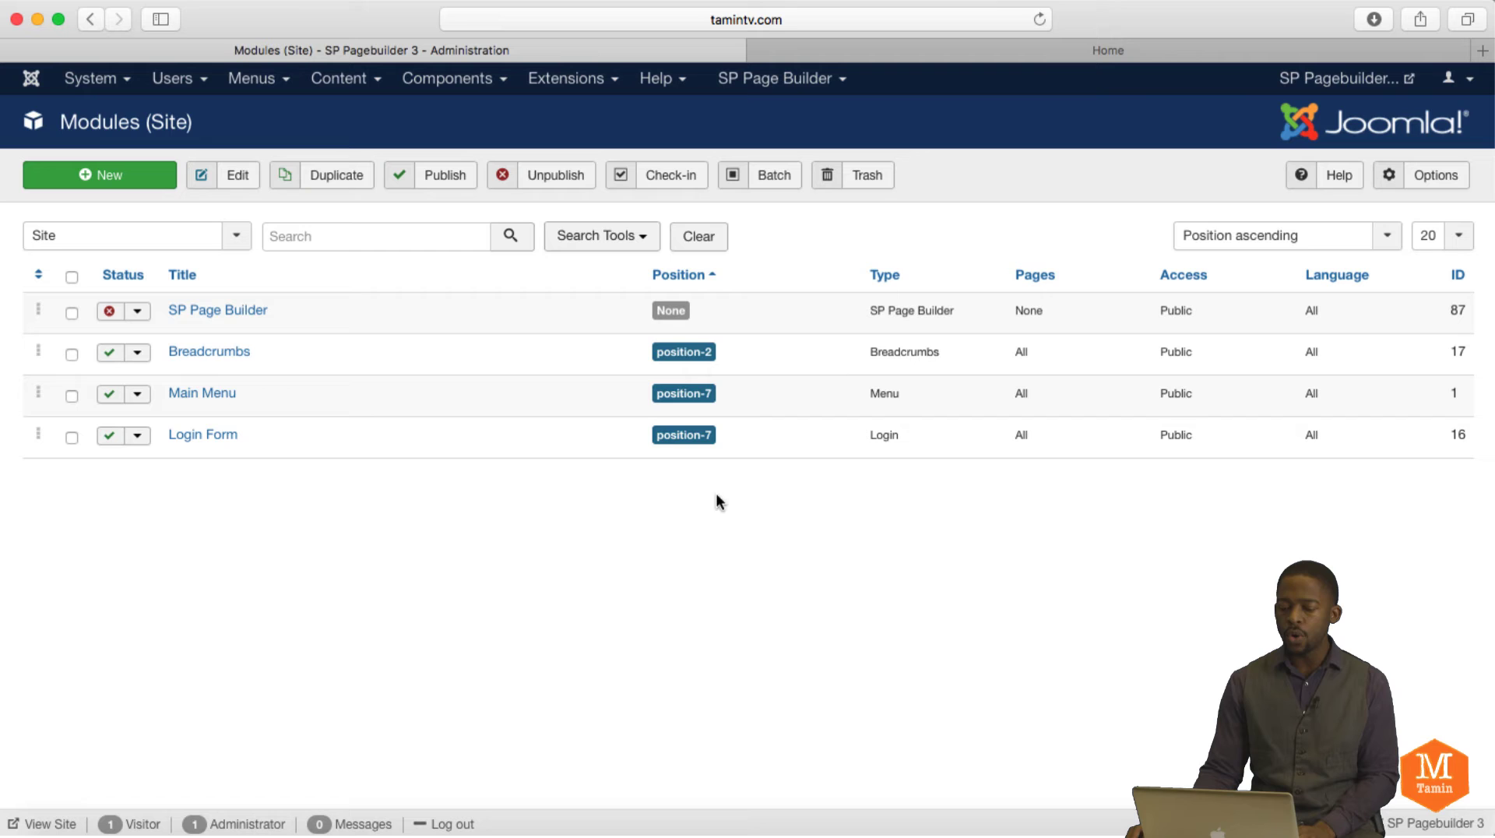
mouse_move(630, 426)
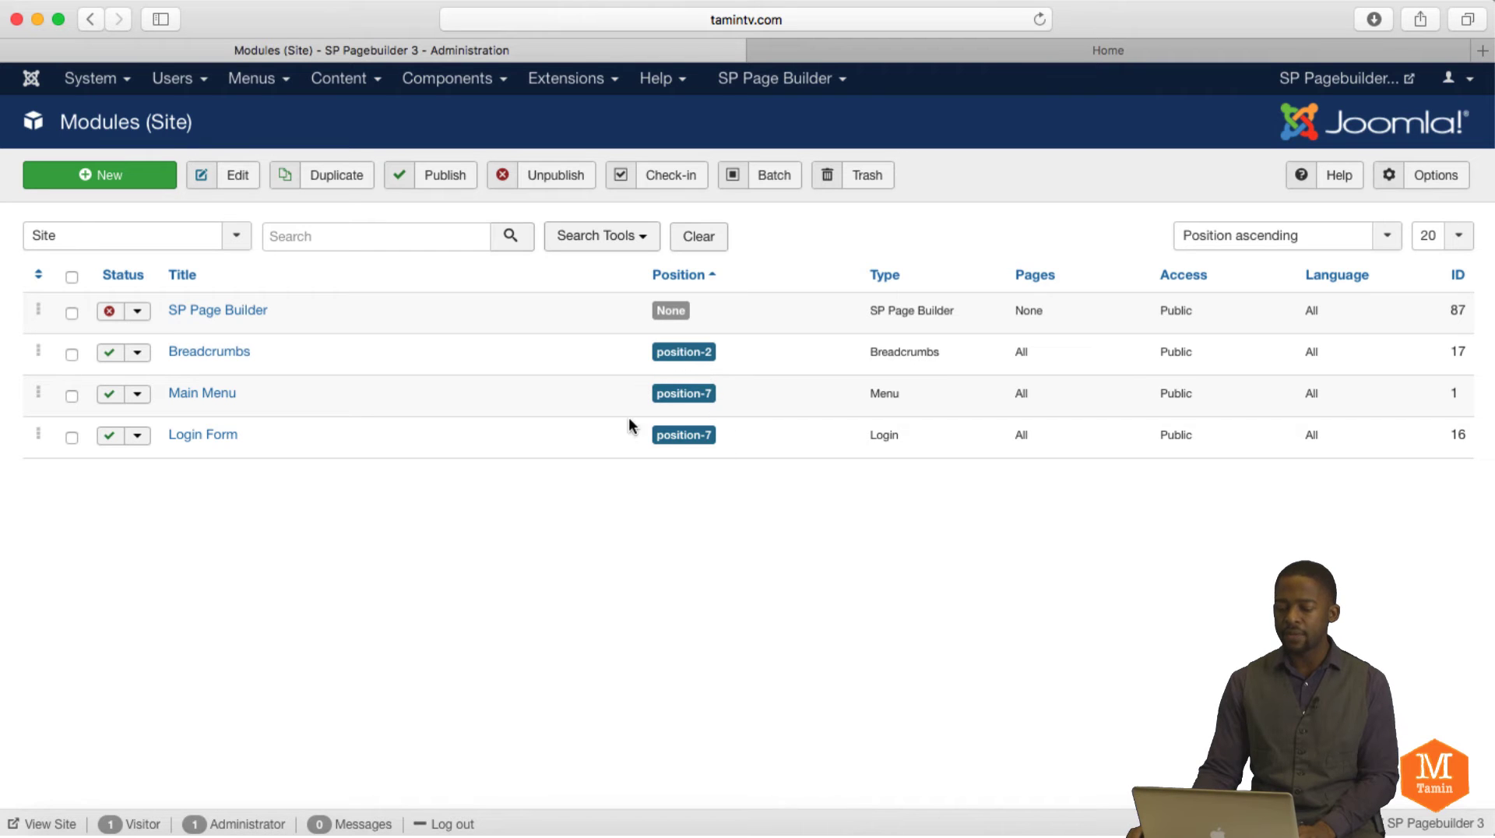
mouse_move(862, 272)
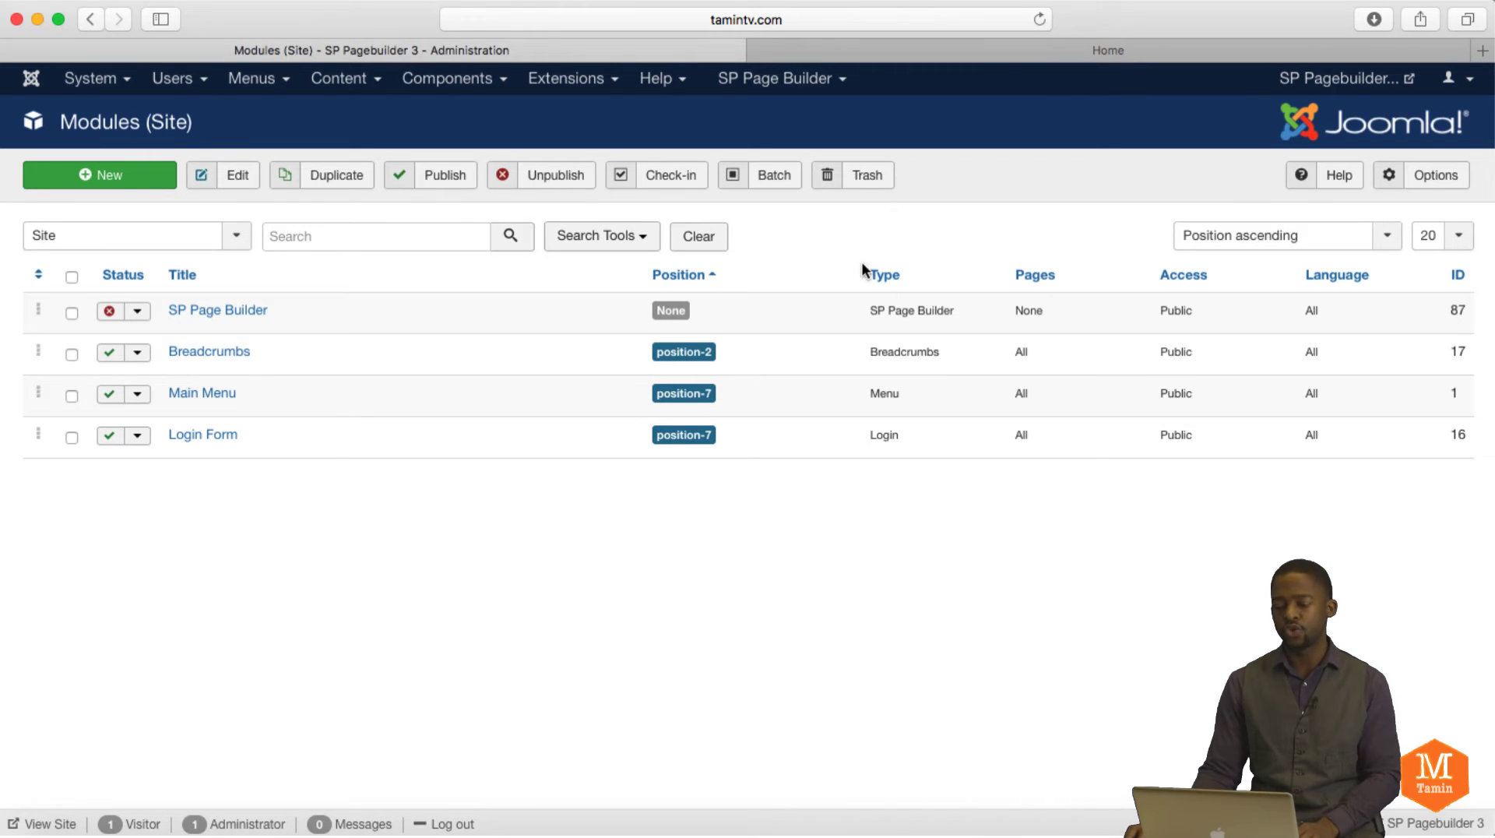
mouse_move(201, 392)
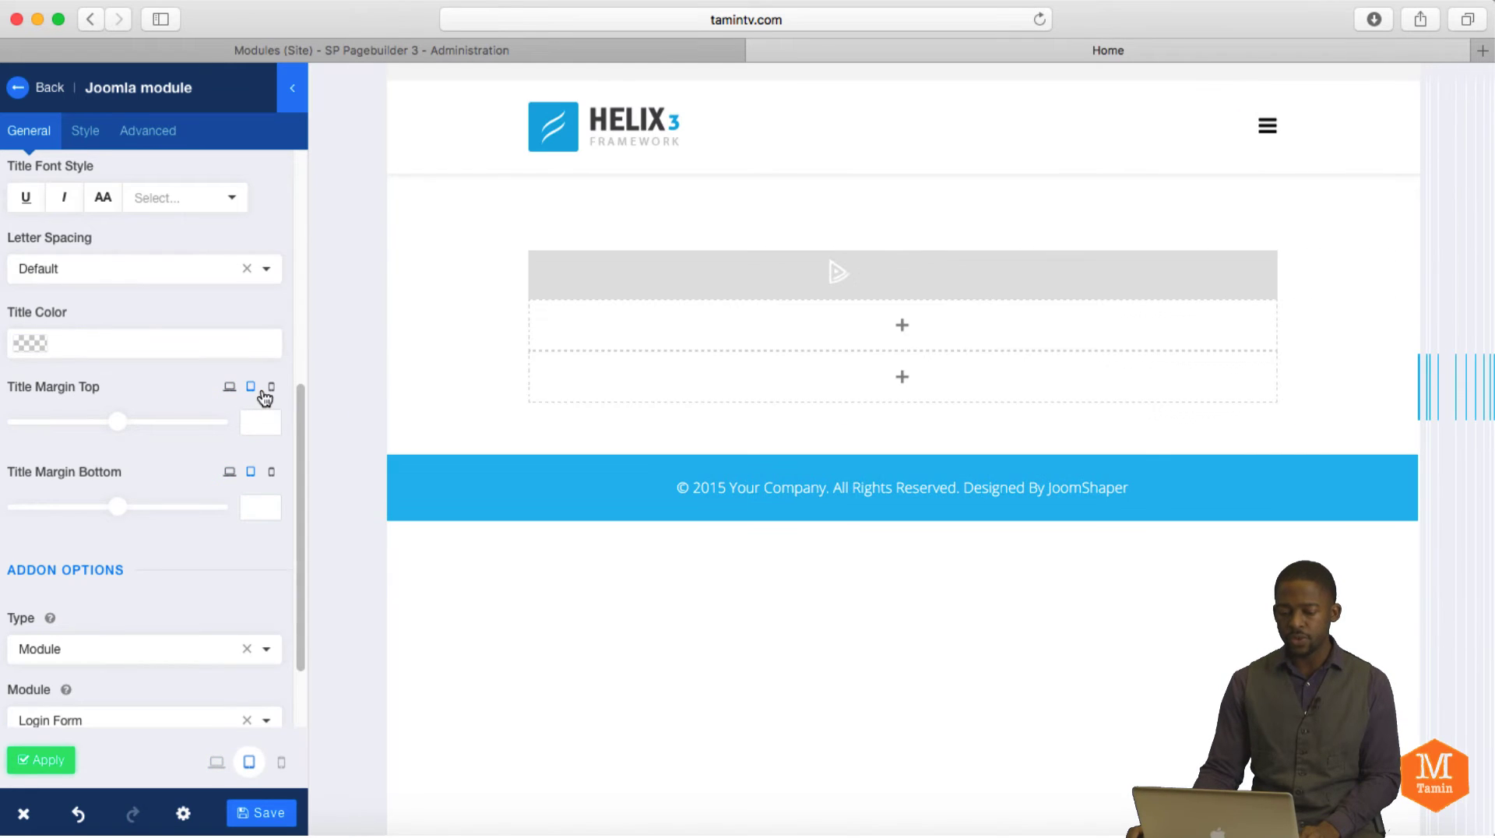
Step: Preview the page layout at phone width and scroll the addon settings panel
left_click(281, 761)
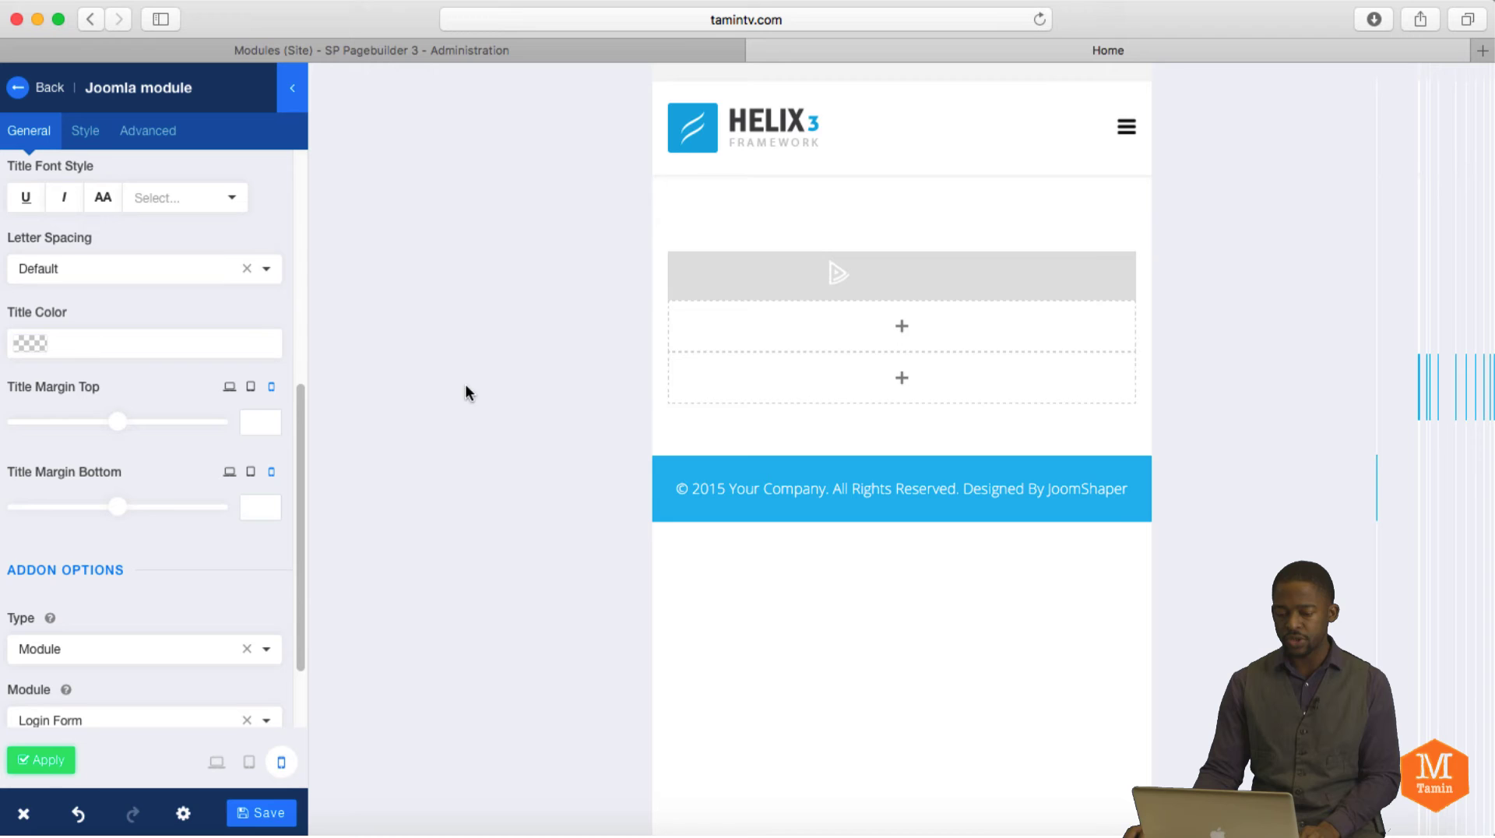
mouse_move(250, 391)
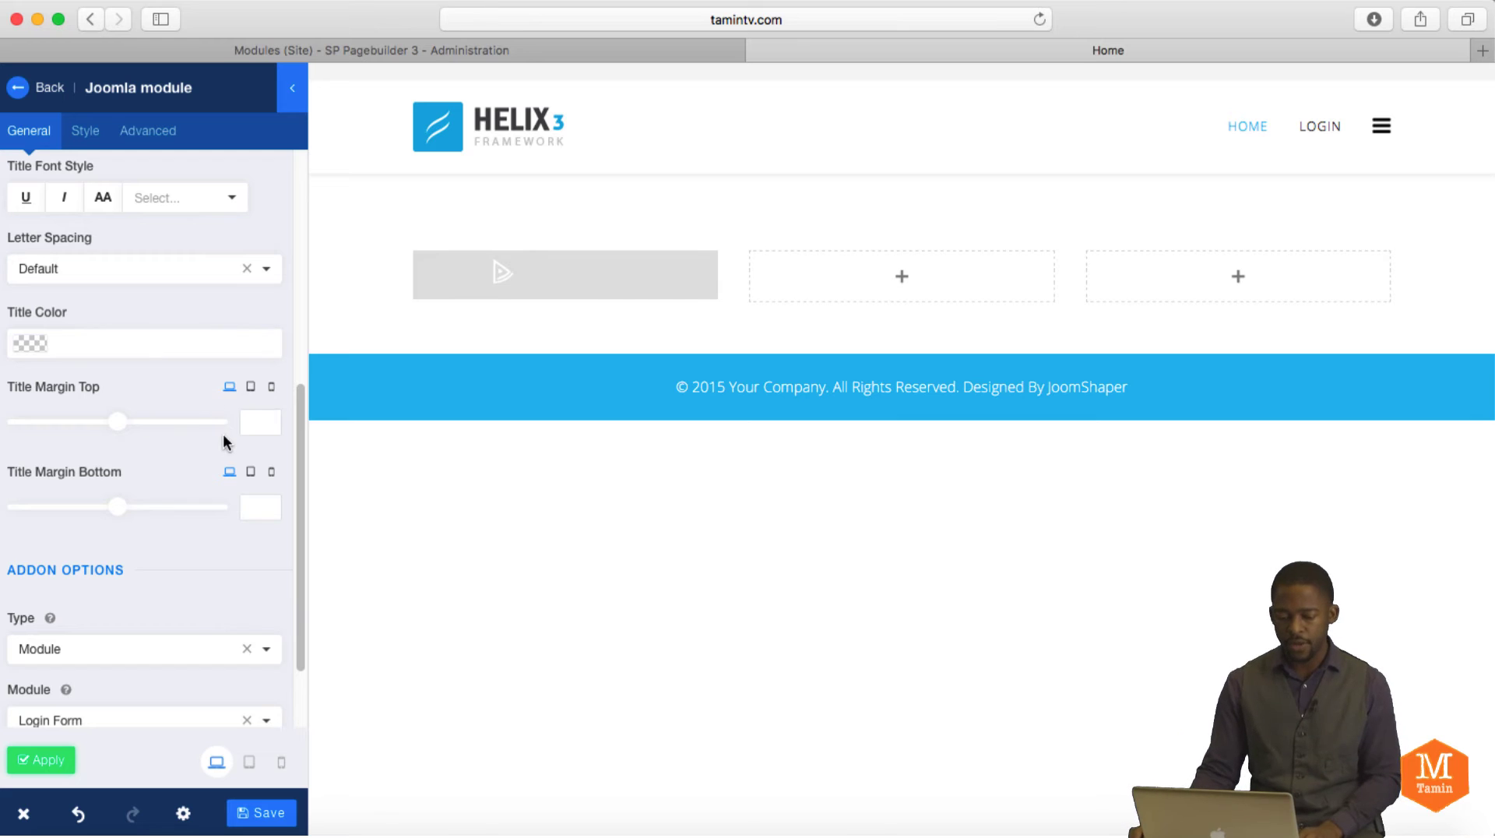
scroll("down", 3)
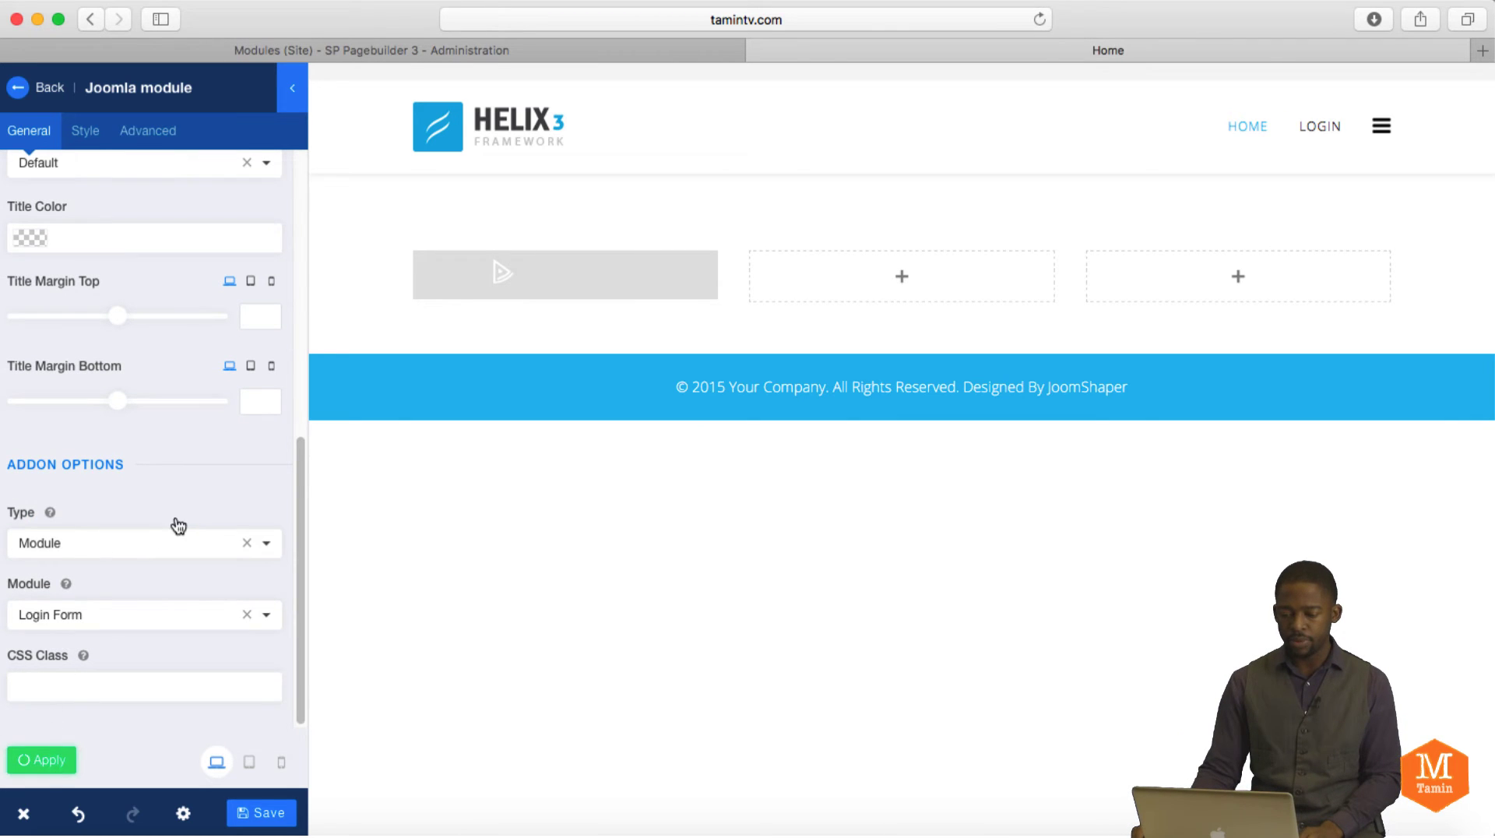
Step: Apply the Login Form module choice so it renders with greeting and log out button
left_click(41, 760)
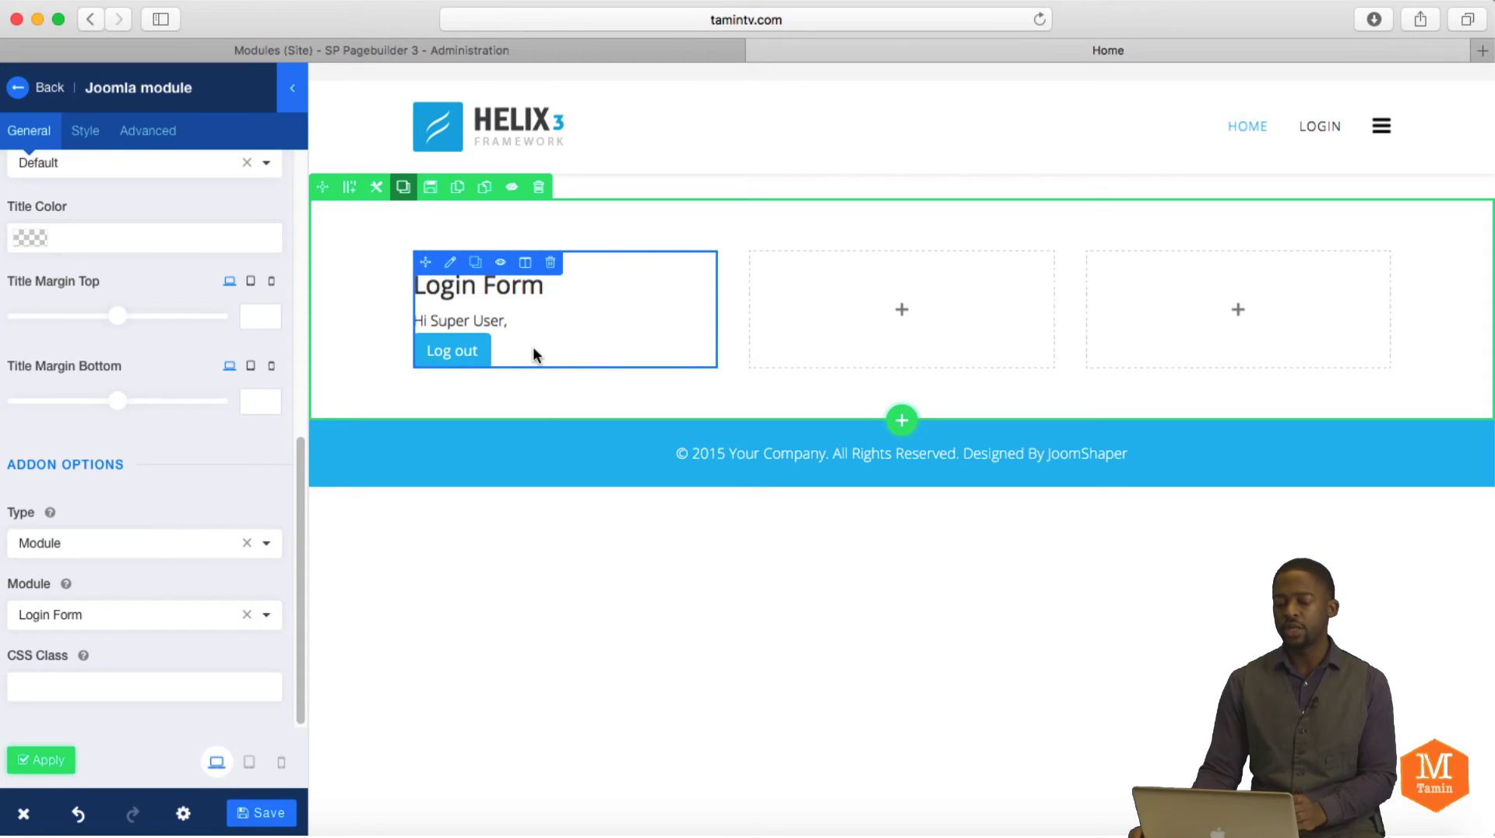
mouse_move(453, 350)
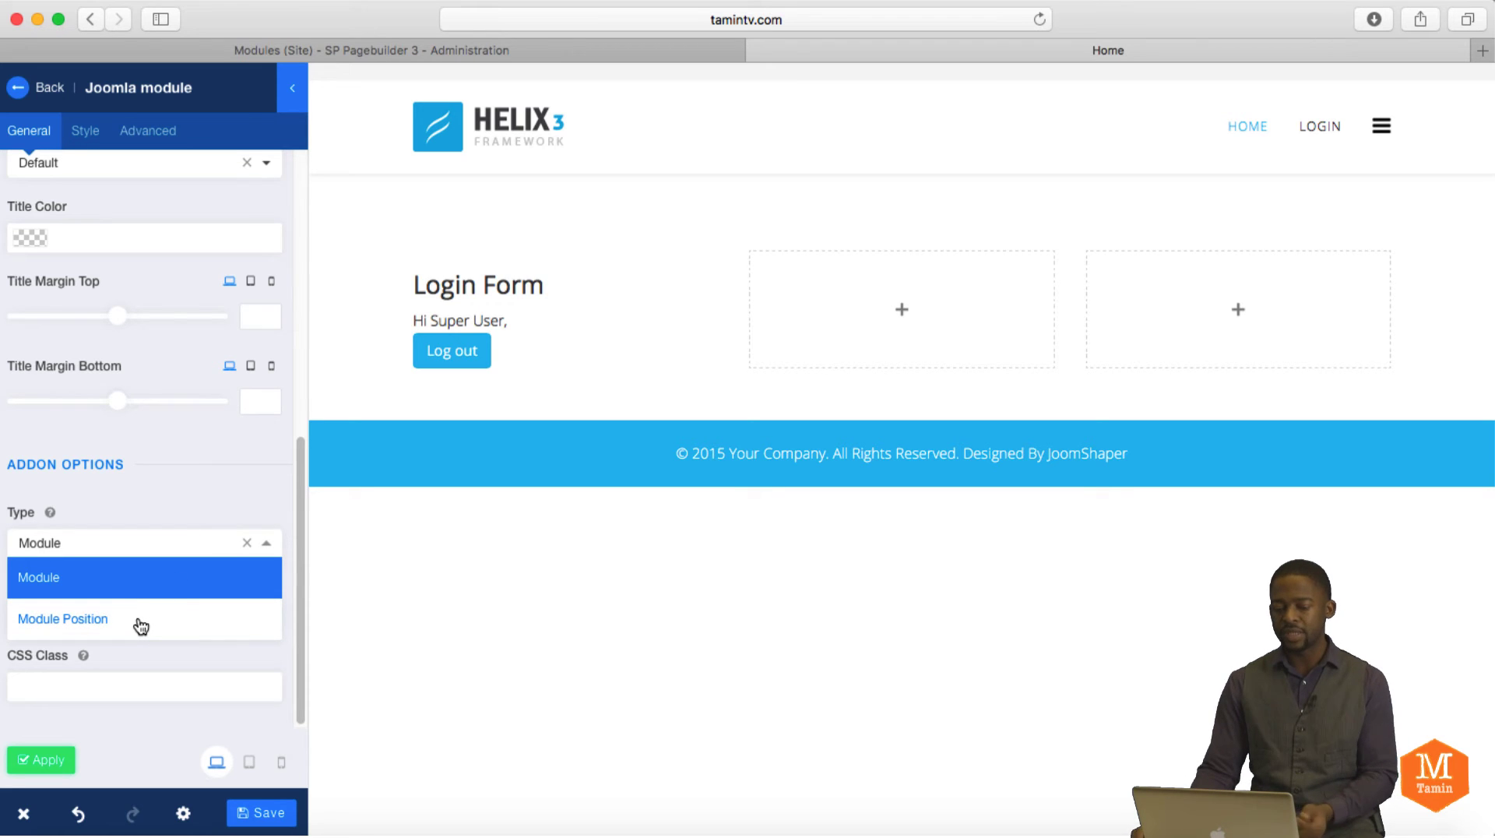
Step: Switch the addon Type to Module Position, list the positions, then view the site modules
left_click(63, 619)
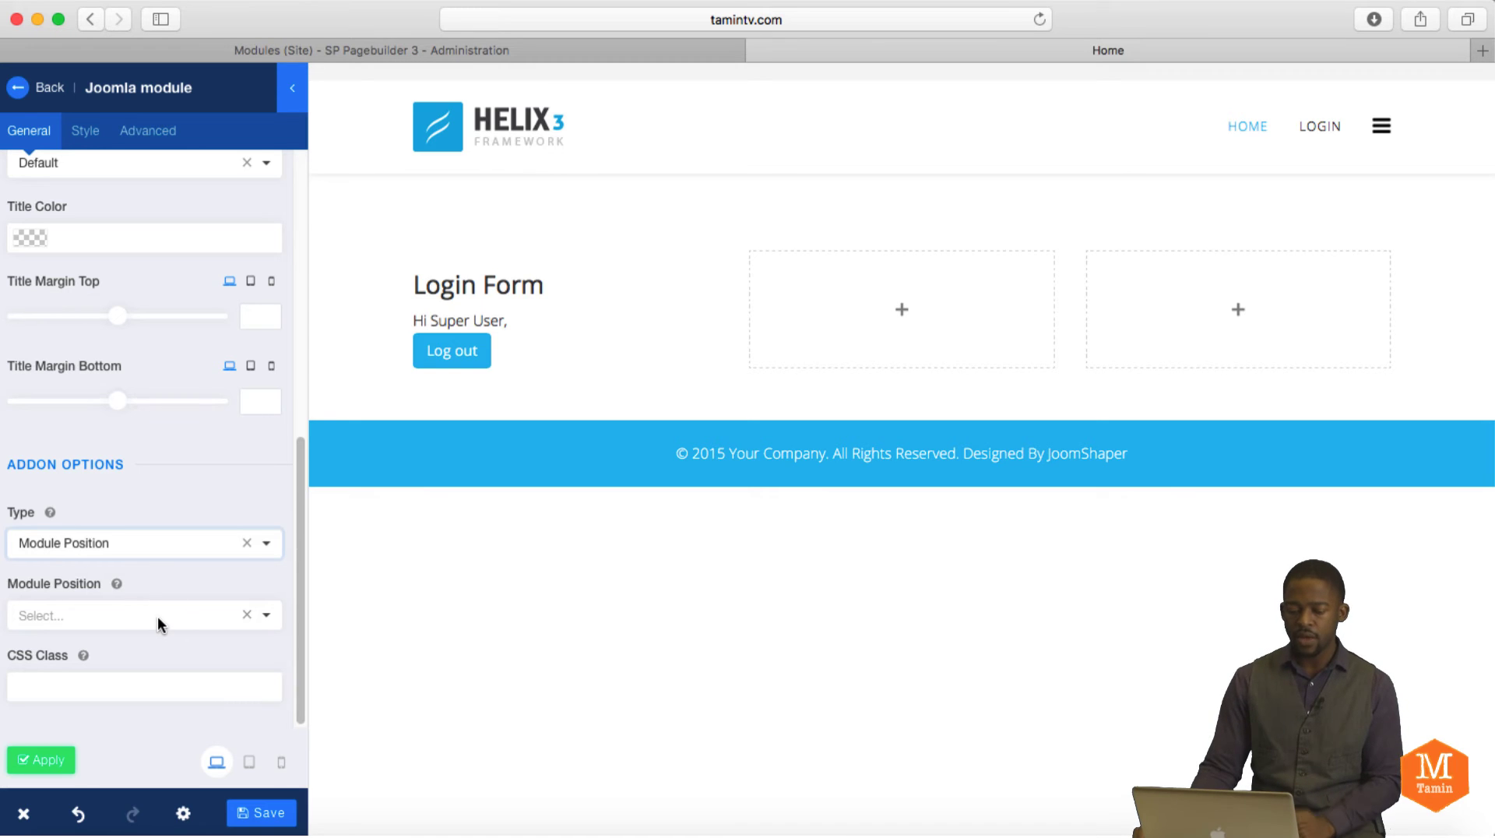
left_click(143, 616)
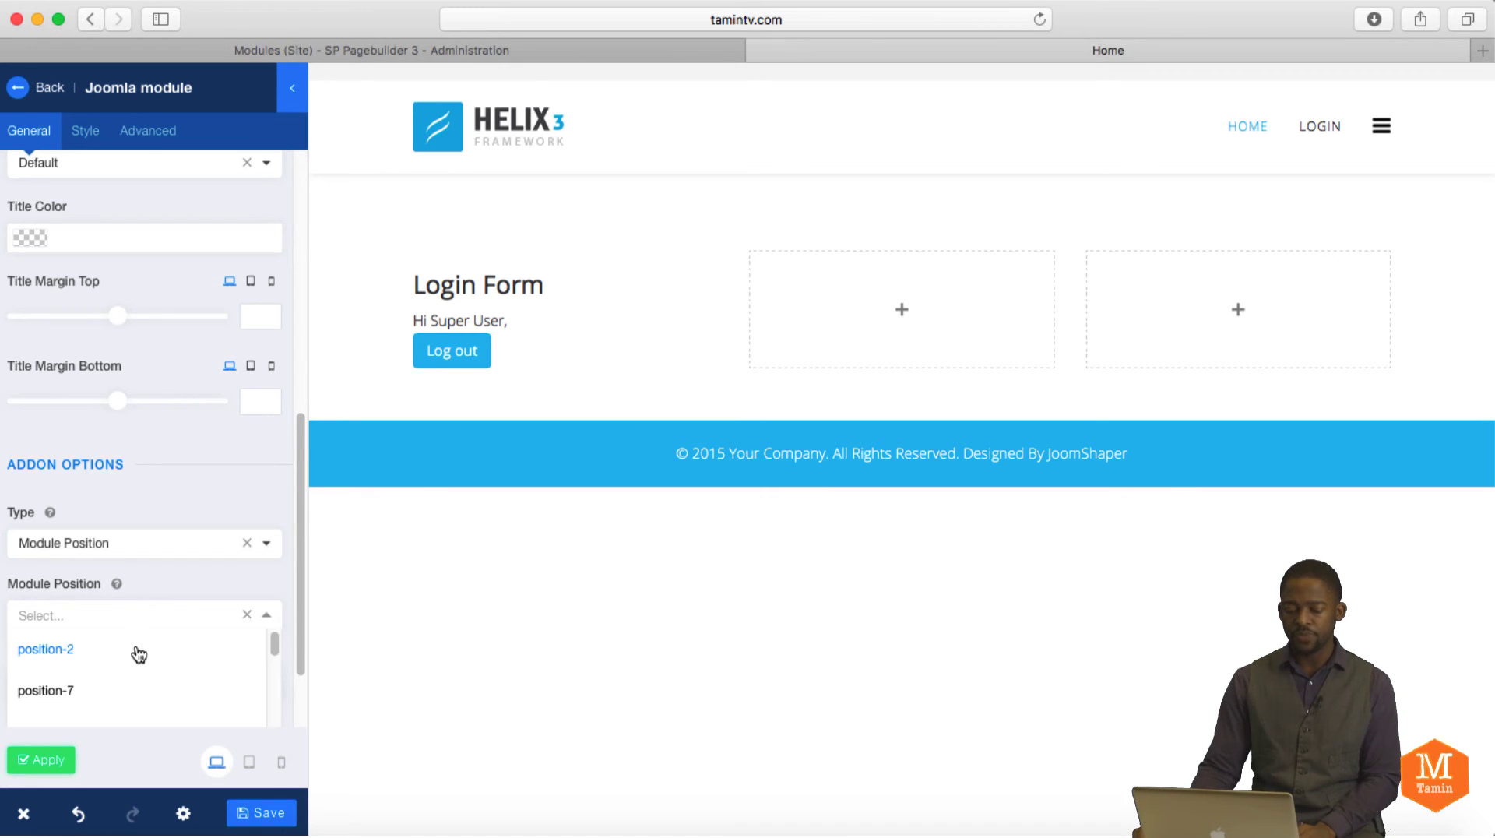
left_click(45, 690)
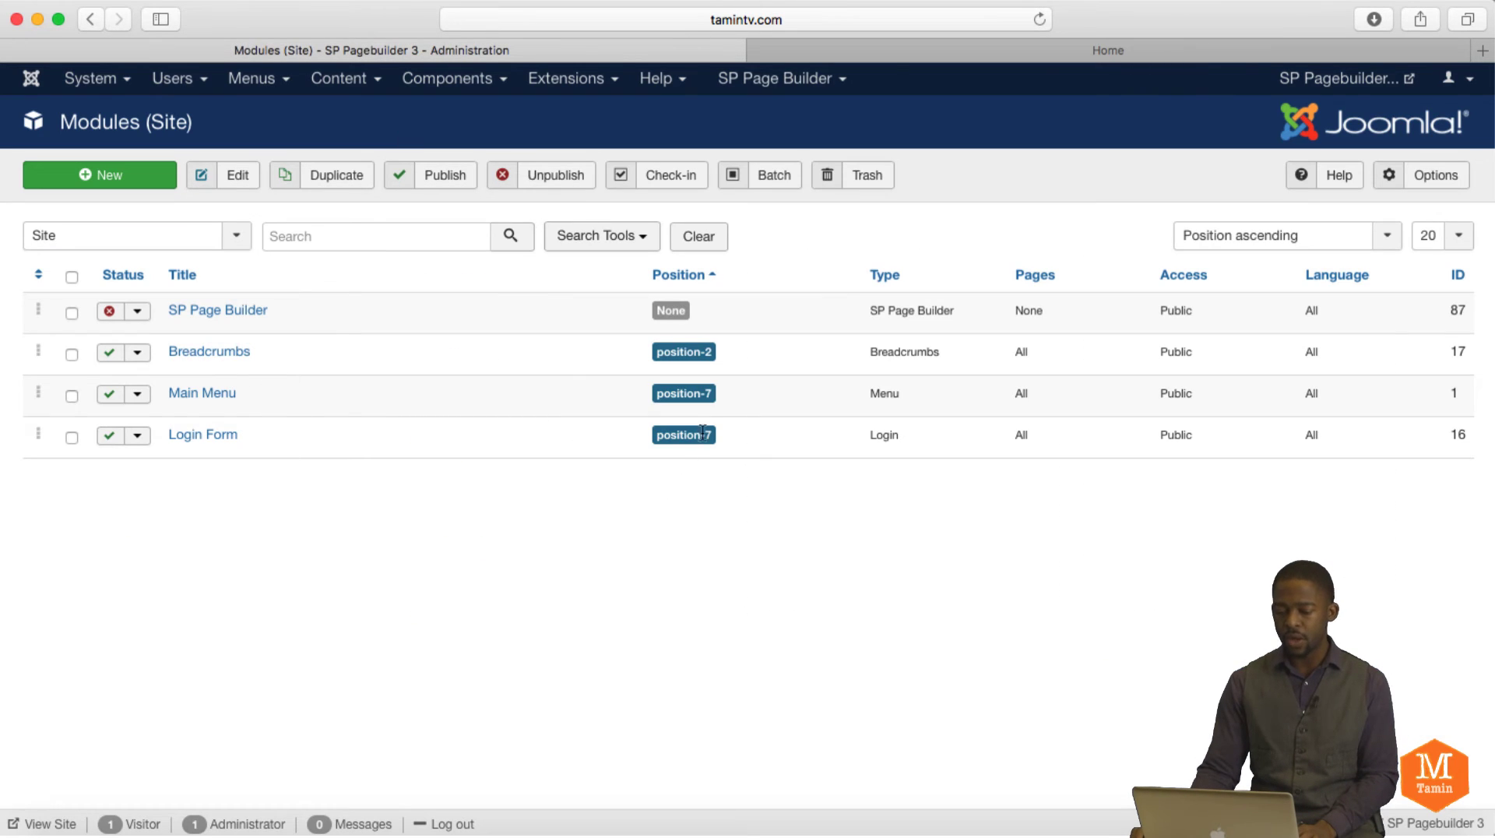
mouse_move(684, 536)
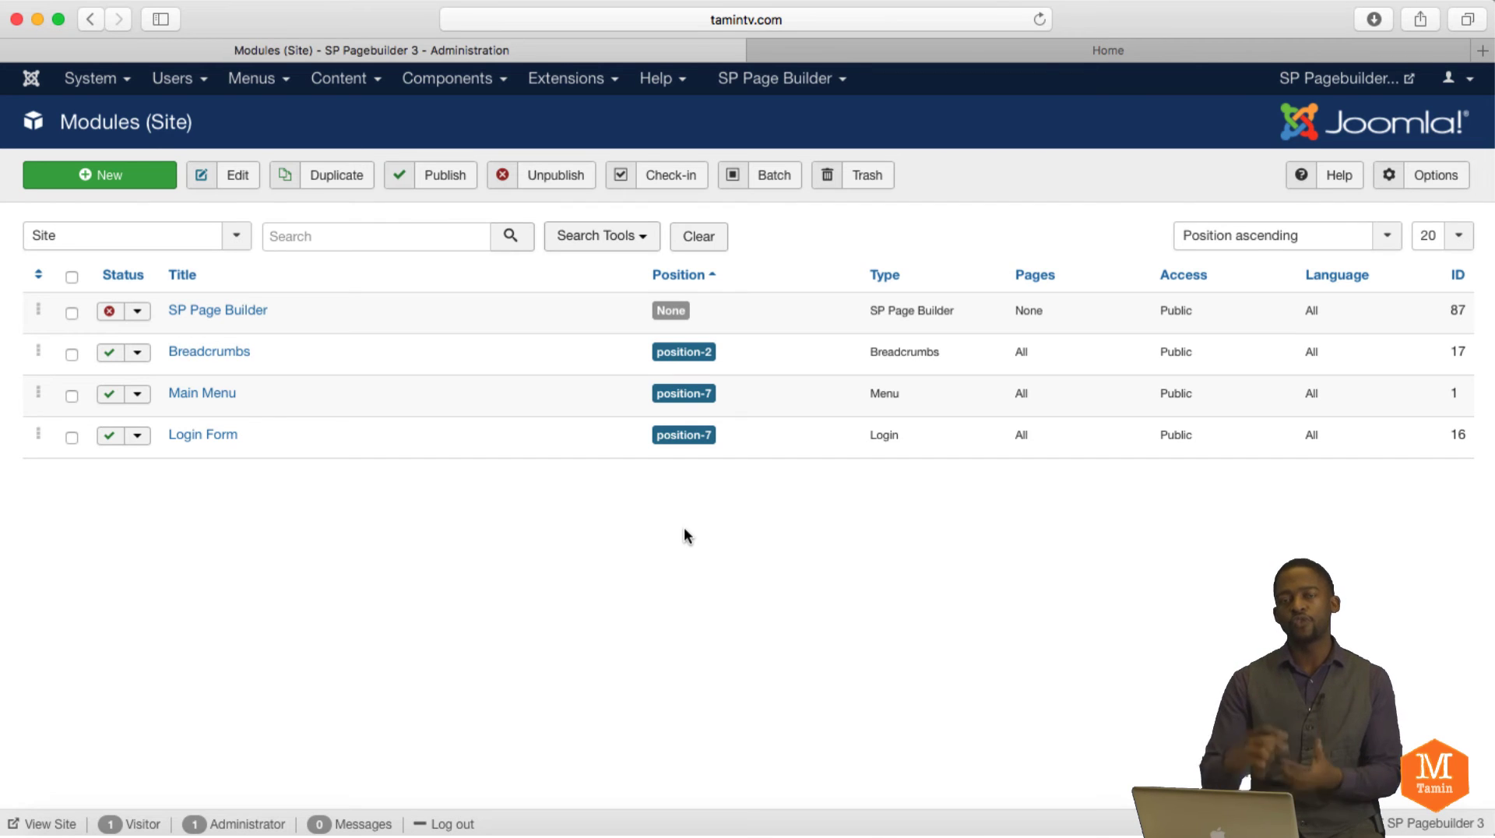
mouse_move(1008, 107)
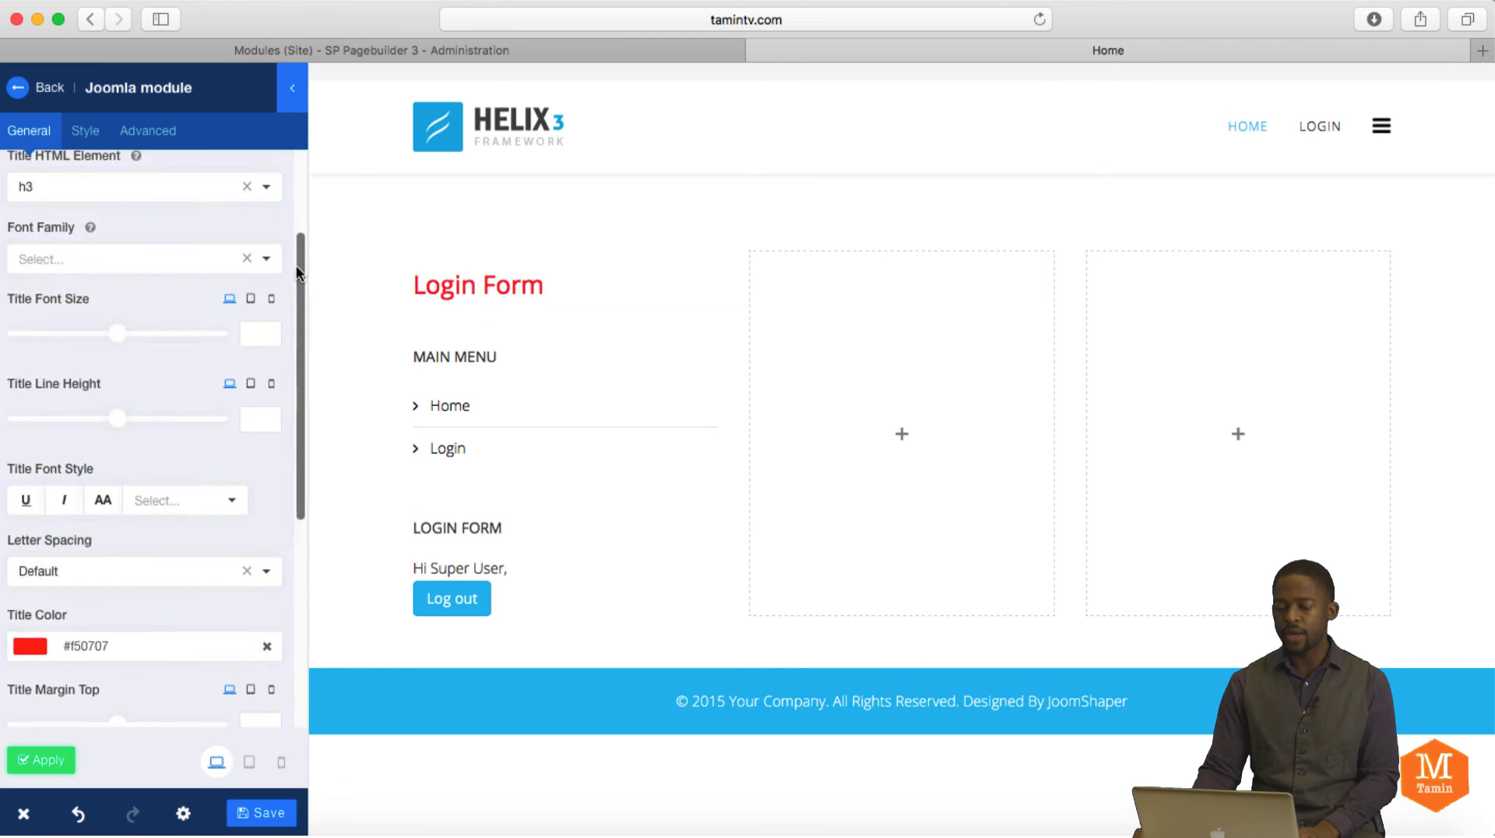
Step: Enlarge the 'Login Form' title's font size, underline it, and set a Light font weight
left_click(477, 284)
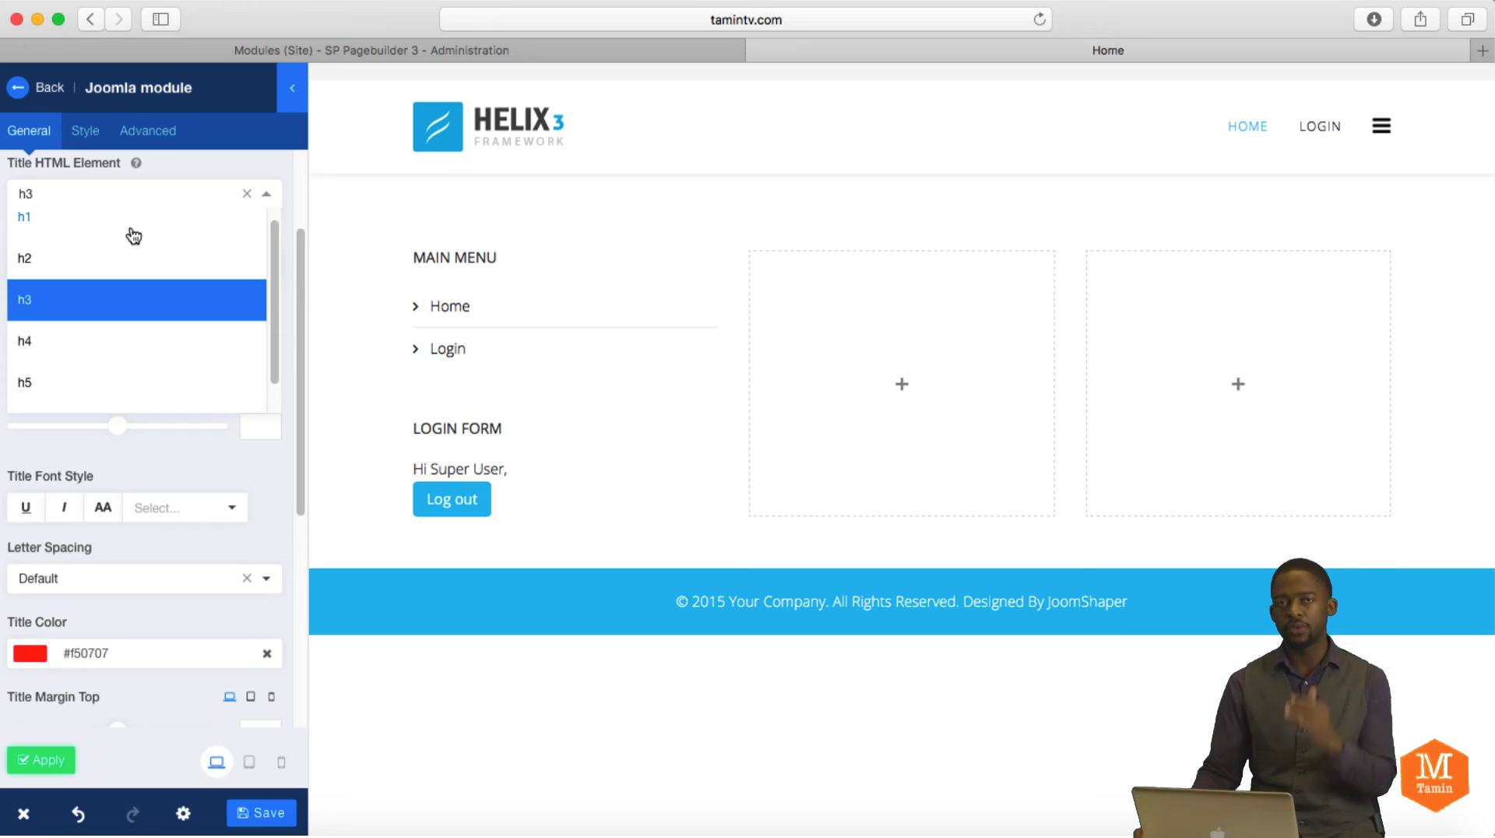
mouse_move(194, 269)
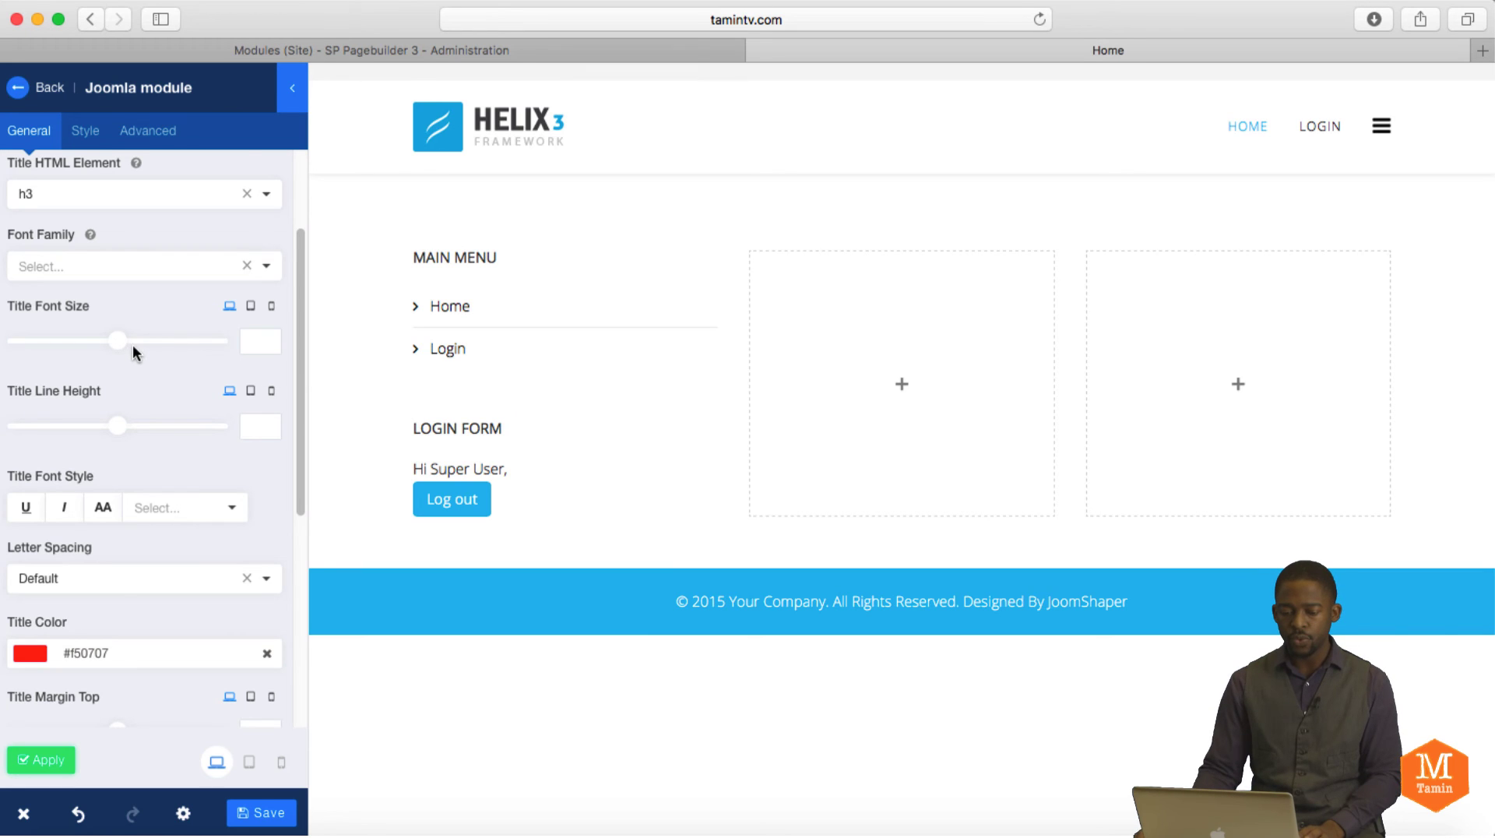
left_click_drag(118, 340, 143, 340)
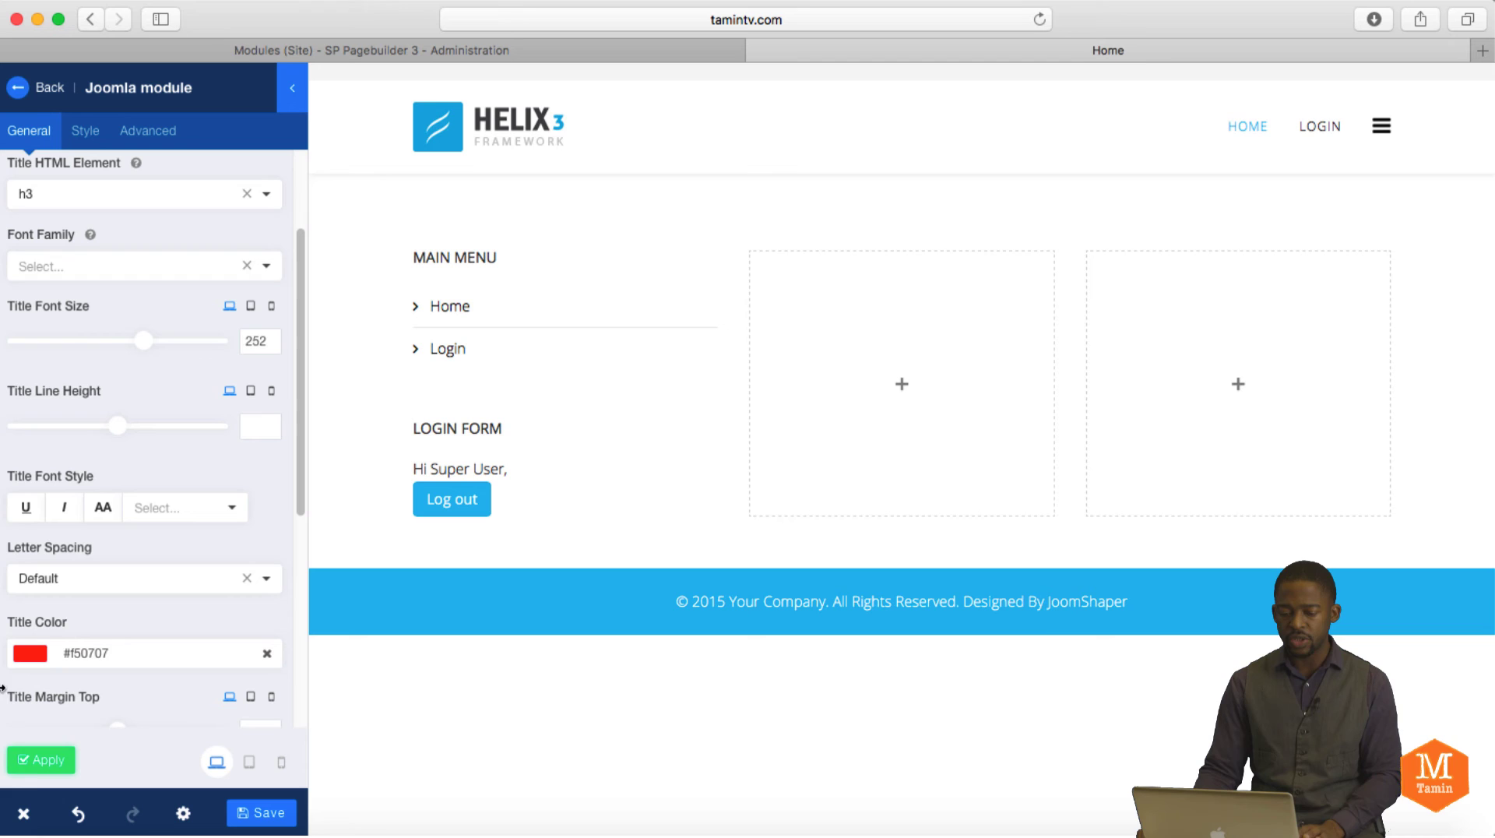
scroll("down", 3)
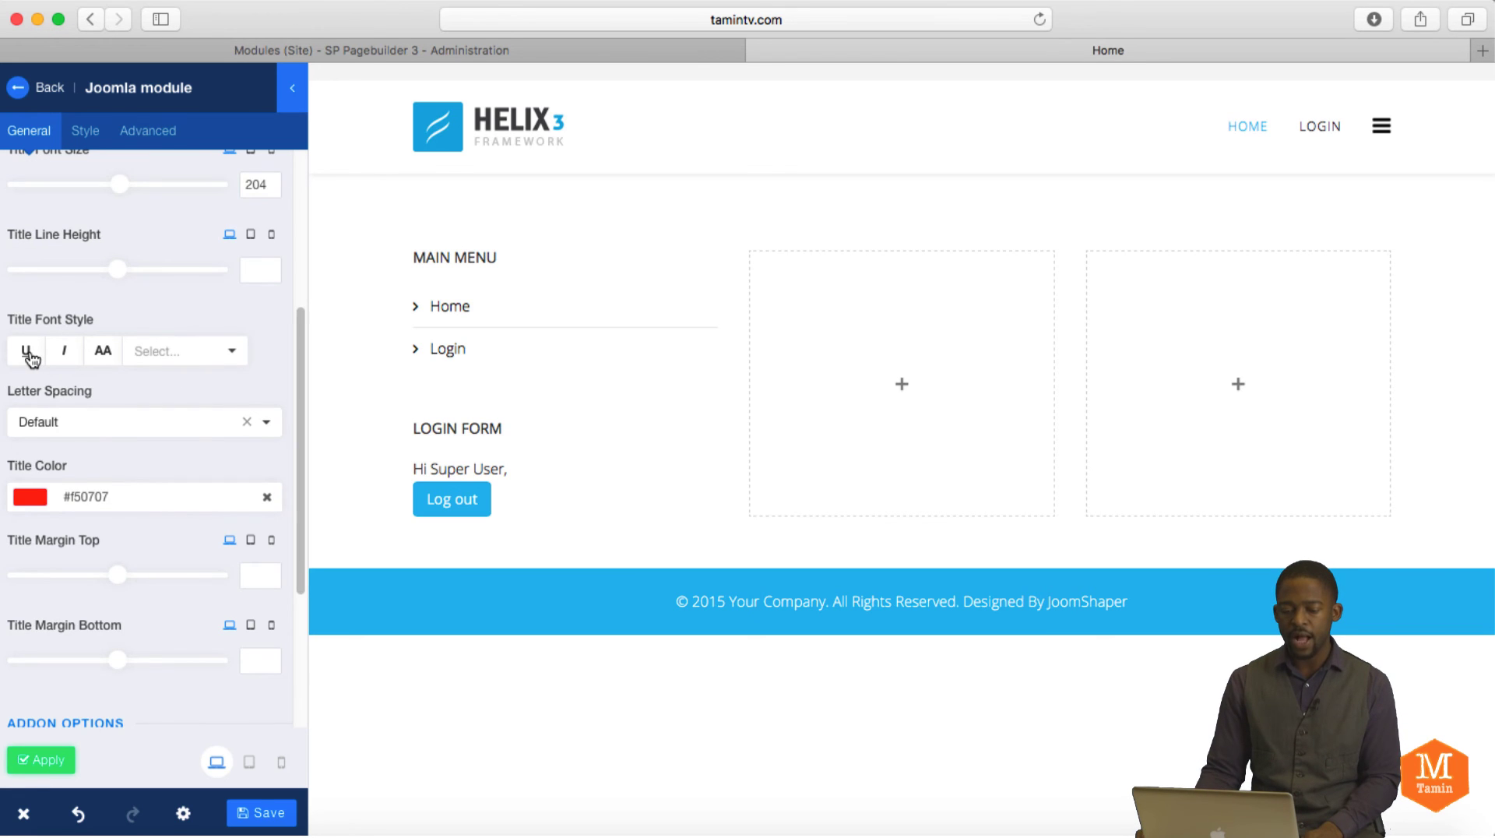
left_click(64, 350)
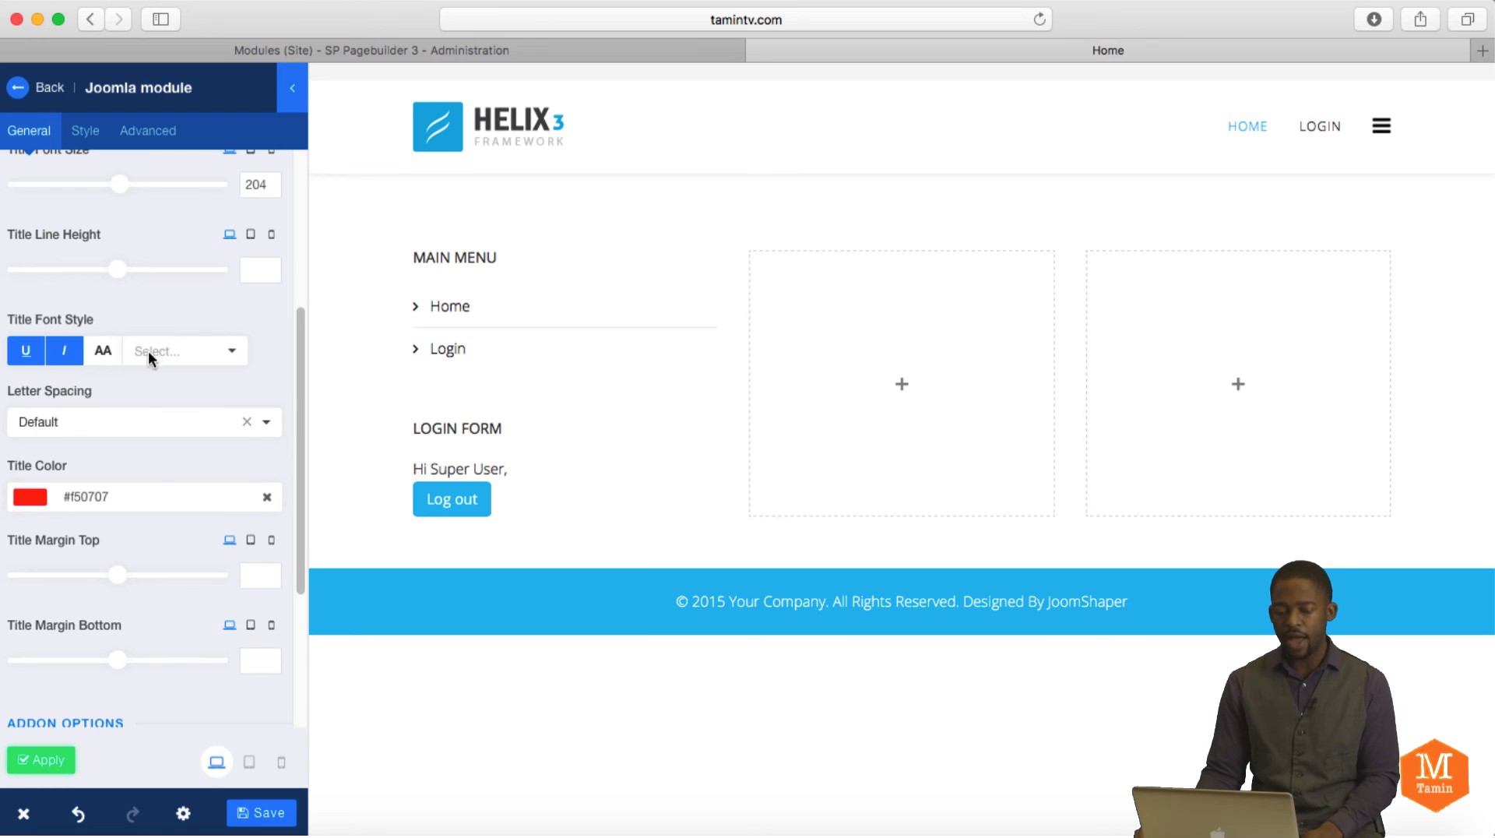
left_click(182, 350)
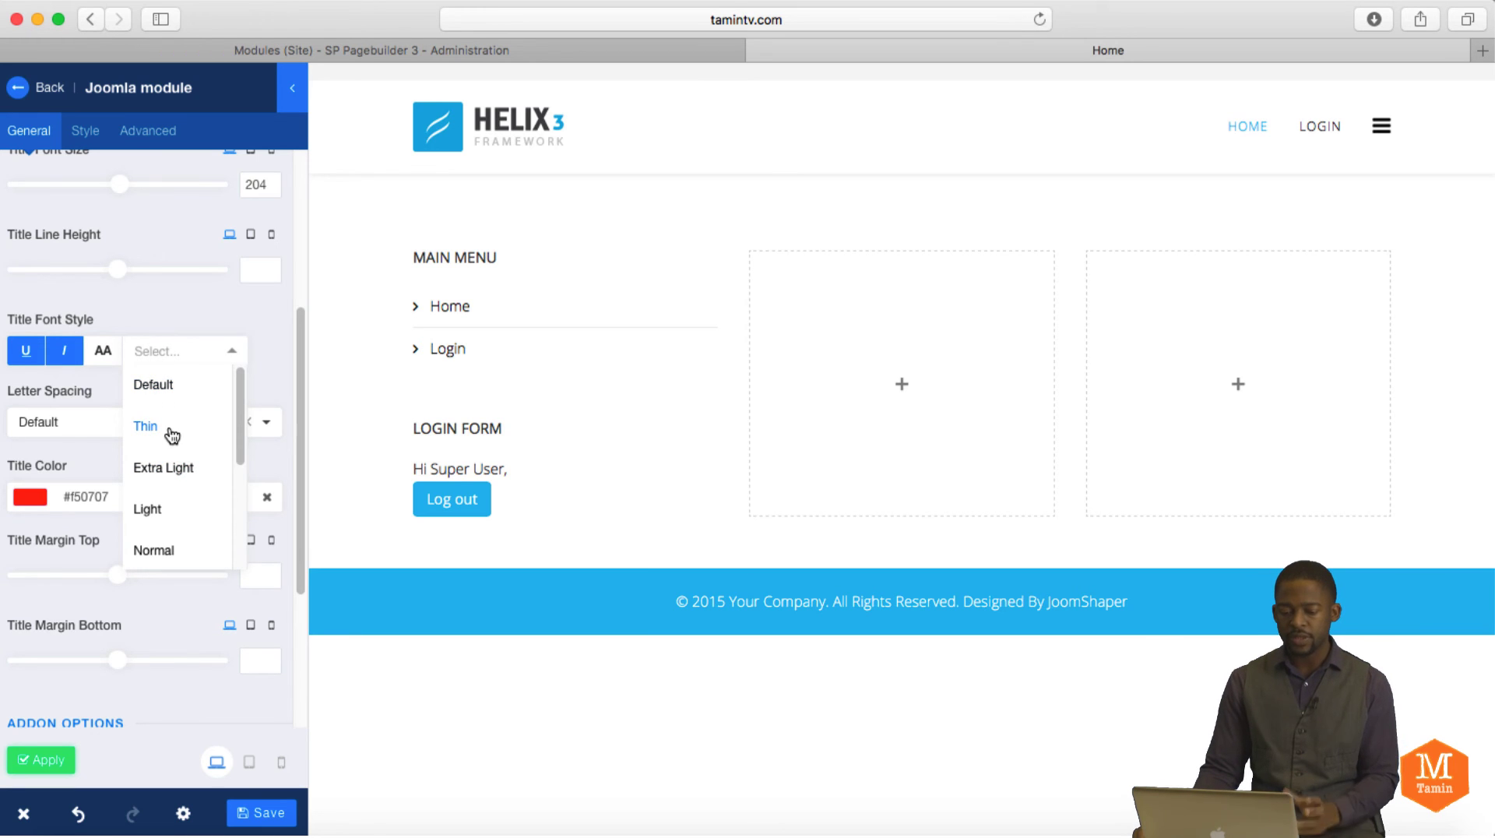
mouse_move(146, 509)
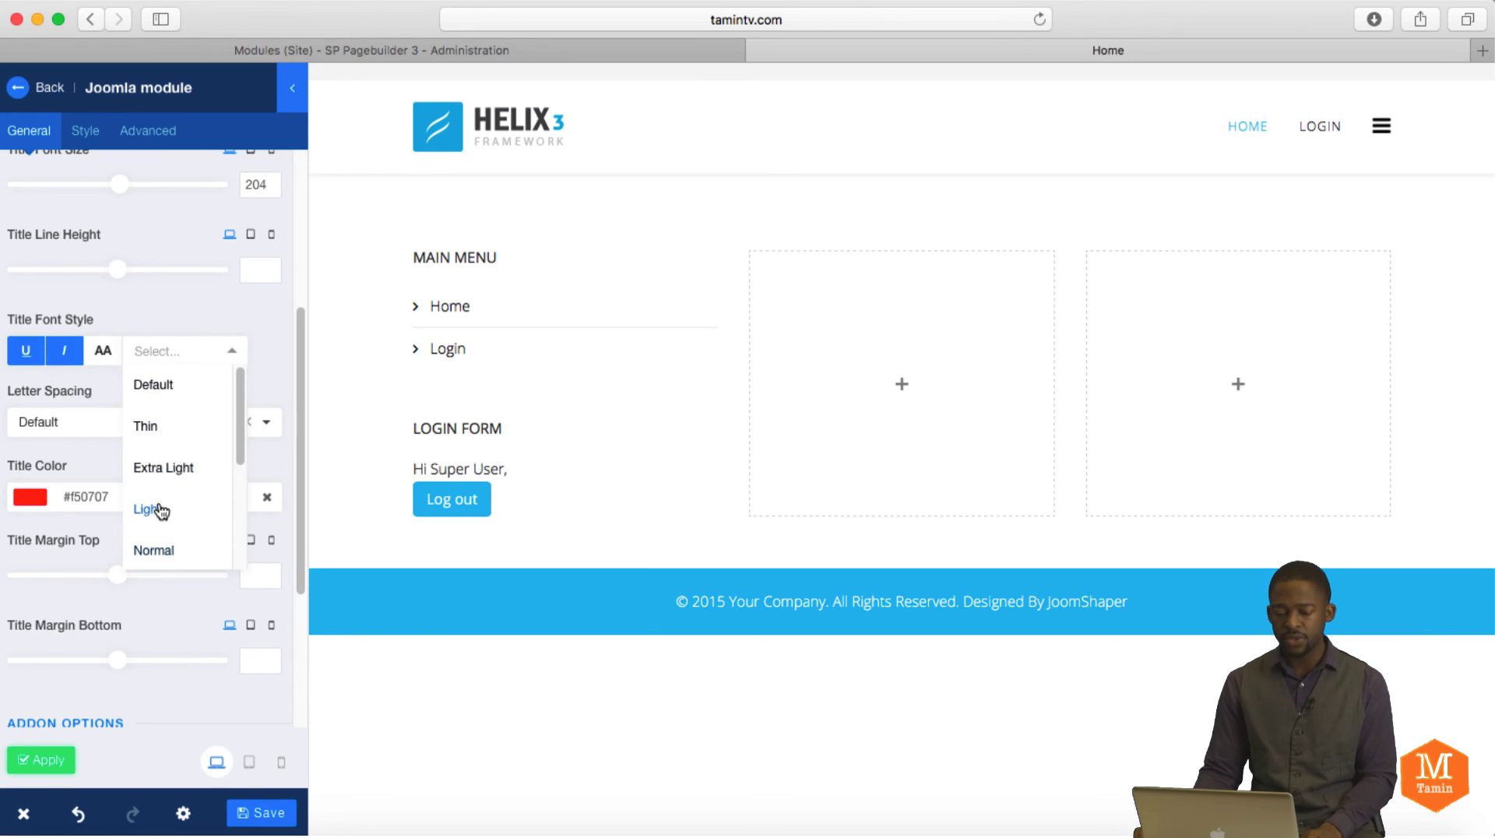
left_click(146, 509)
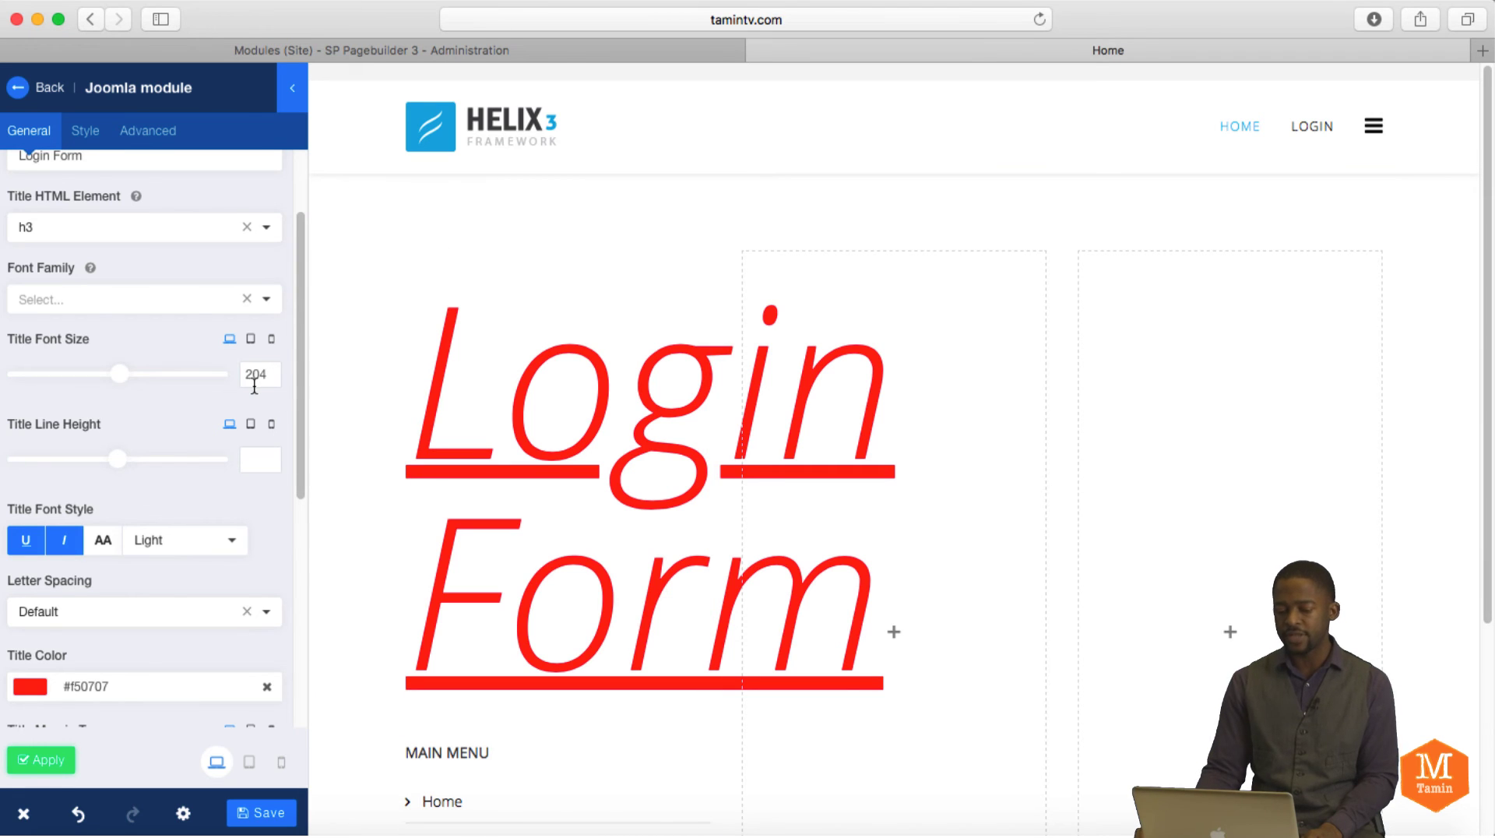
mouse_move(250, 362)
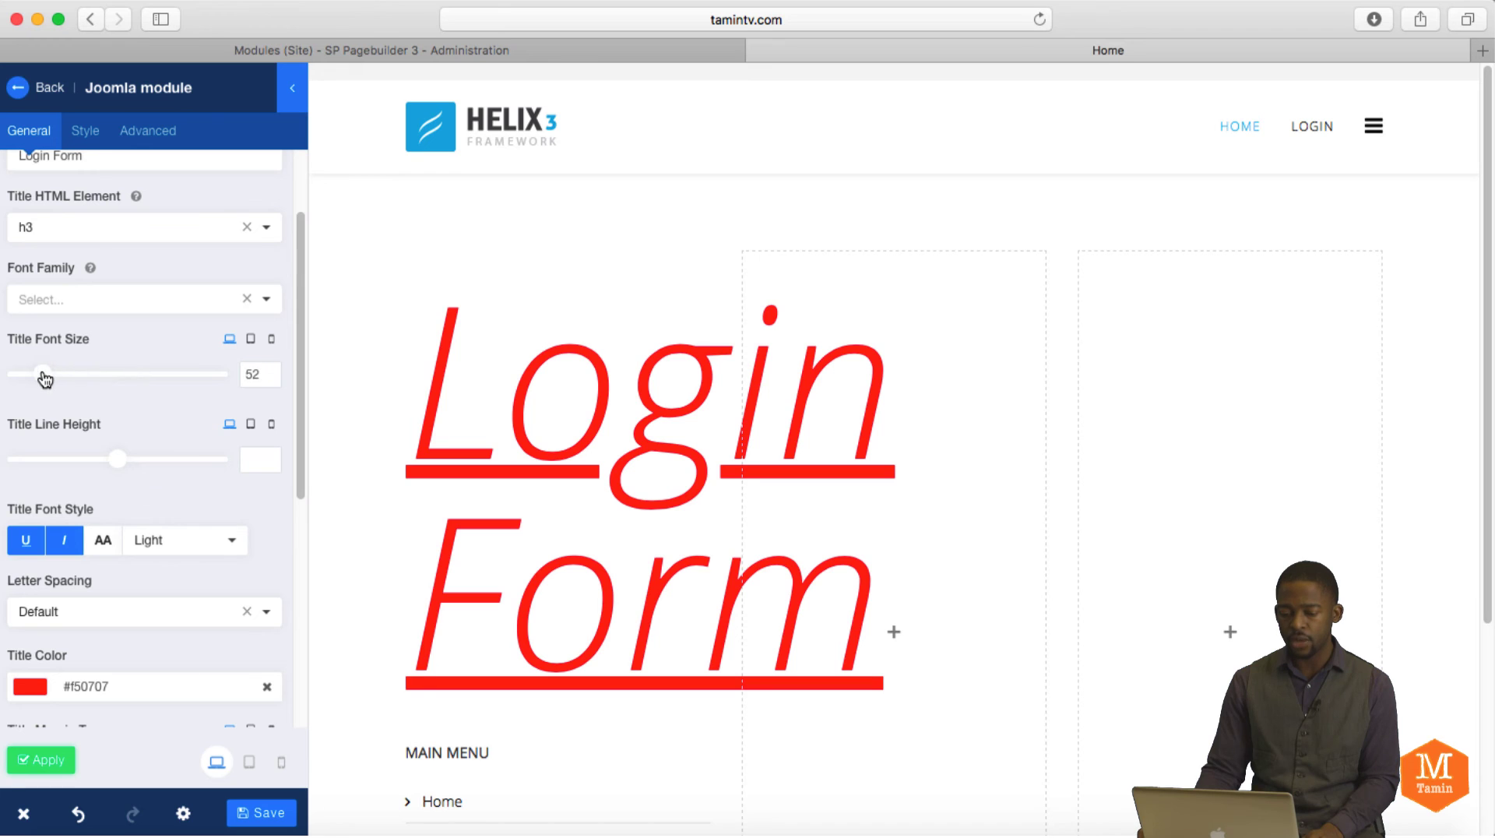
left_click(84, 131)
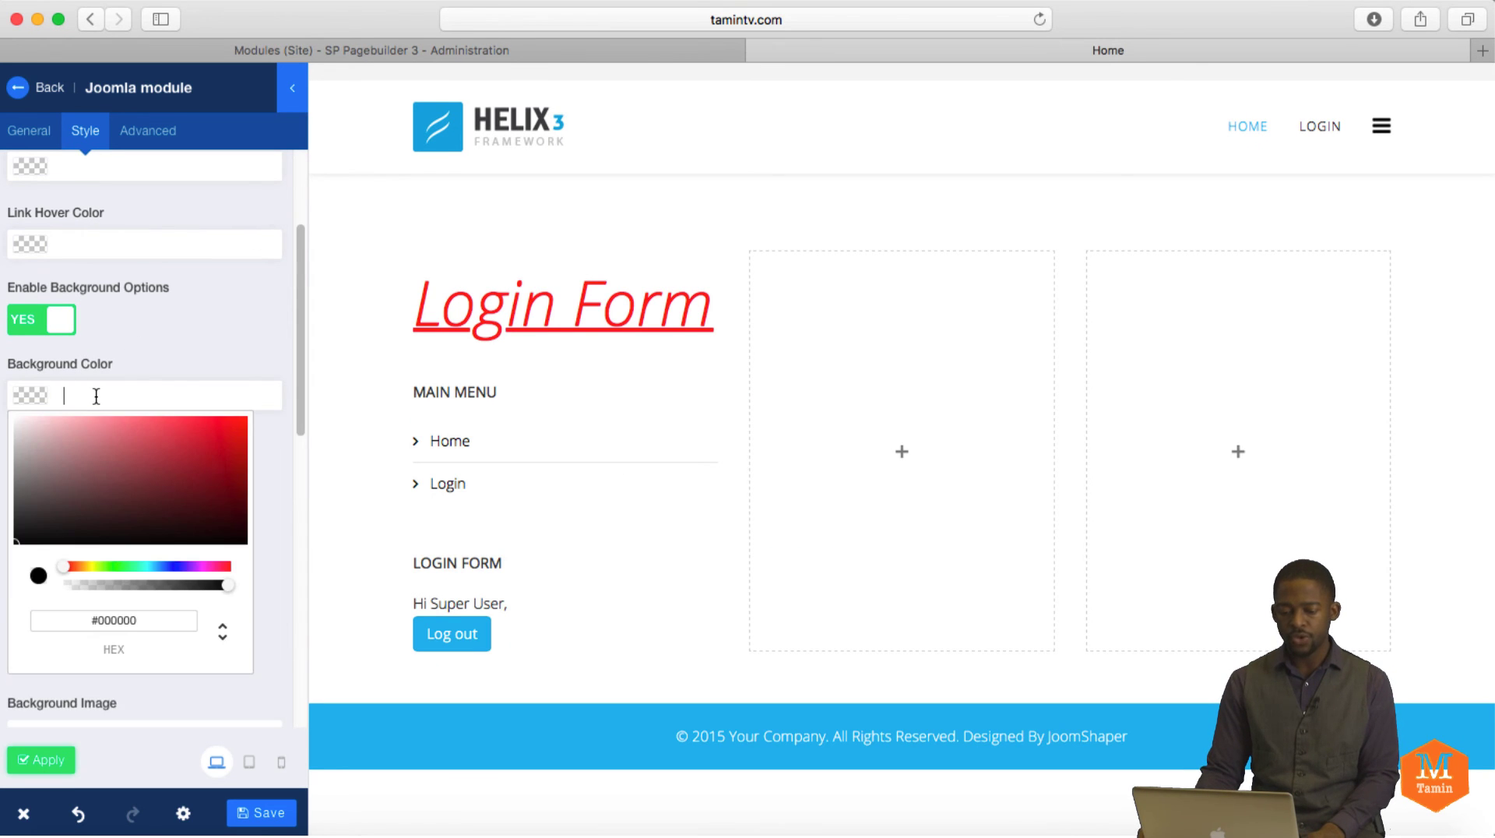
Step: Set the module background colour to #115628 and upload a background image
left_click(191, 514)
type("#115628")
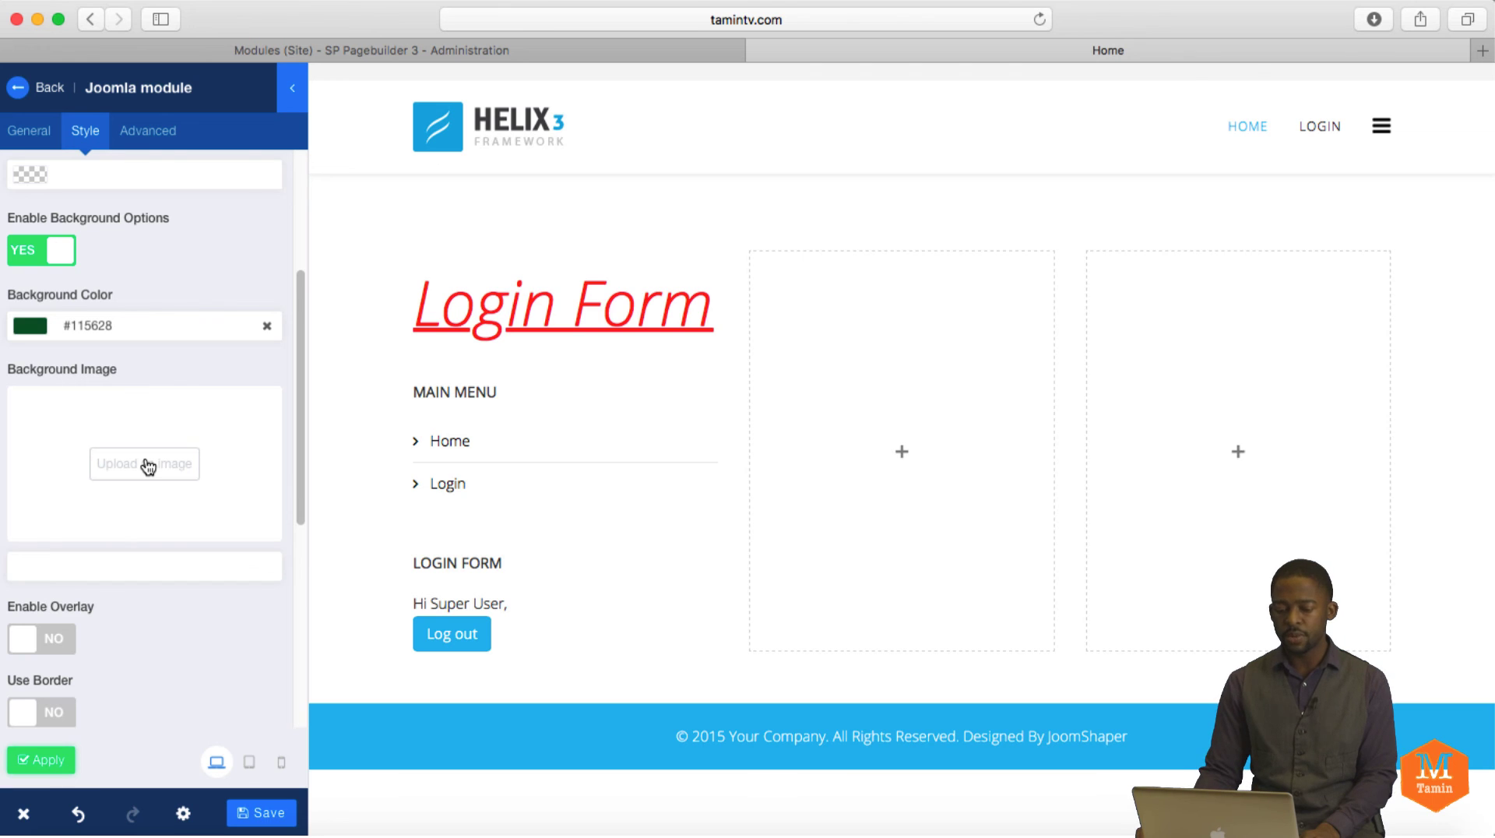
left_click(144, 465)
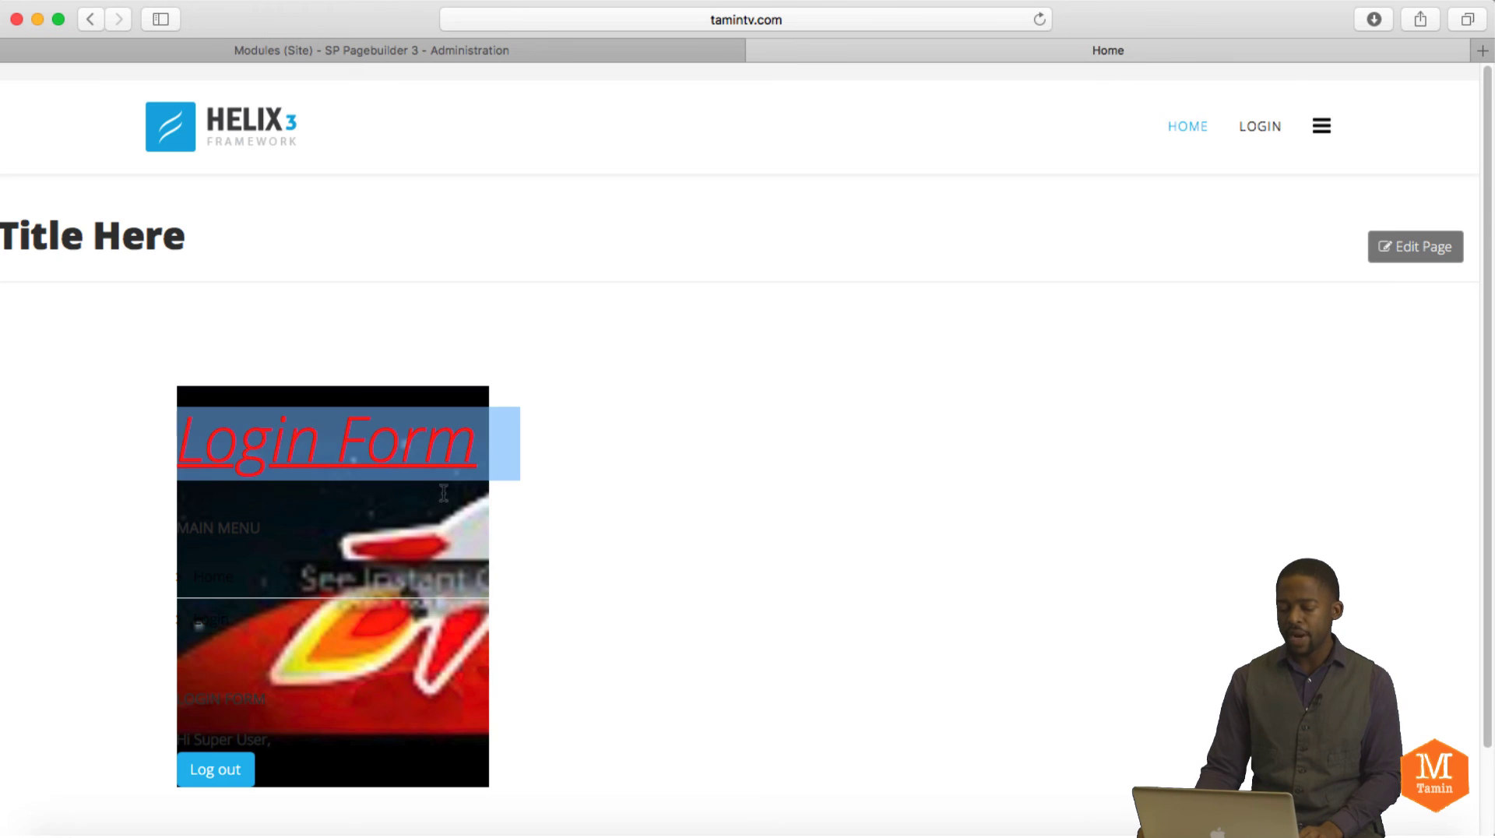
Step: Scroll down the page to reach the Login Form addon for editing
scroll("down", 3)
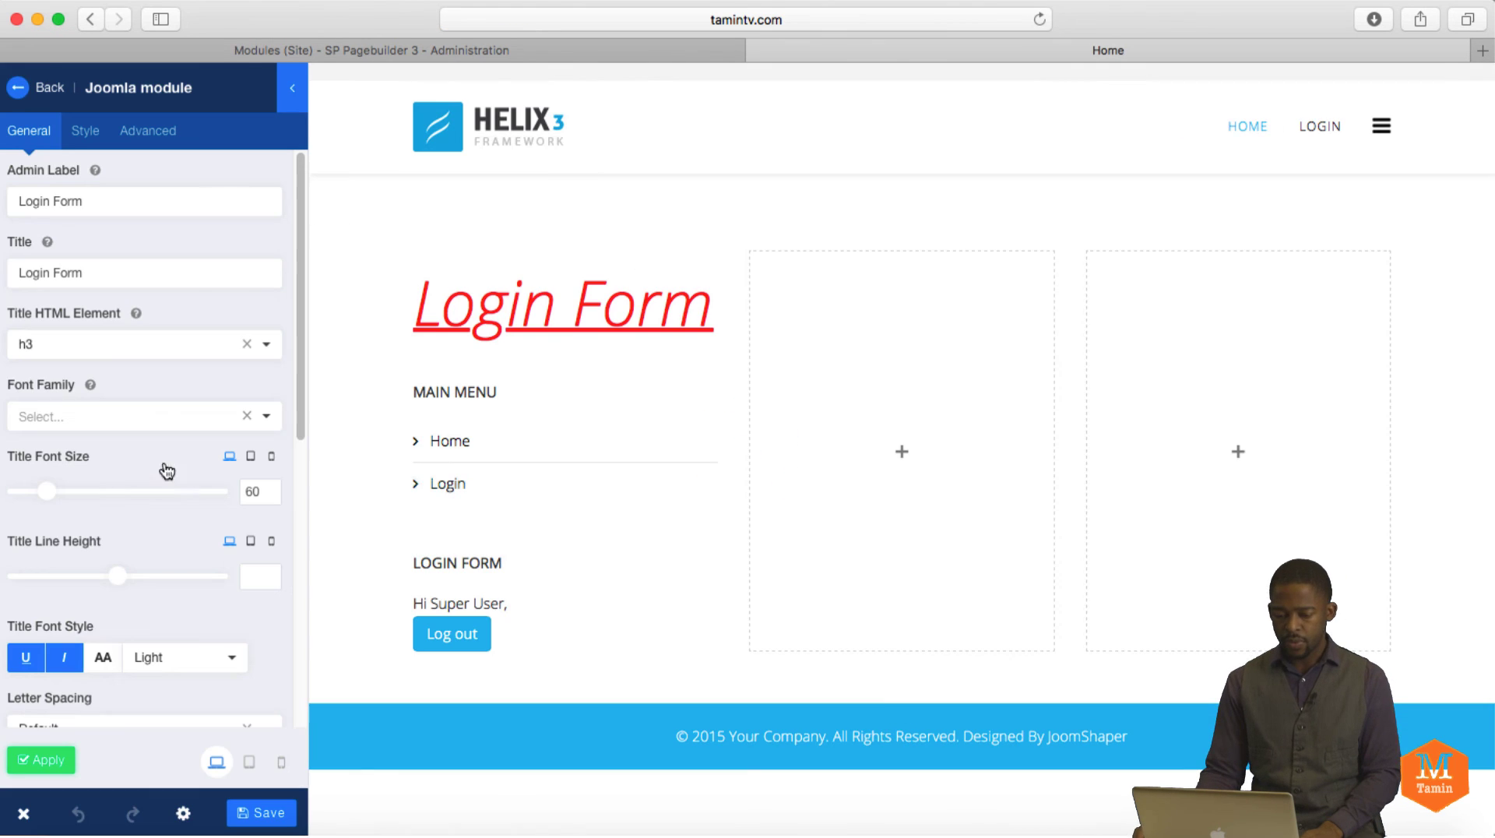
mouse_move(284, 528)
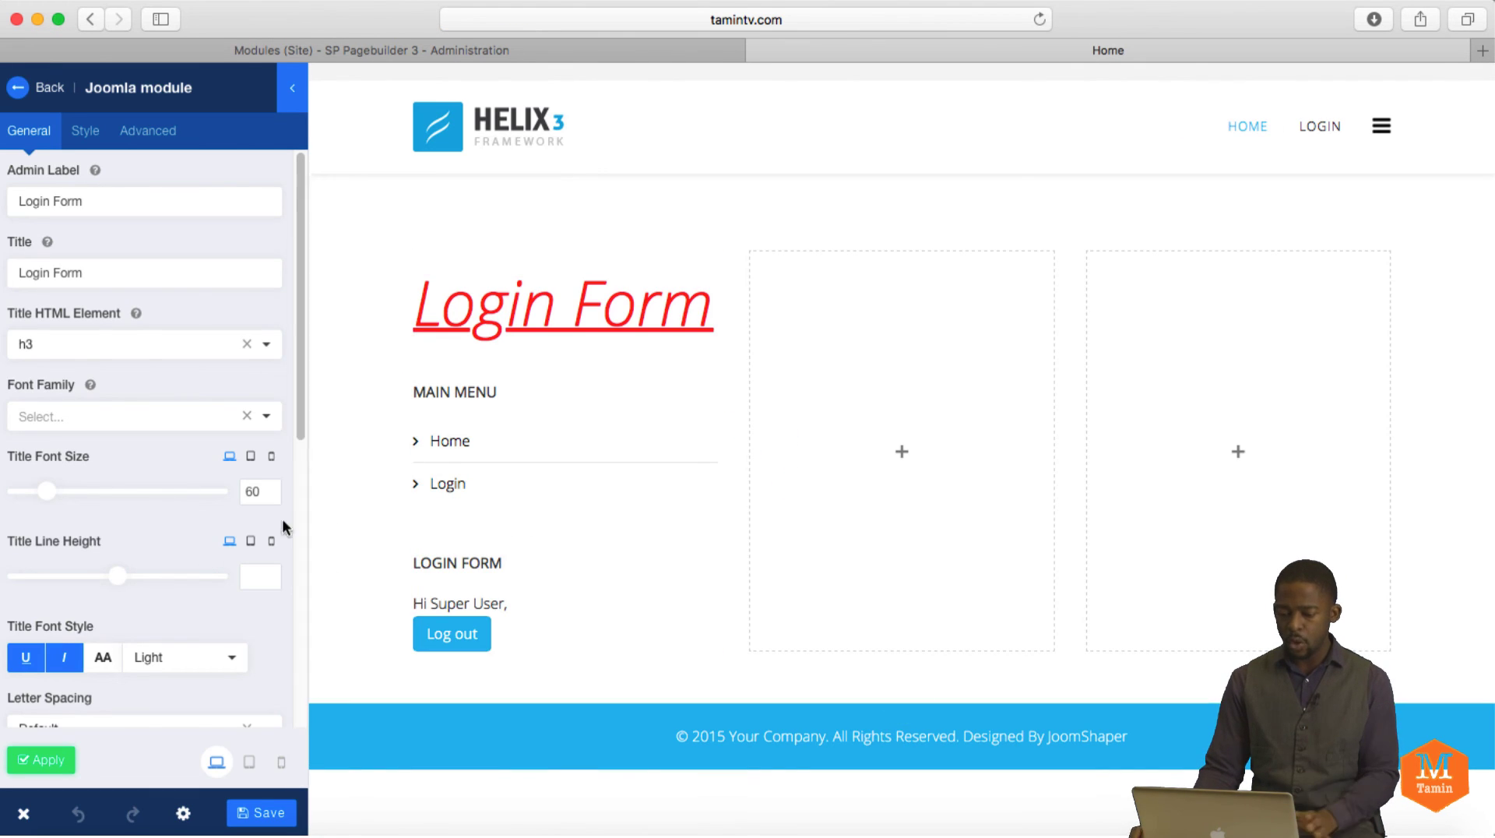
Step: Clear the red Title Color from the Login Form addon
scroll("down", 3)
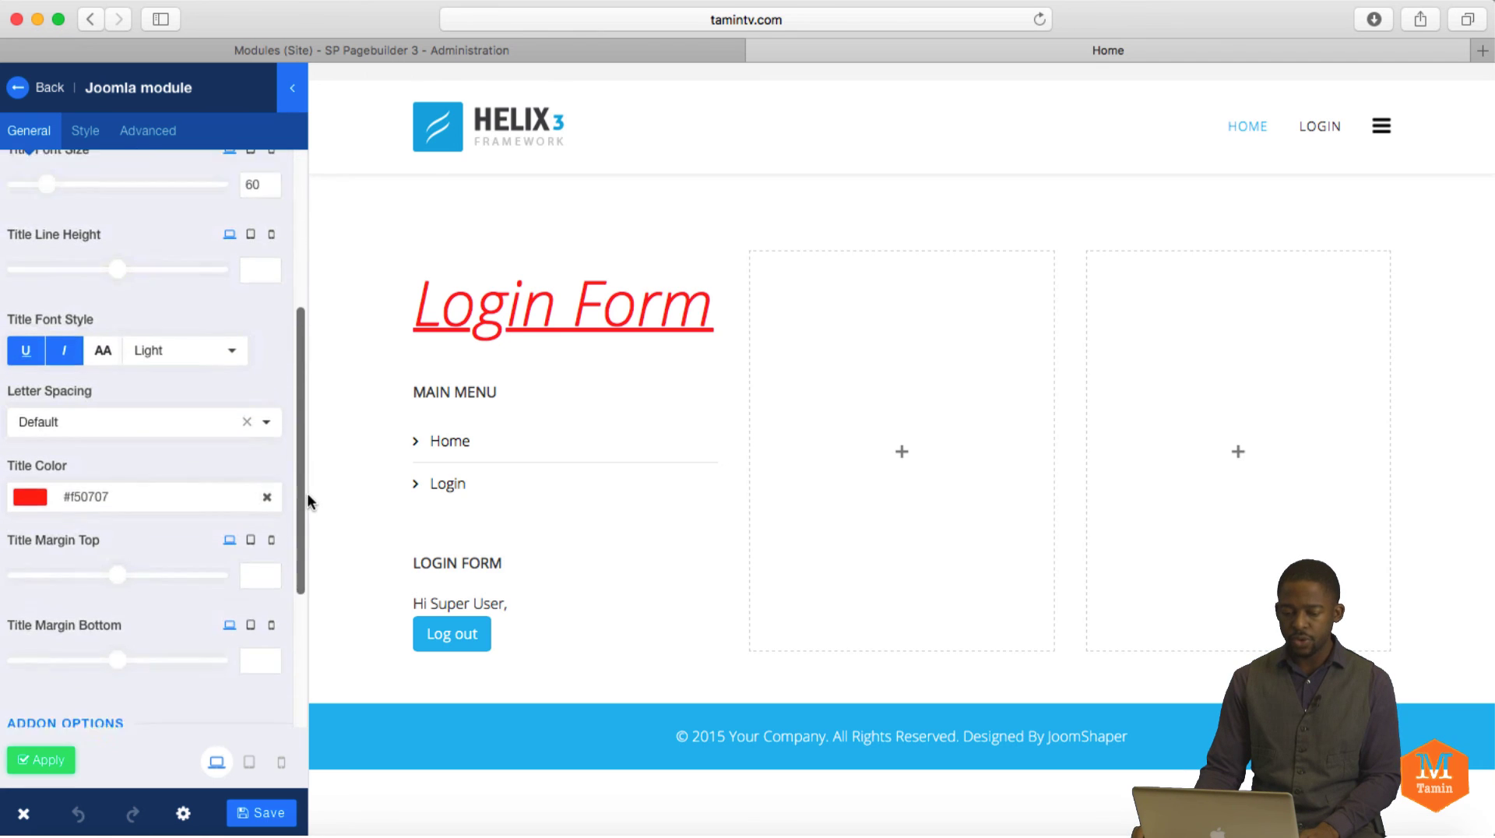
left_click(267, 497)
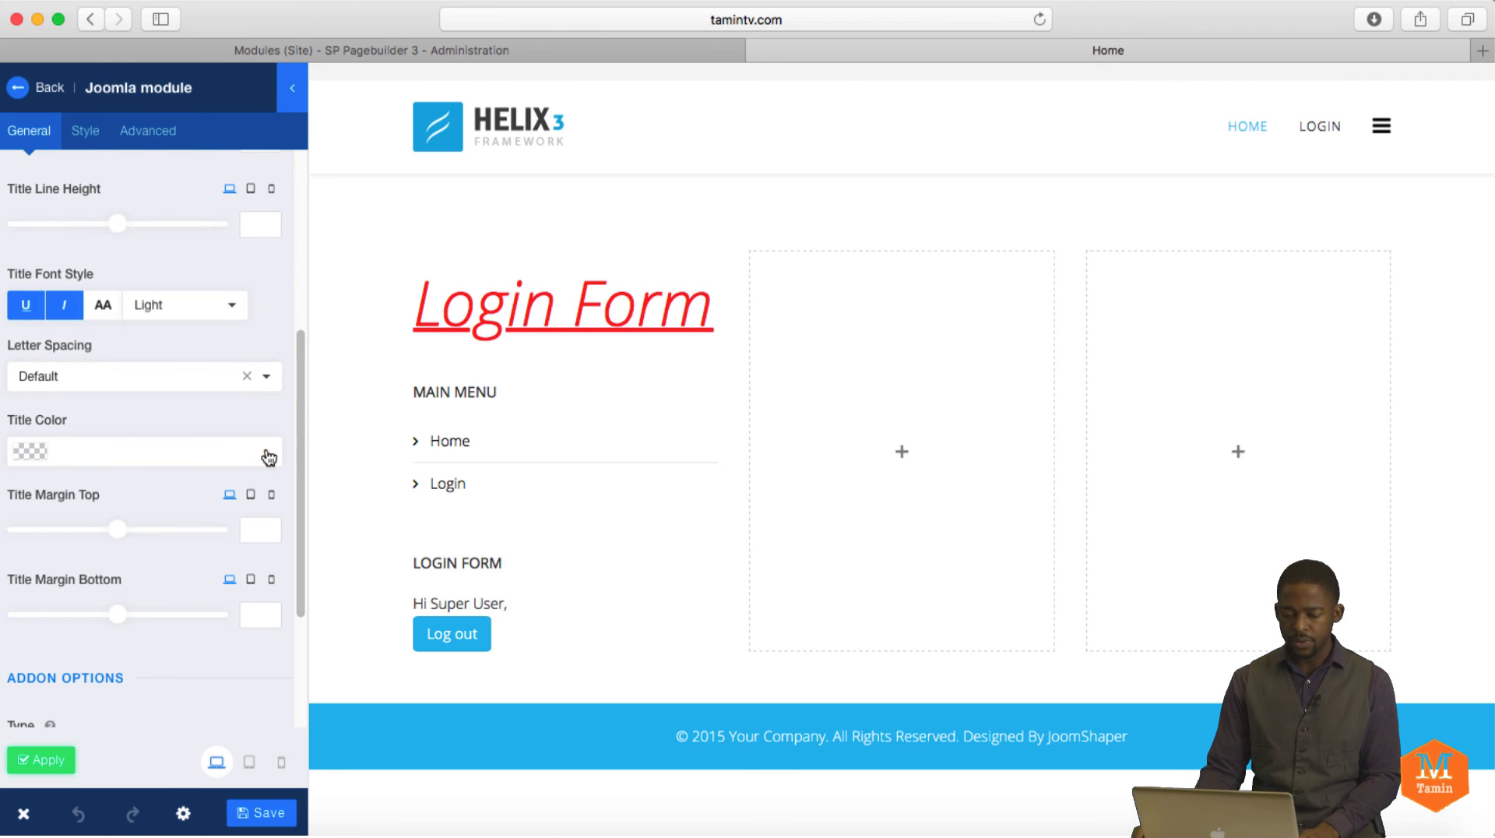
scroll("down", 3)
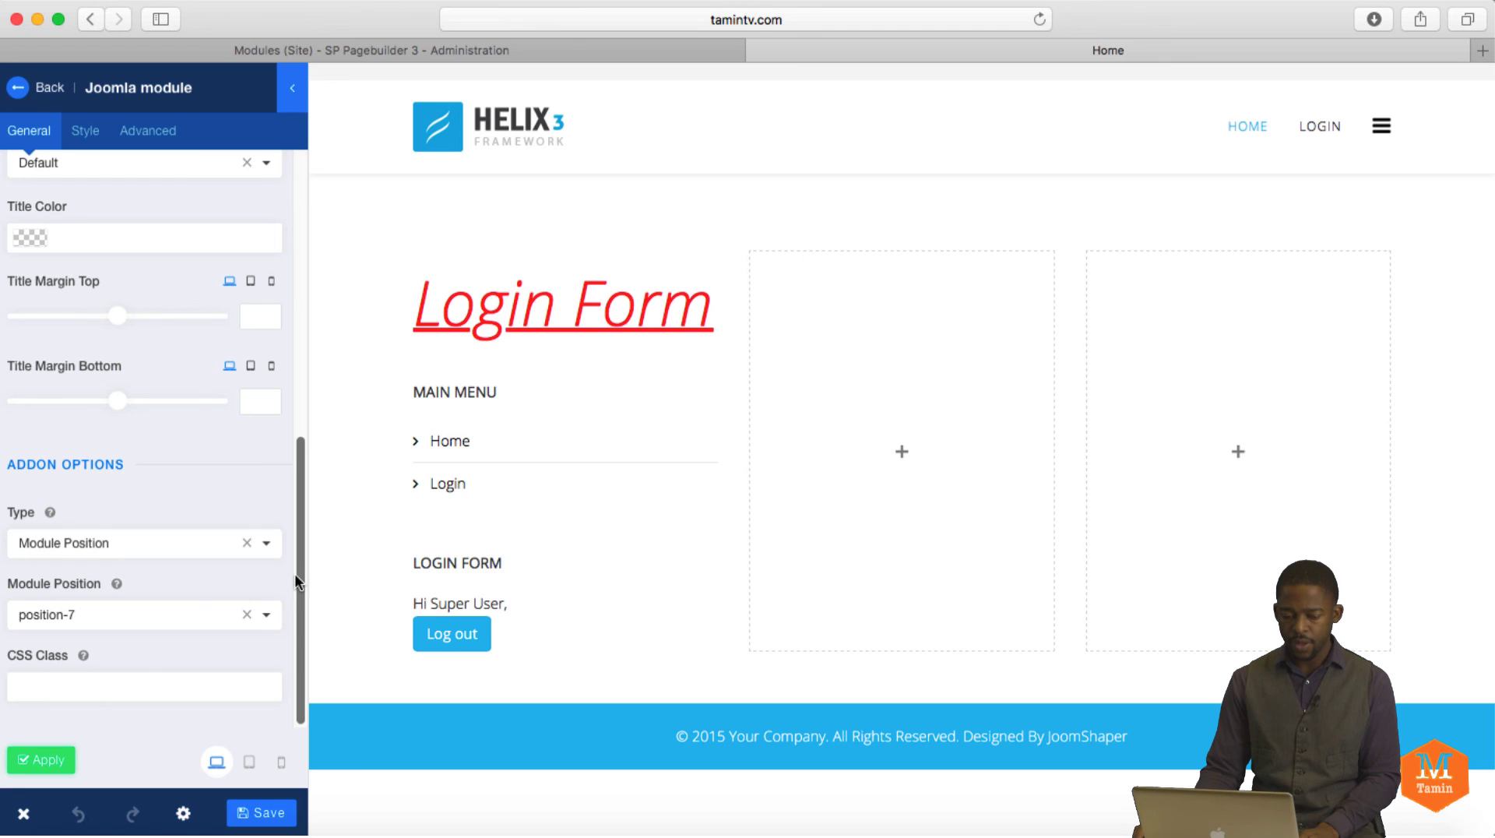
scroll("down", 3)
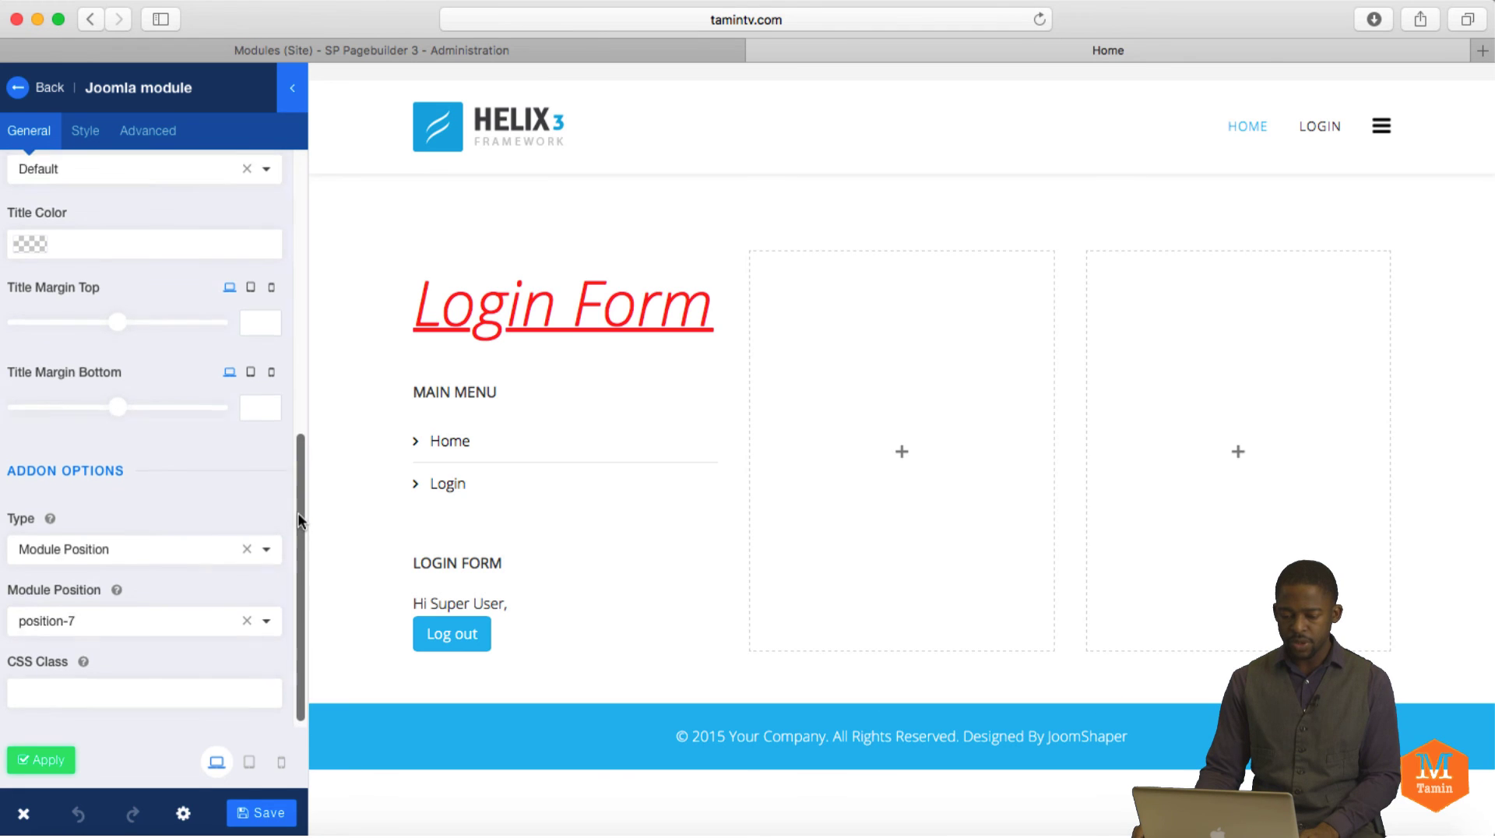
Step: Turn off background options in the Style tab, then apply and save the page
left_click(84, 131)
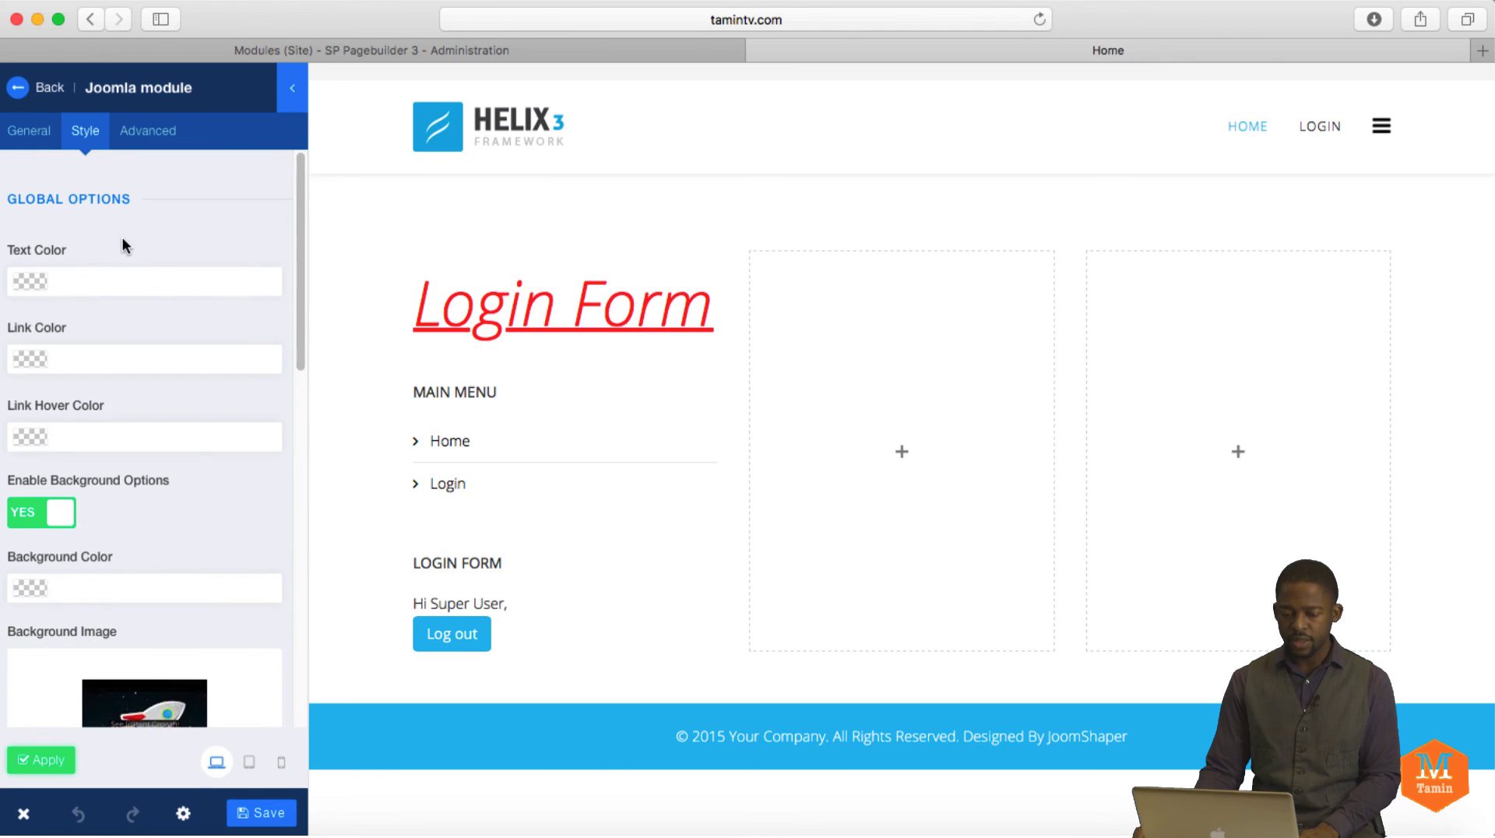
left_click(42, 512)
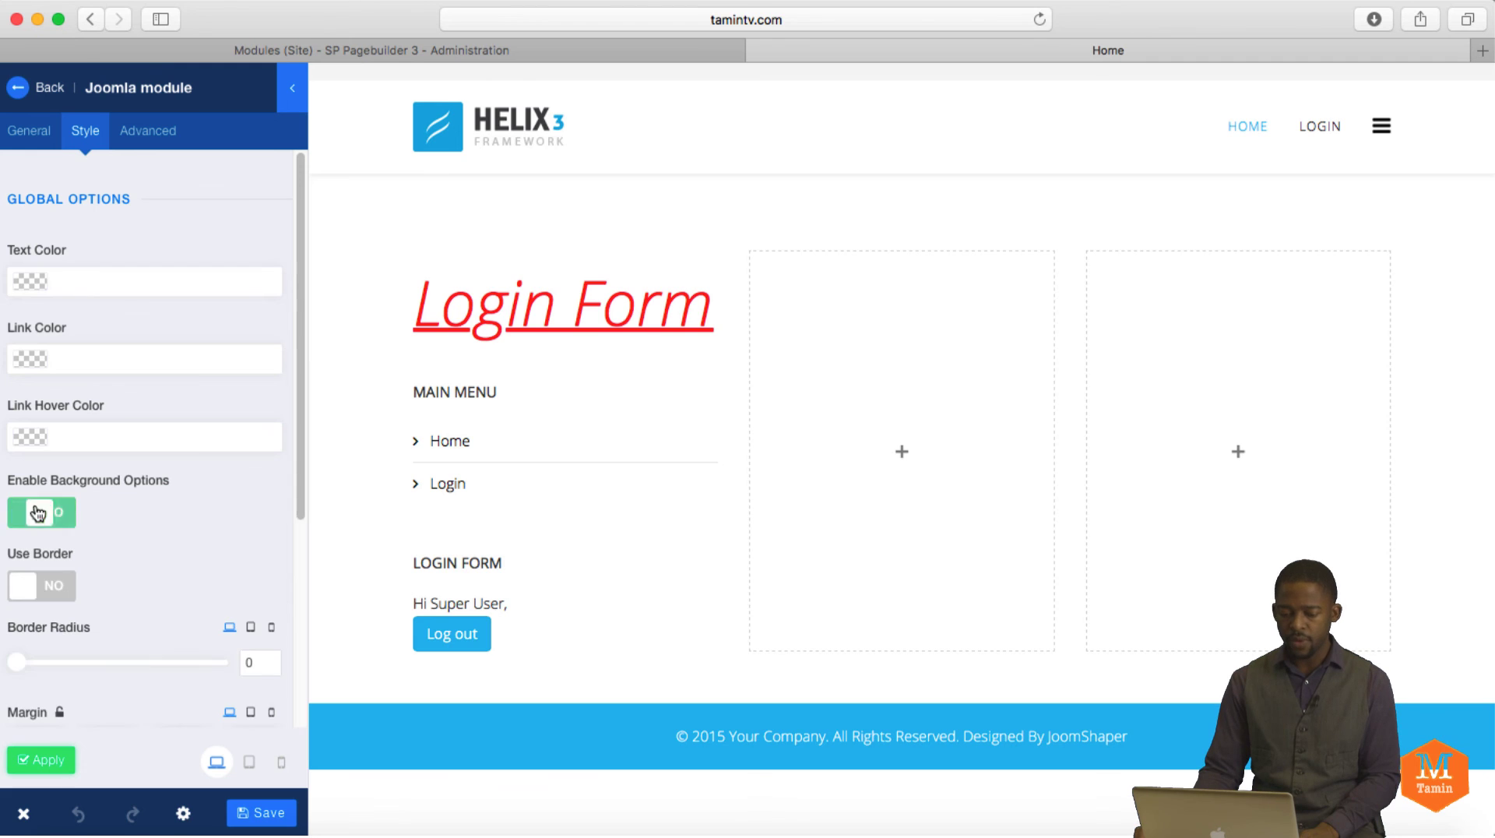
scroll("down", 3)
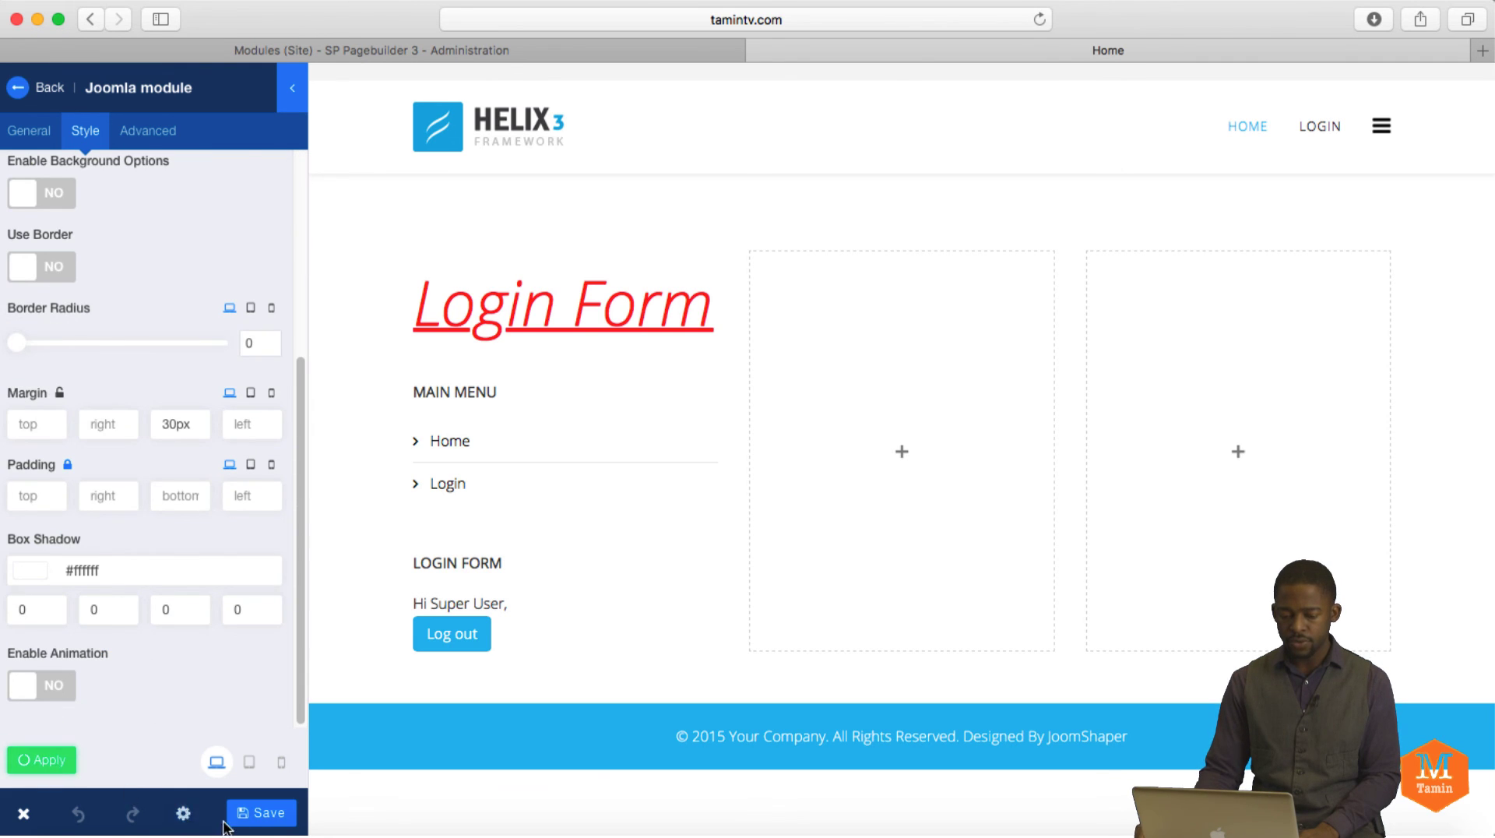
left_click(262, 813)
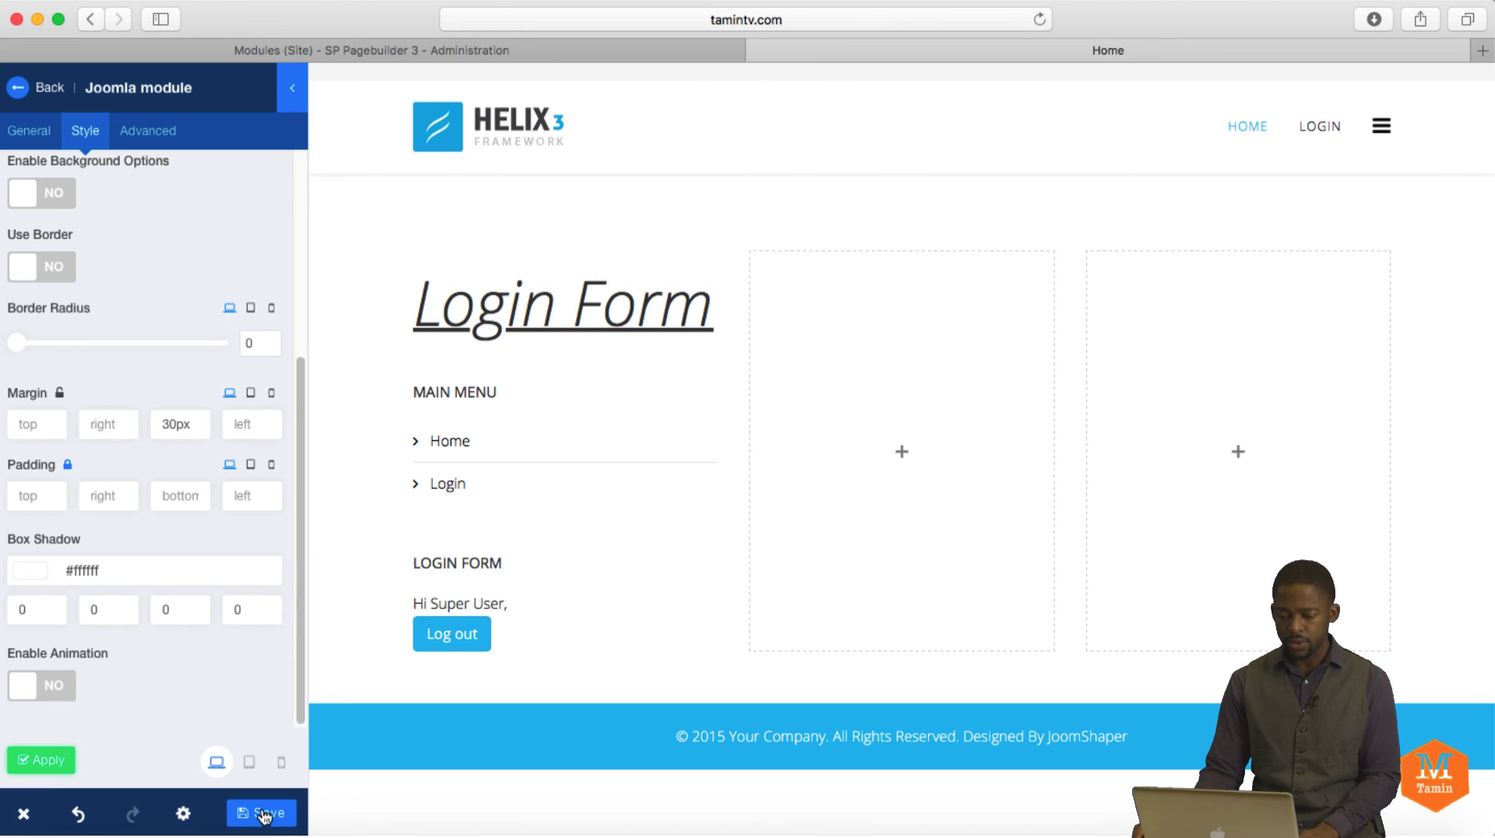
left_click(262, 813)
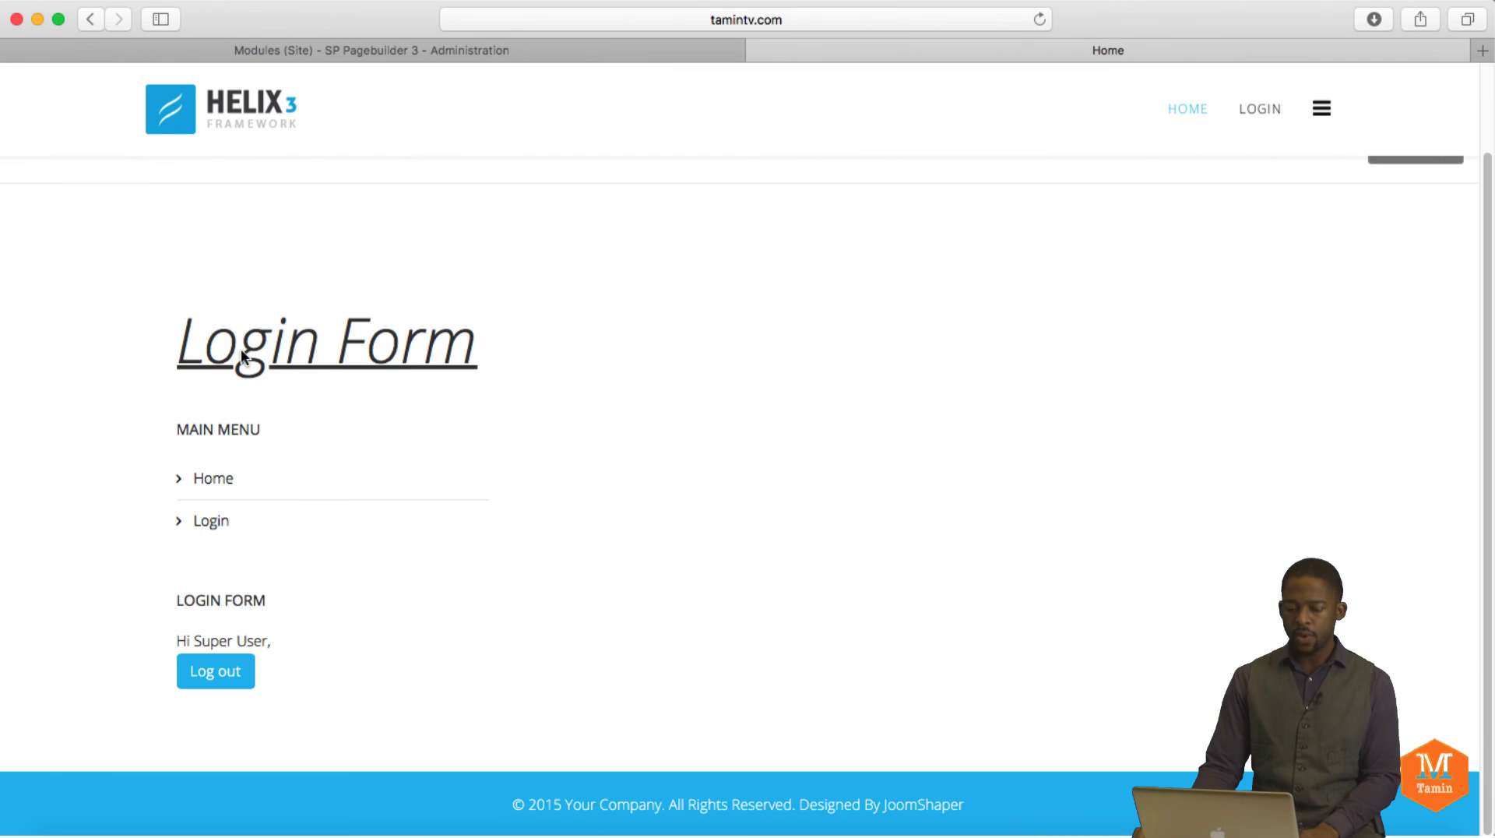
mouse_move(297, 471)
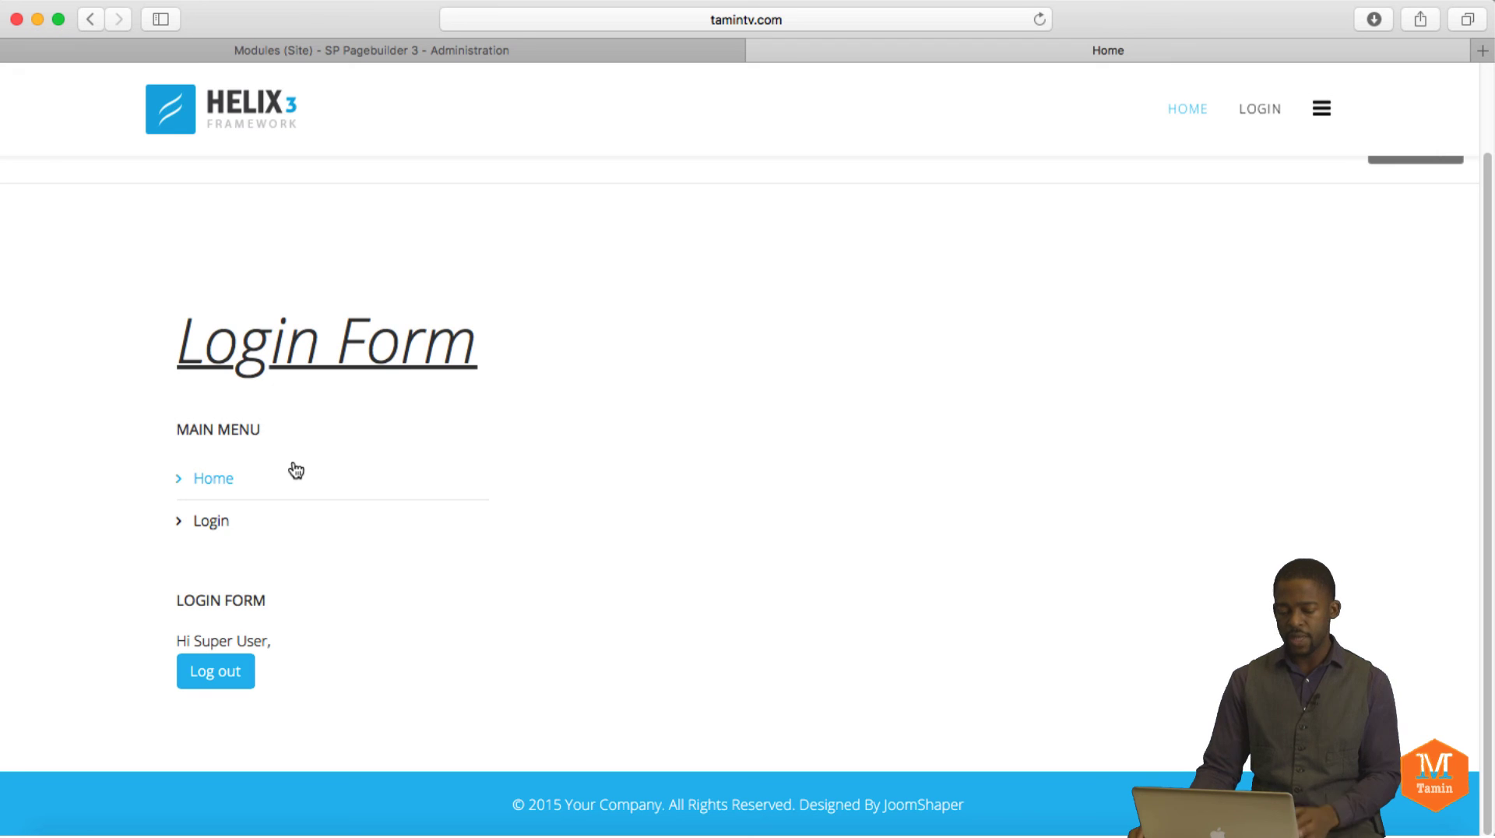